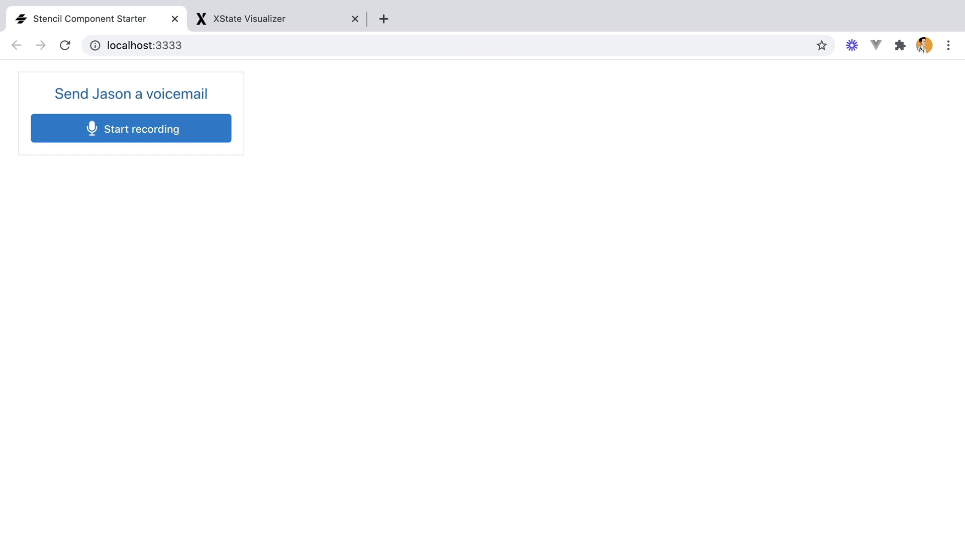
mouse_move(382, 189)
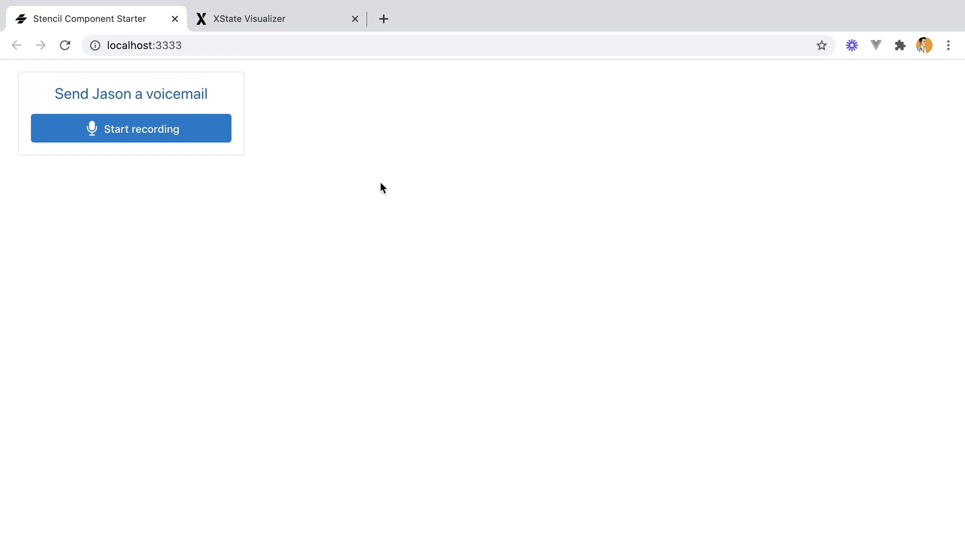
Start recording a voicemail and allow the site to use the microphone.
click(131, 128)
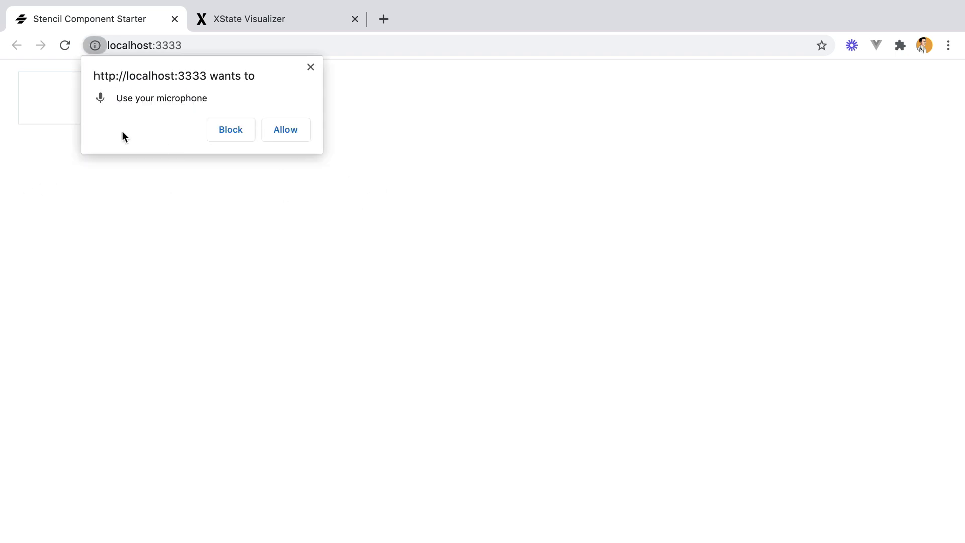
mouse_move(230, 129)
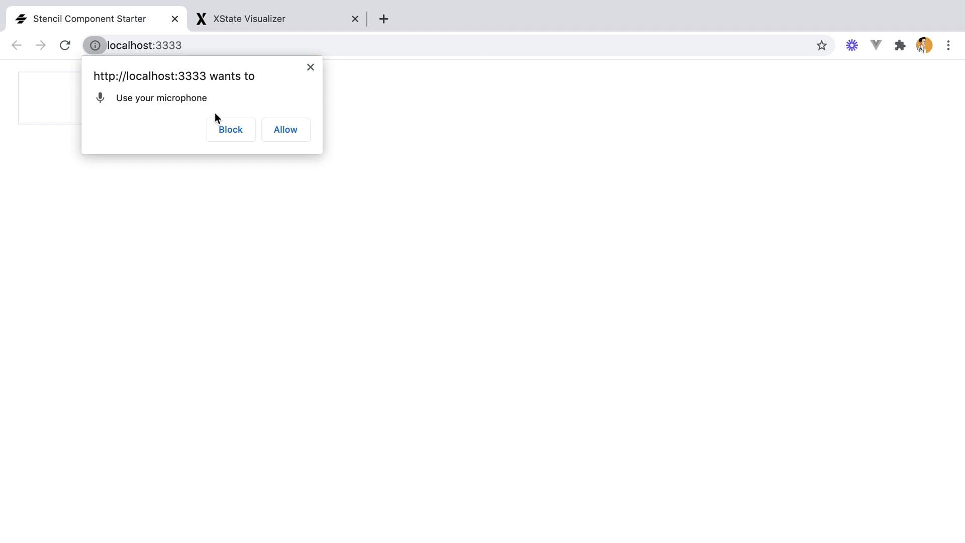
click(284, 129)
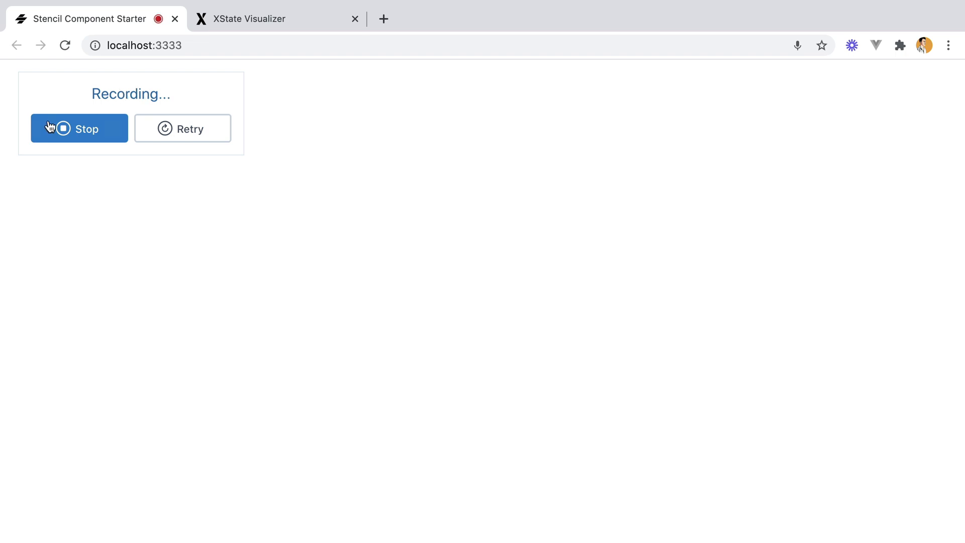
mouse_move(191, 140)
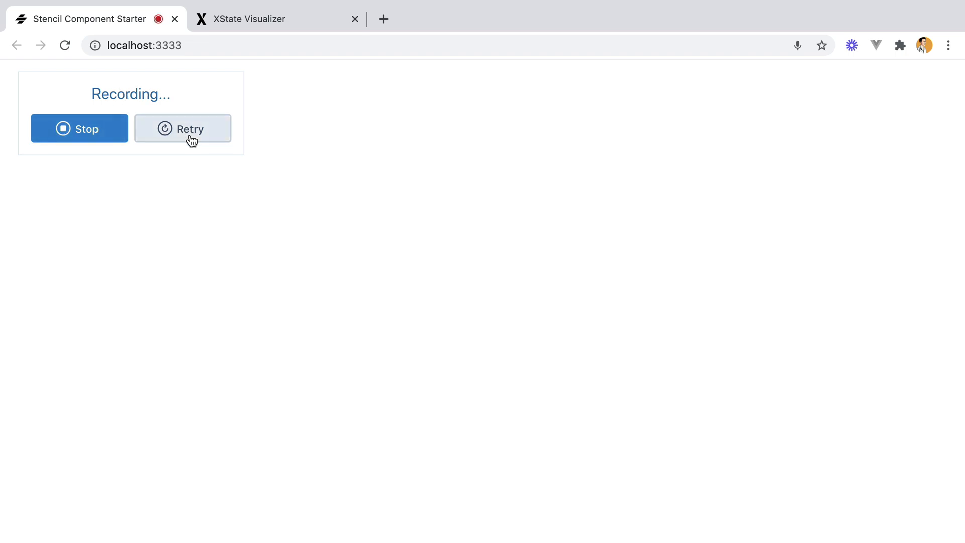
Request a retry, decline it, retry again and confirm discarding the recording.
click(182, 128)
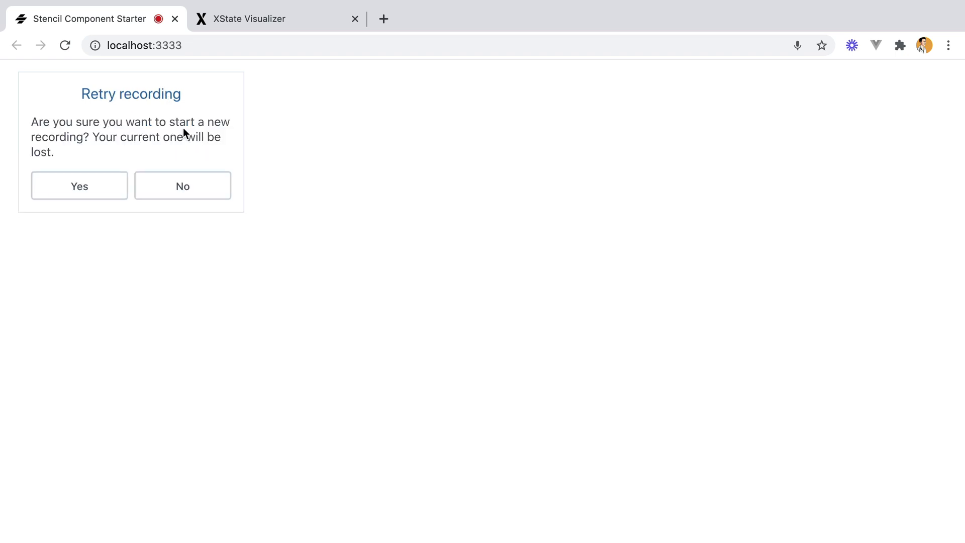
mouse_move(187, 110)
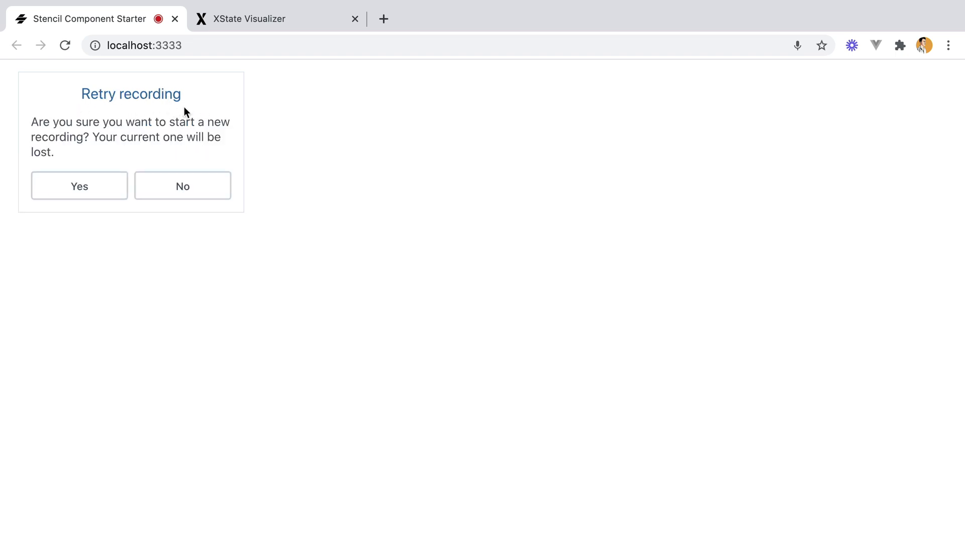
mouse_move(161, 121)
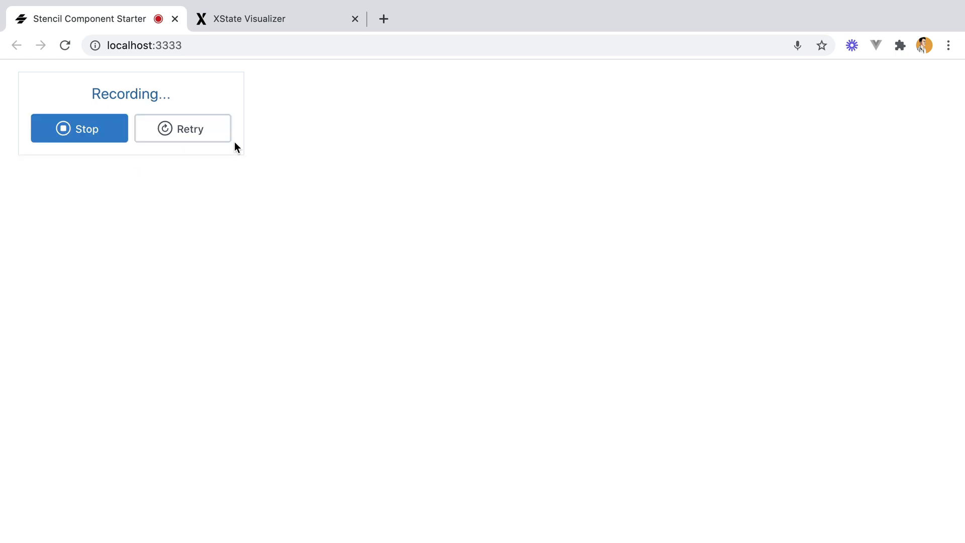
click(182, 128)
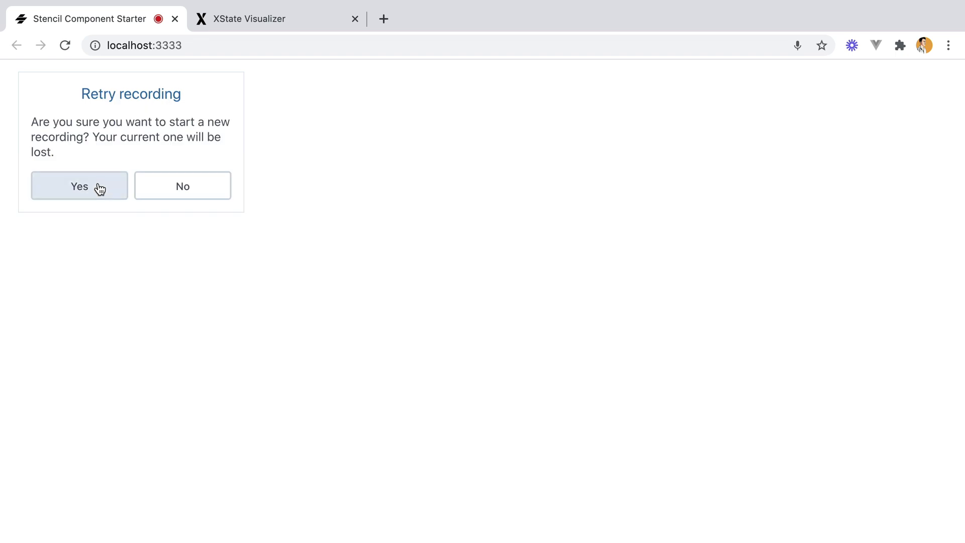
click(78, 186)
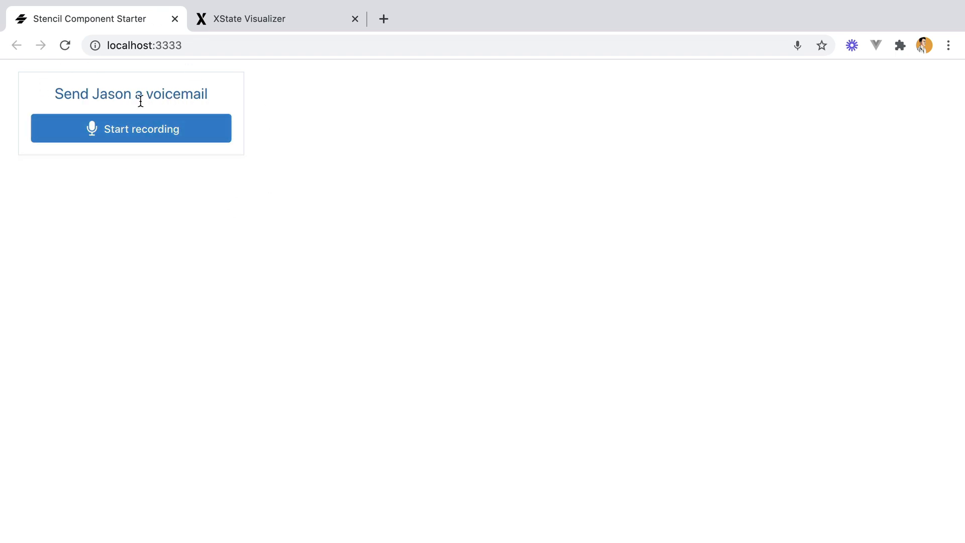
mouse_move(94, 98)
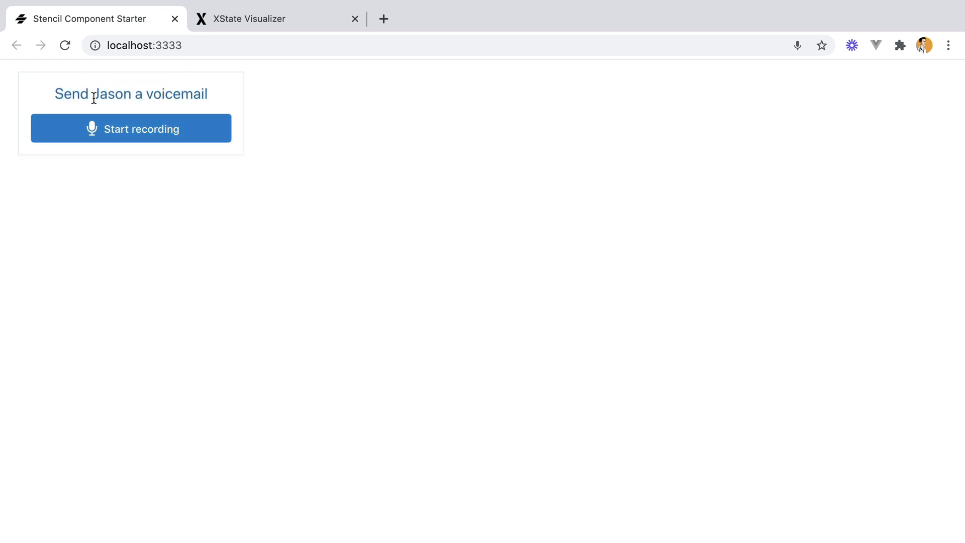
click(131, 128)
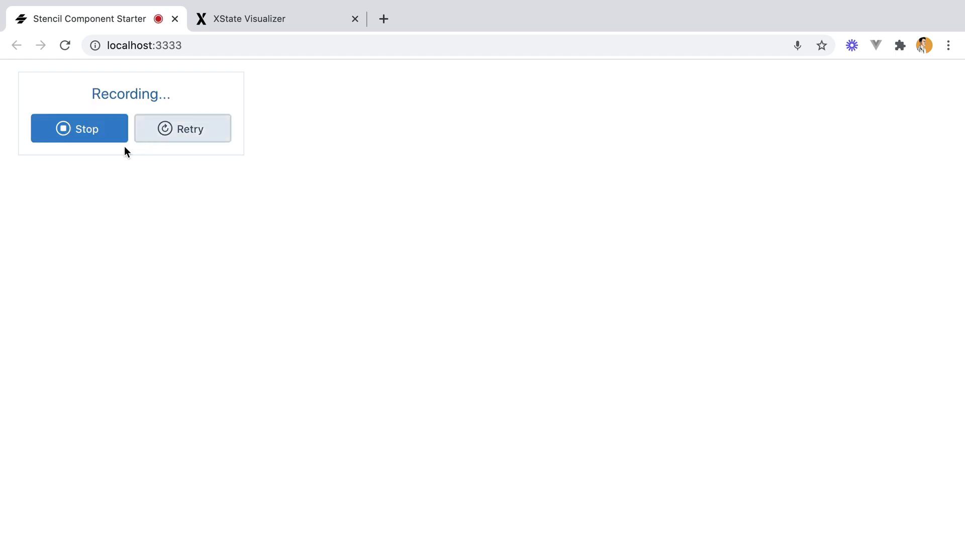
click(79, 128)
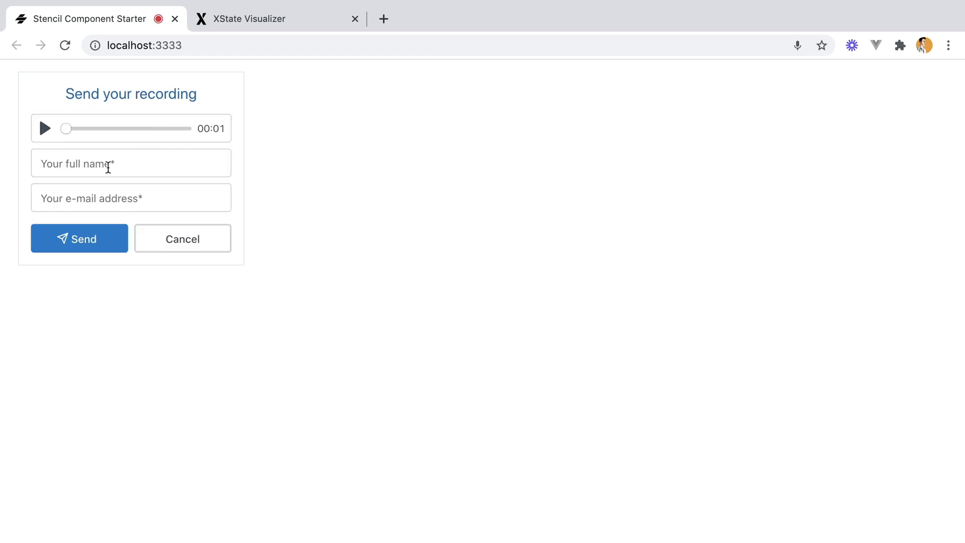
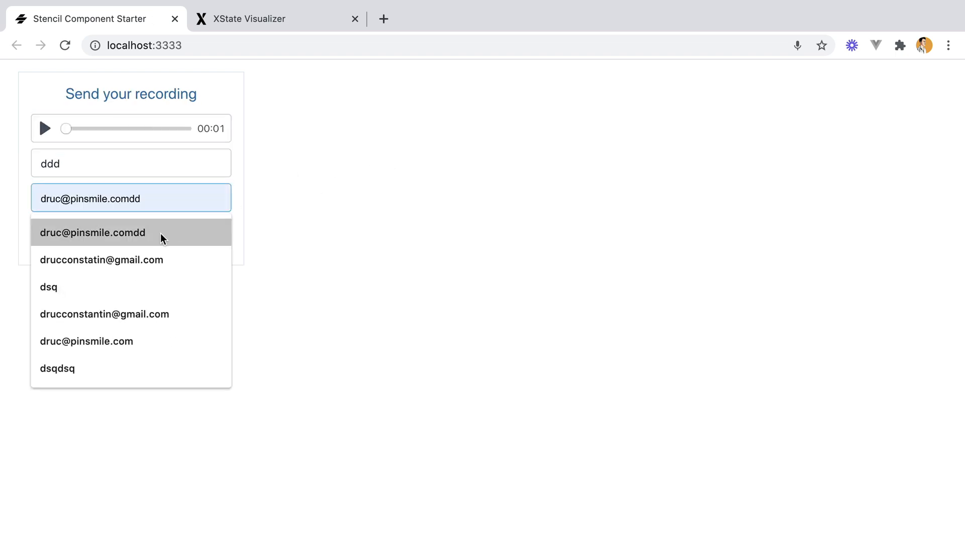
click(92, 232)
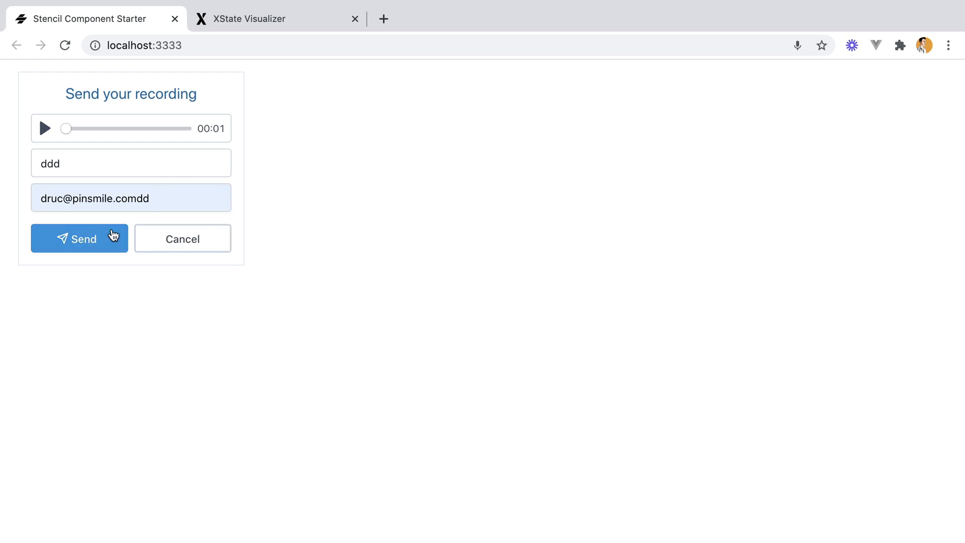
click(182, 238)
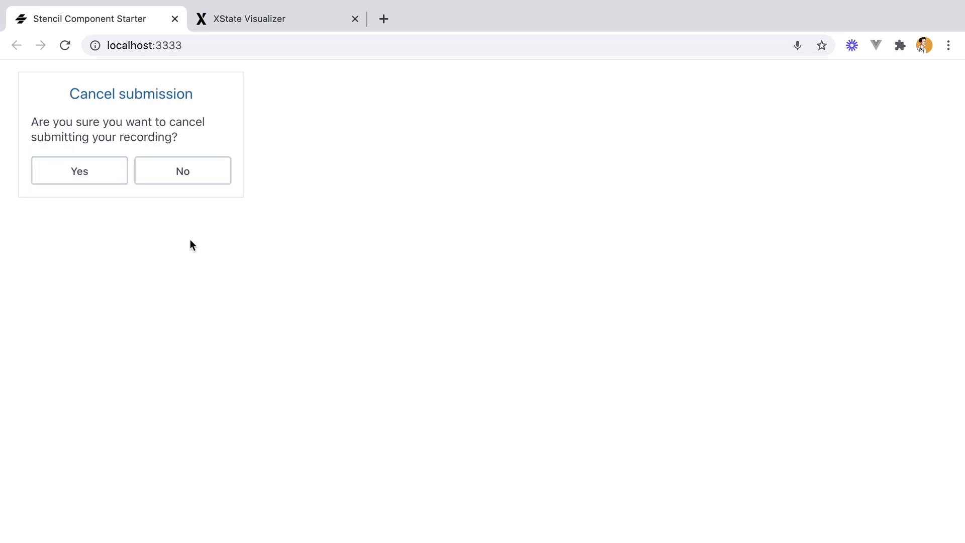
mouse_move(91, 109)
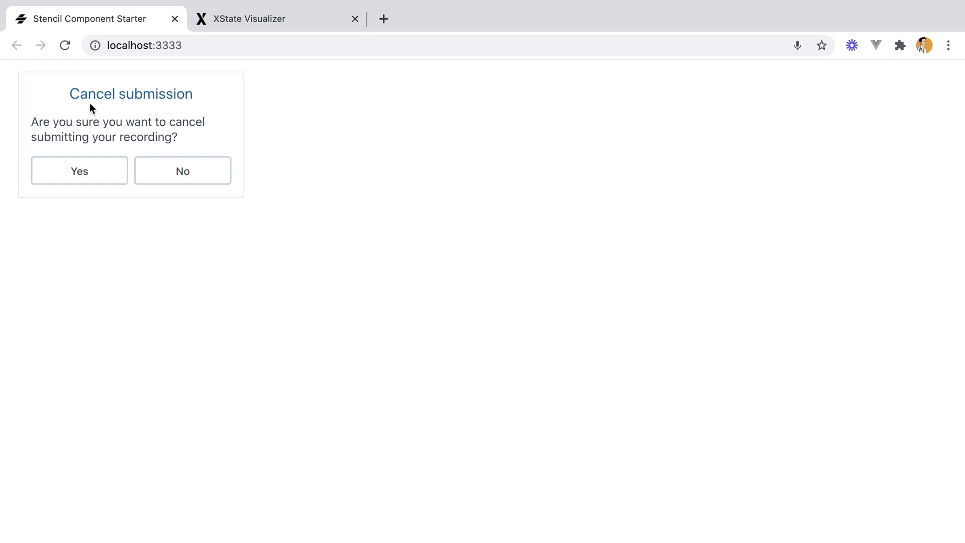
mouse_move(171, 137)
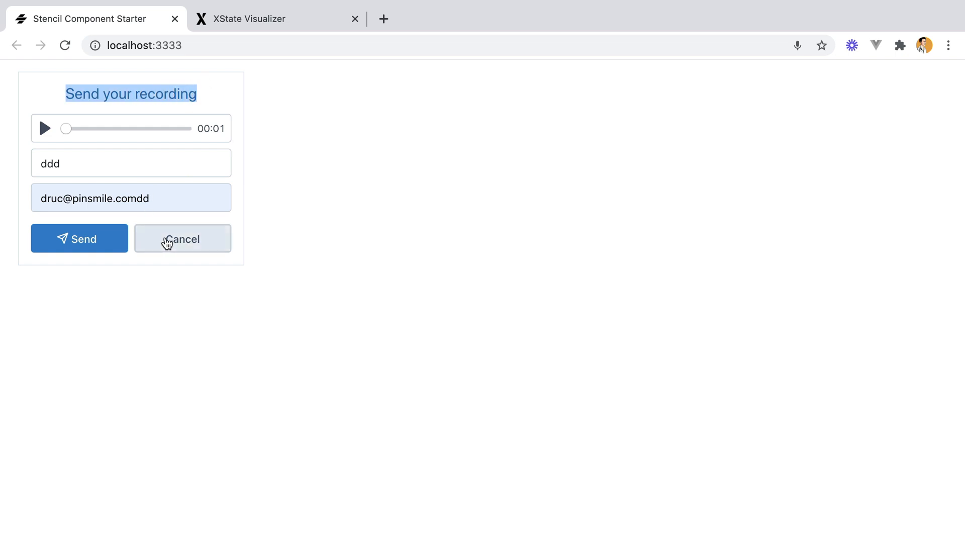
click(181, 238)
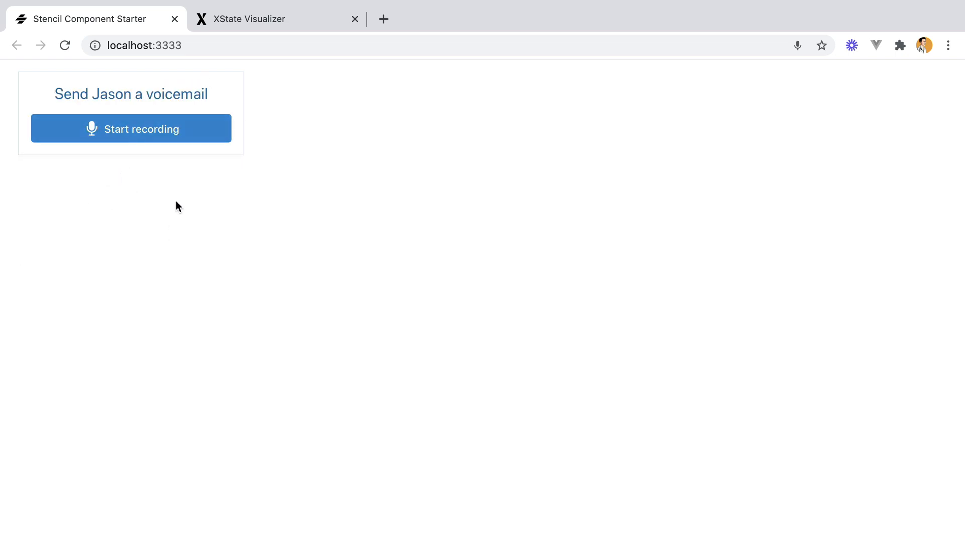
Record and stop a new voicemail, submit it to get the error, and extend the name to ddsqdsq.
click(129, 128)
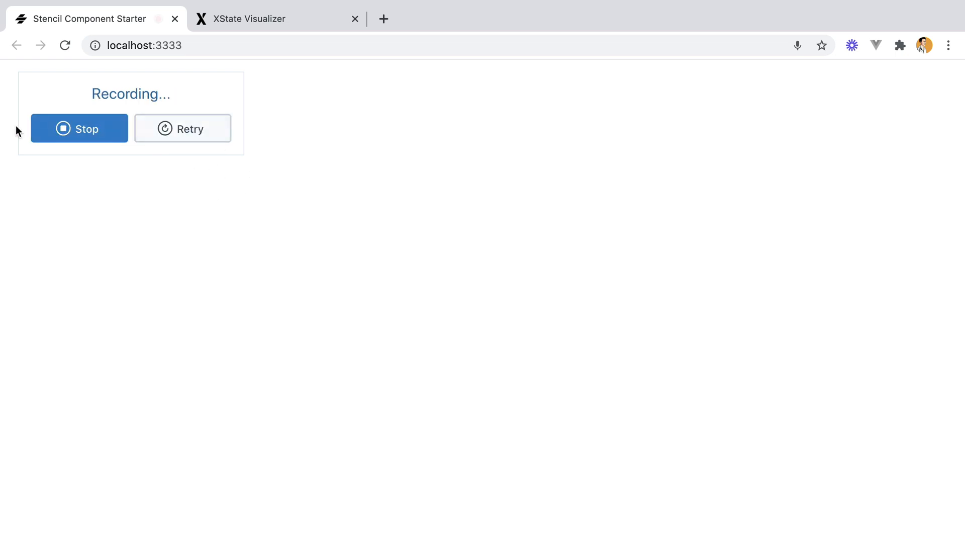
click(79, 129)
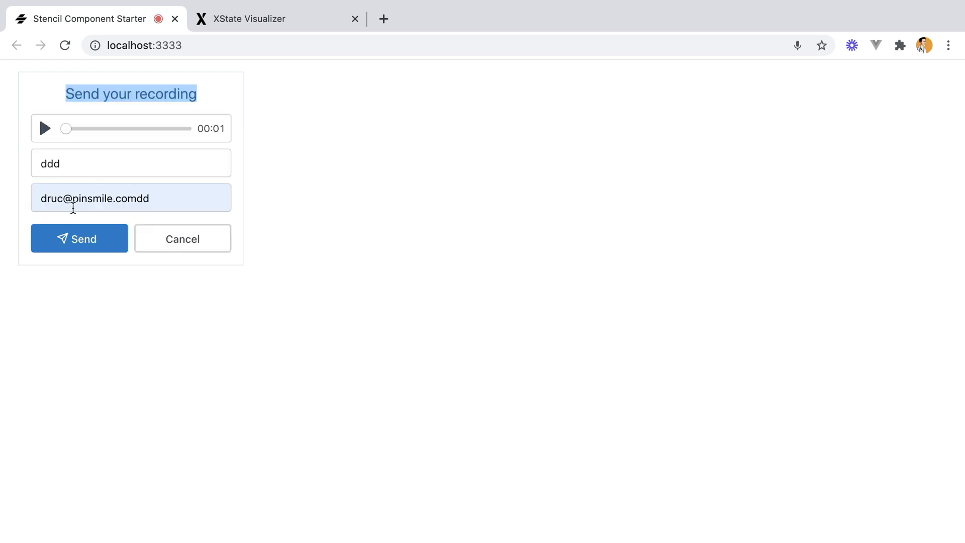
click(79, 238)
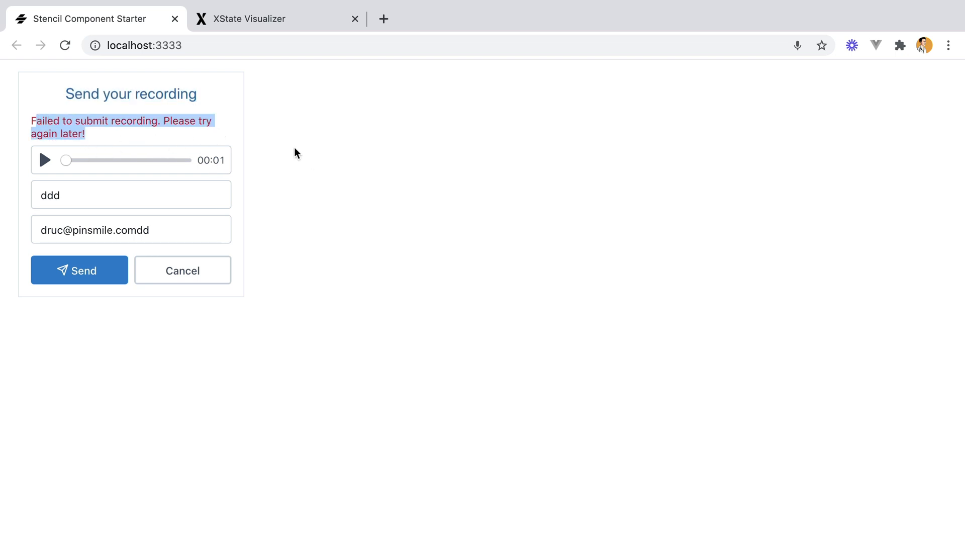
mouse_move(76, 175)
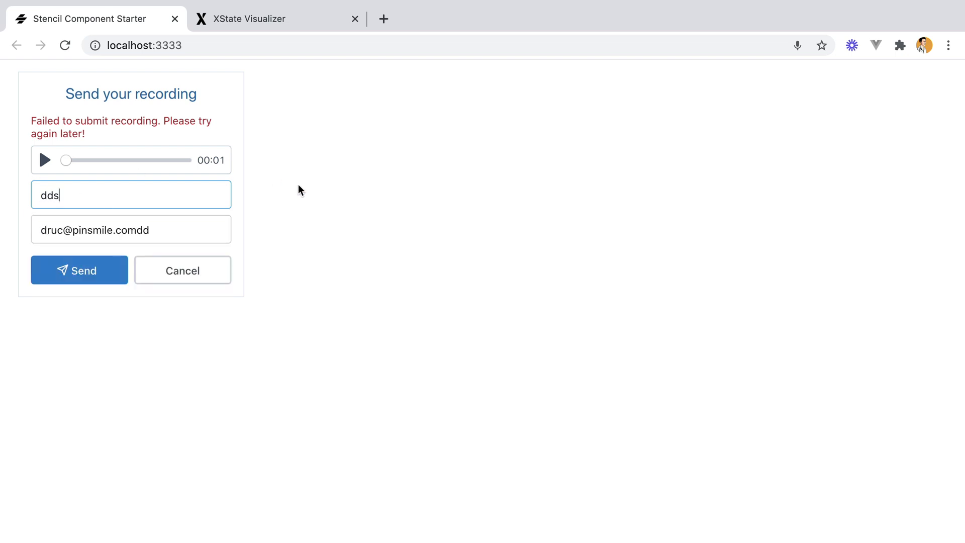
text(qdsq)
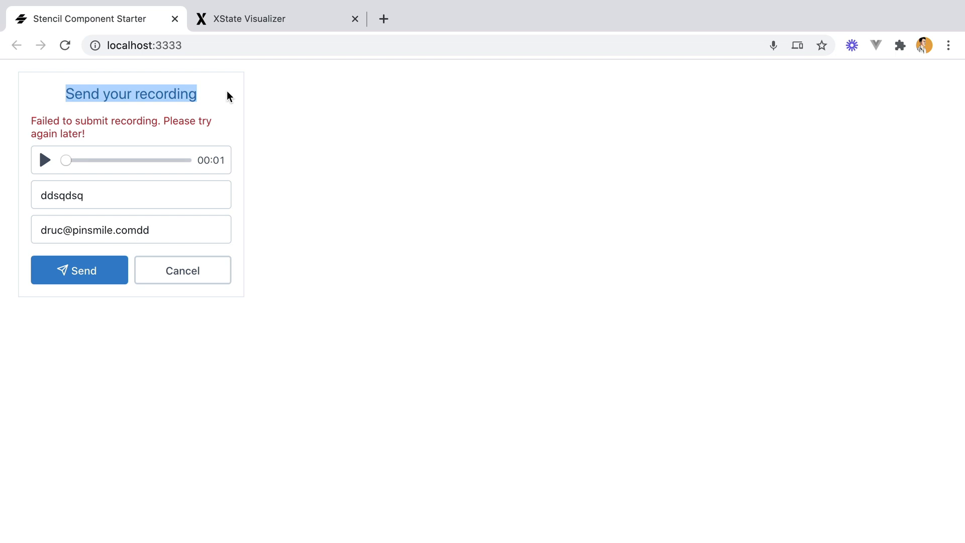
In the Visualizer definition, set the machine's initial state to 'idle'.
click(265, 19)
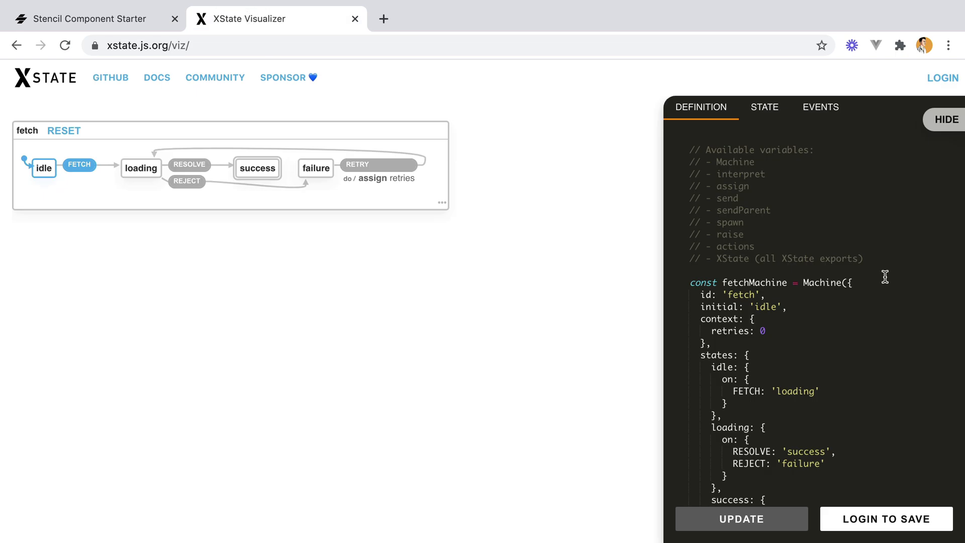
scroll(down, 3)
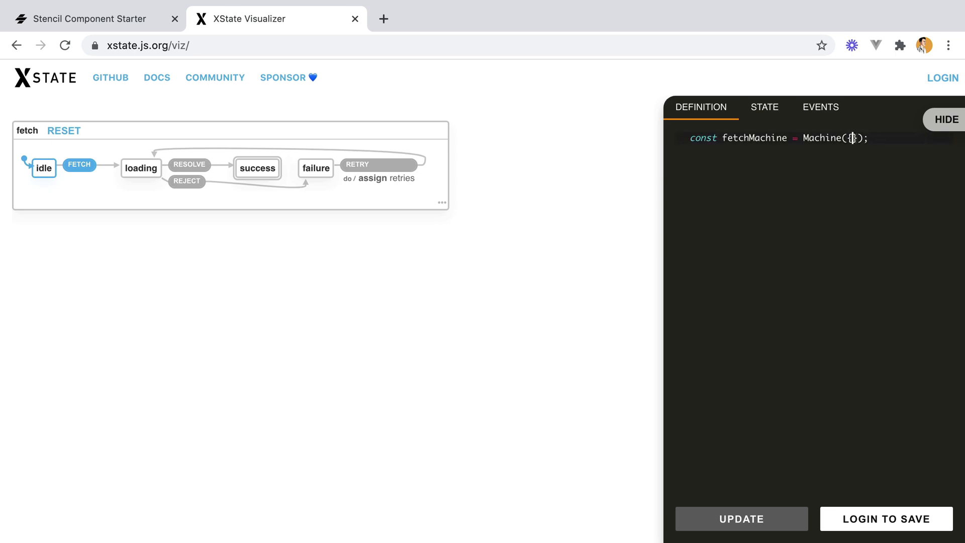
text(i)
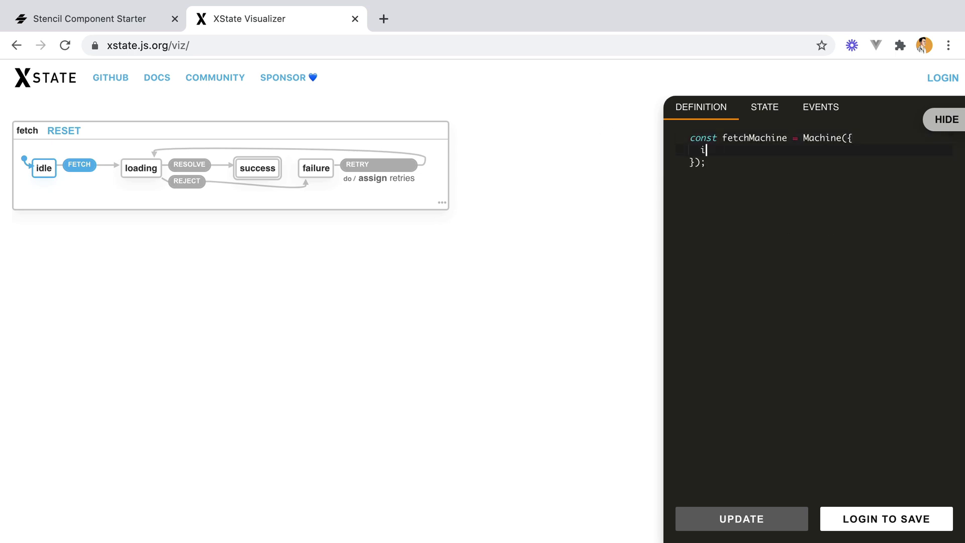
text(nitial)
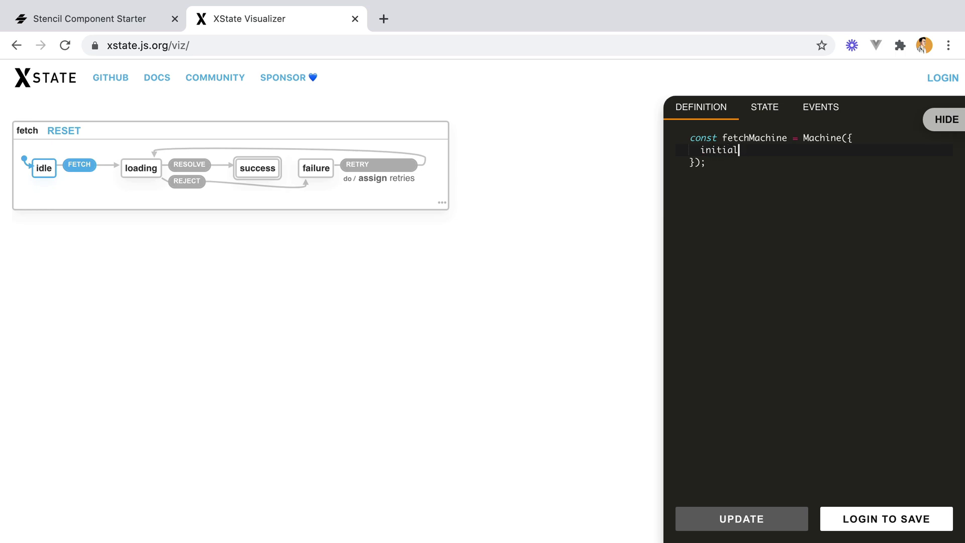
text(: 'idle',)
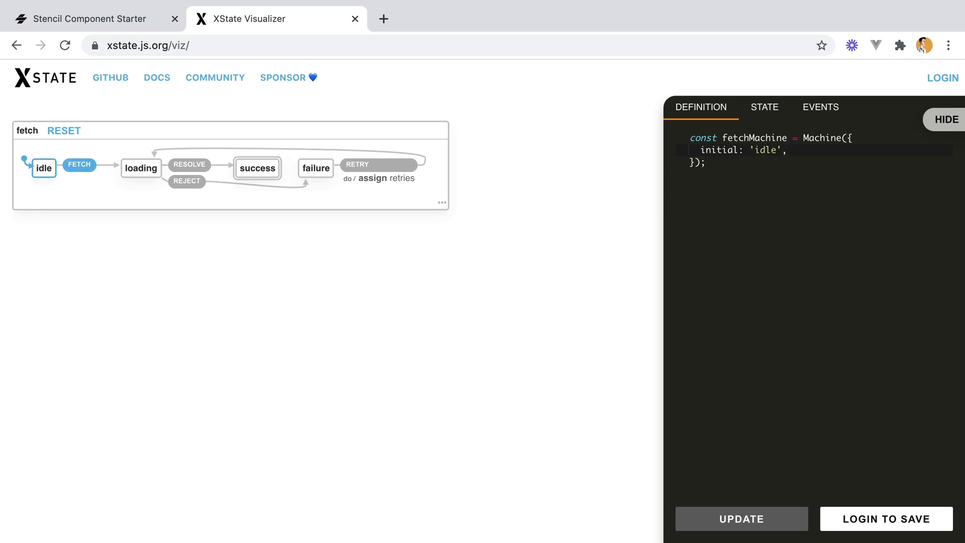
Begin a states block with an idle state holding an empty on: {} section.
text(s)
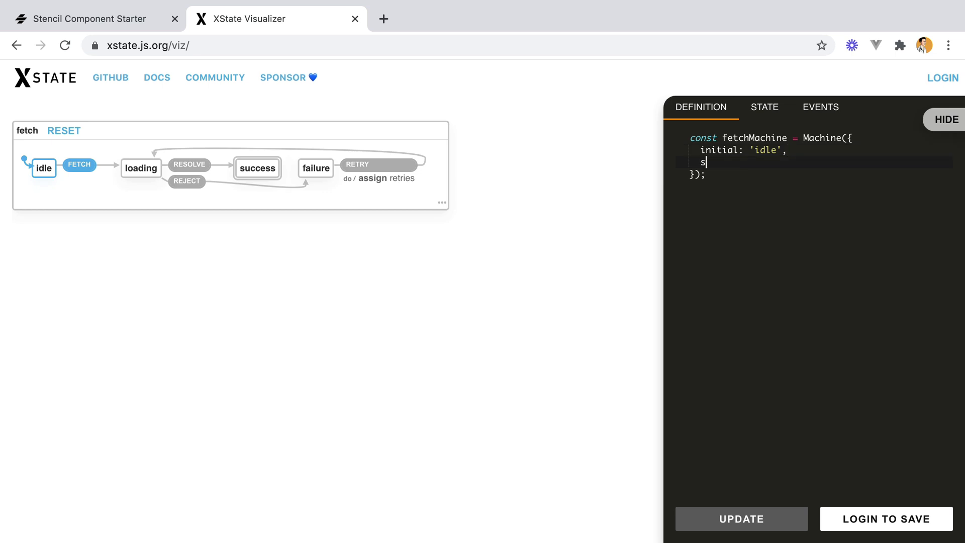
text(tates:{)
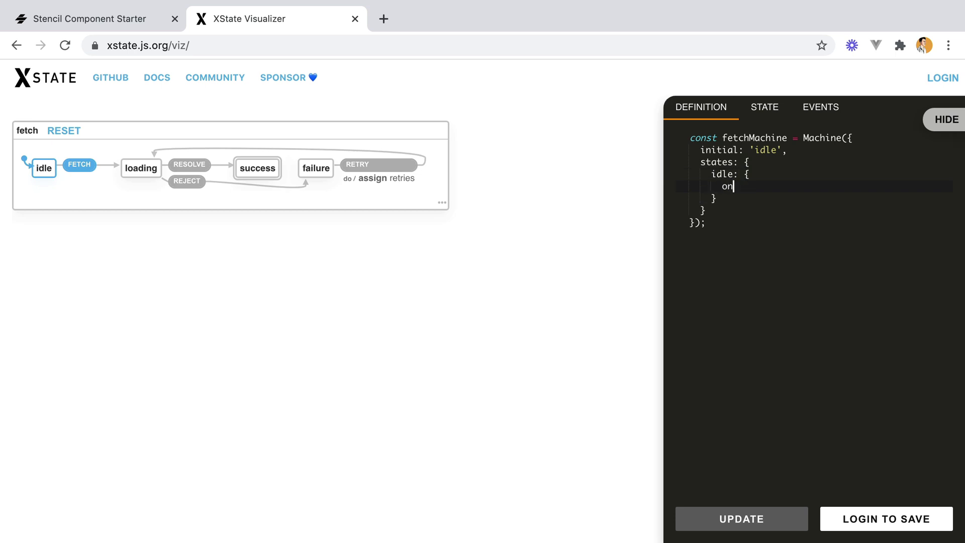
text(: {)
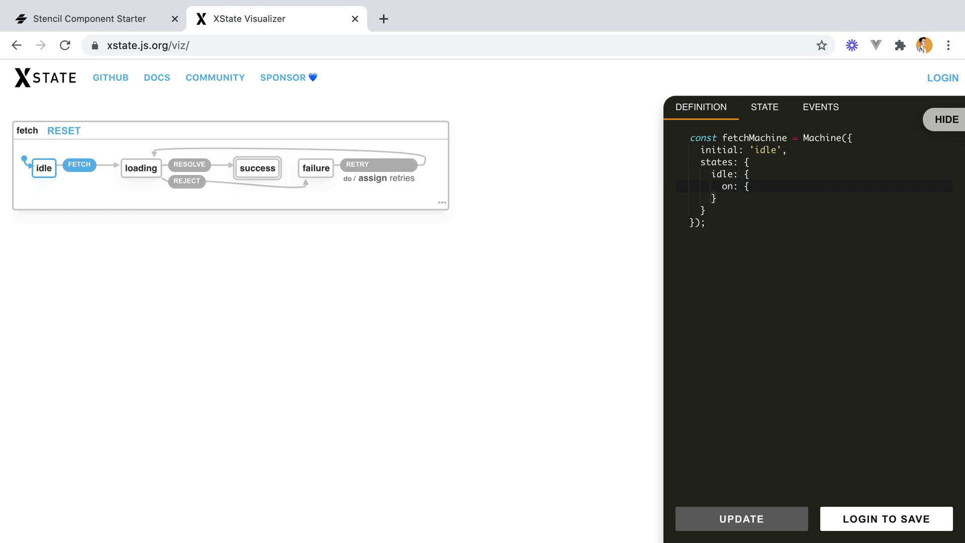
Give idle a RECORD transition targeting 'resolvingMic'.
text(RECORD: ')
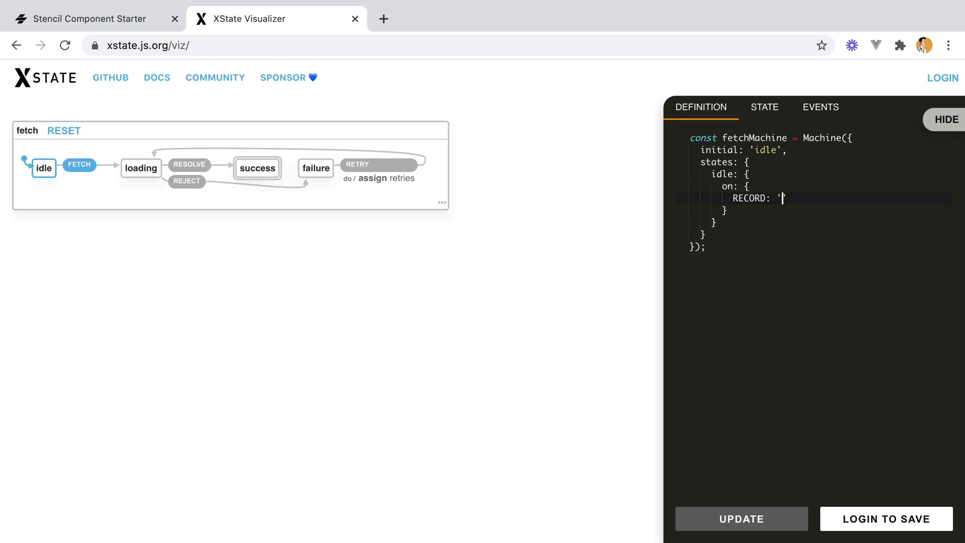
text(re)
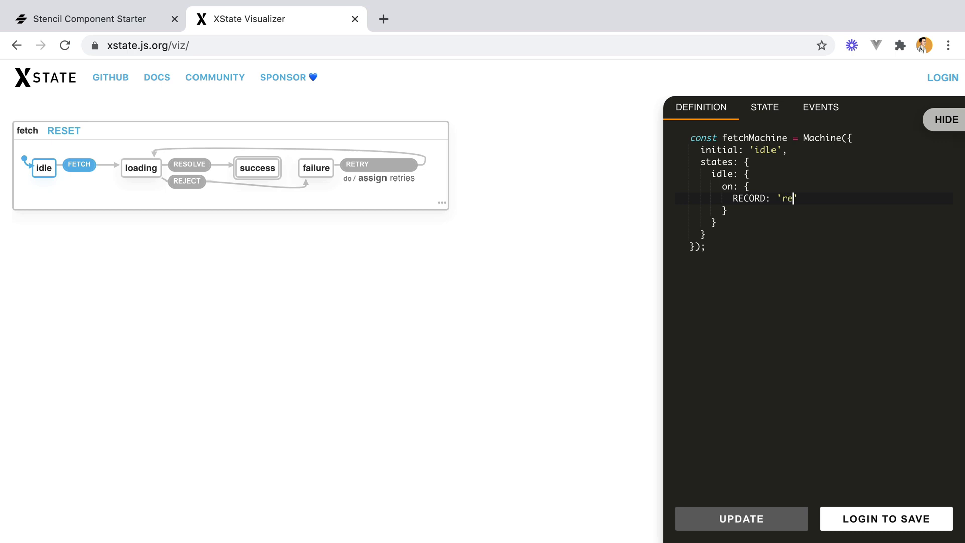
text(solv)
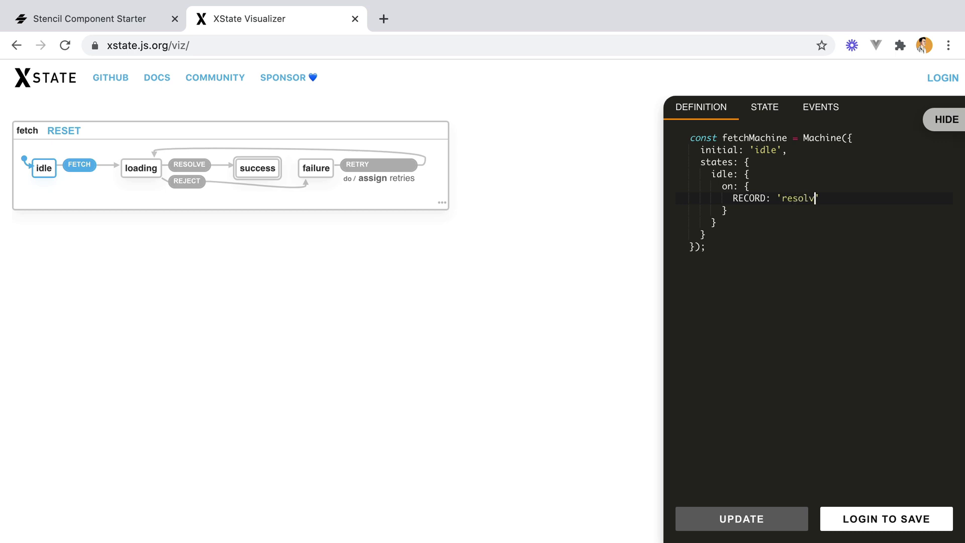
text(ingMic')
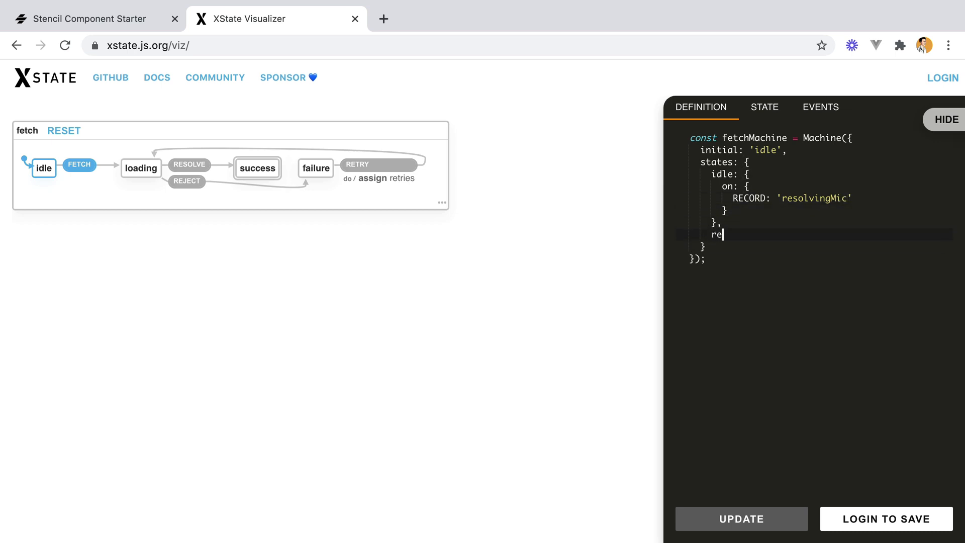
Add a resolvingMic state invoking resolveMic with onDone 'recording' and onError 'idle'.
text(solvingMic)
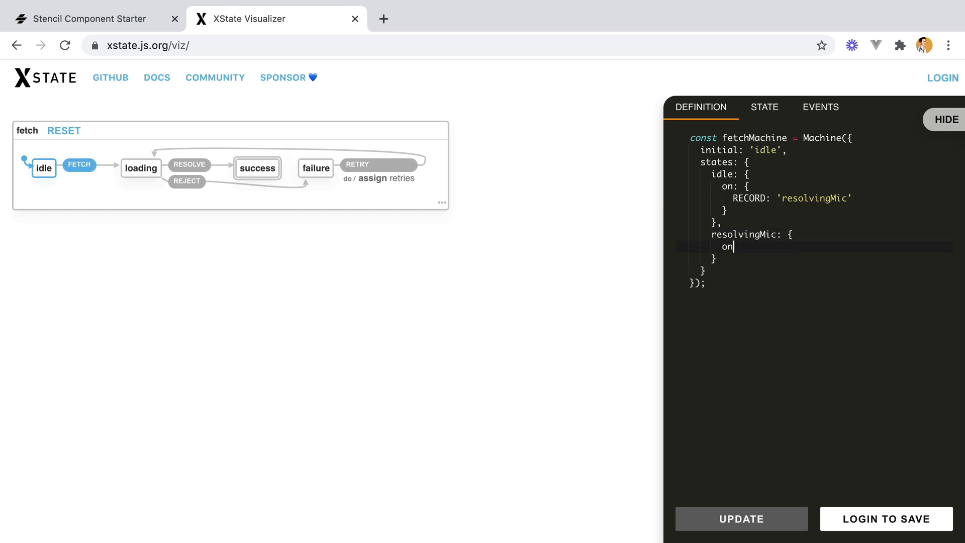
text(: {)
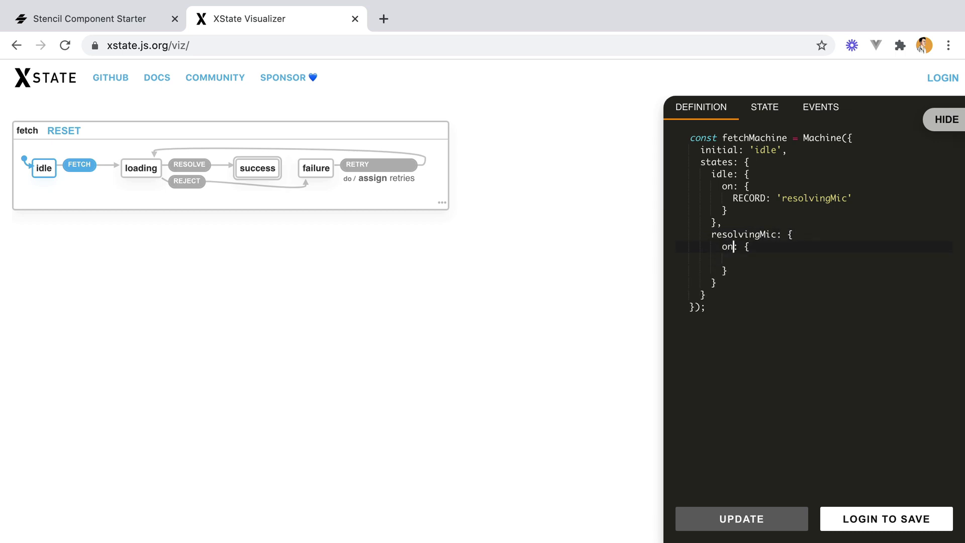
text(ink)
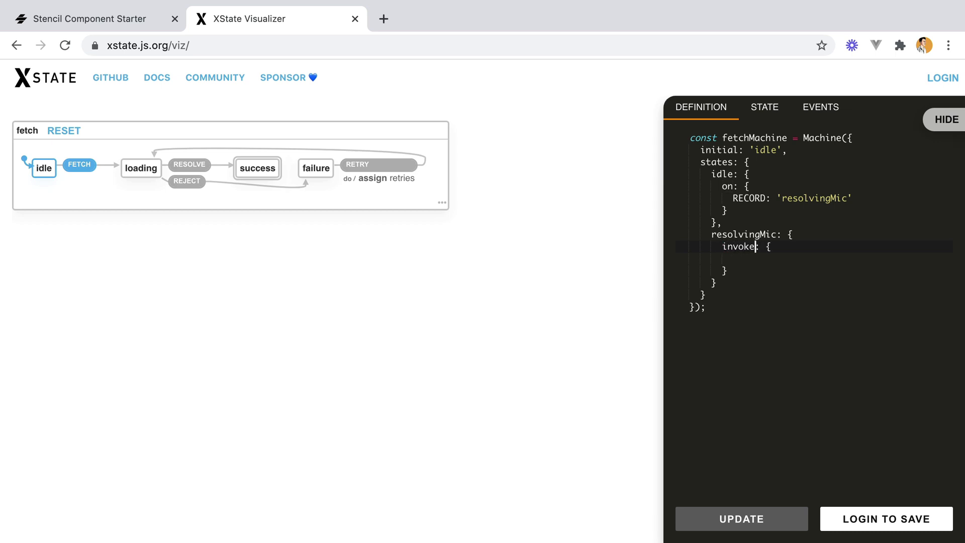
text(src: '')
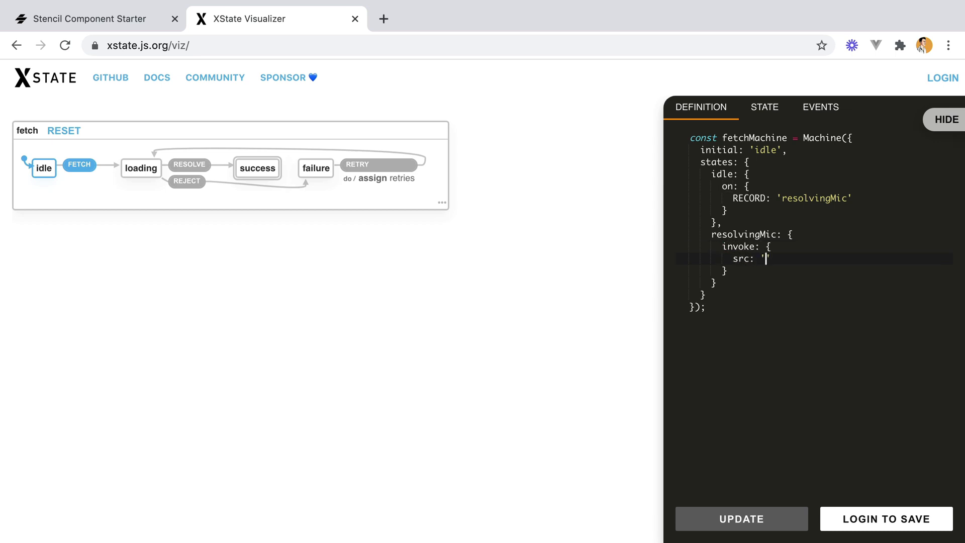
text(resolve)
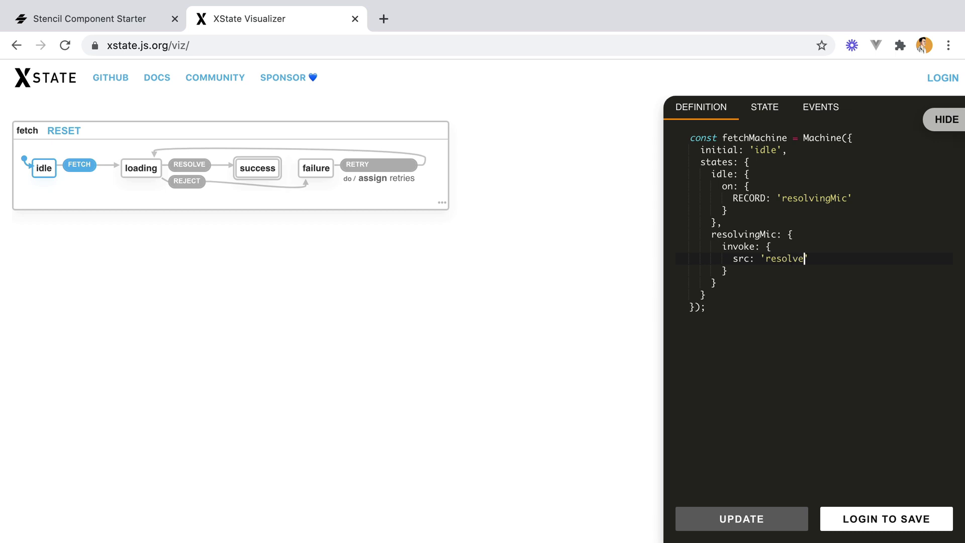
text(Mic',)
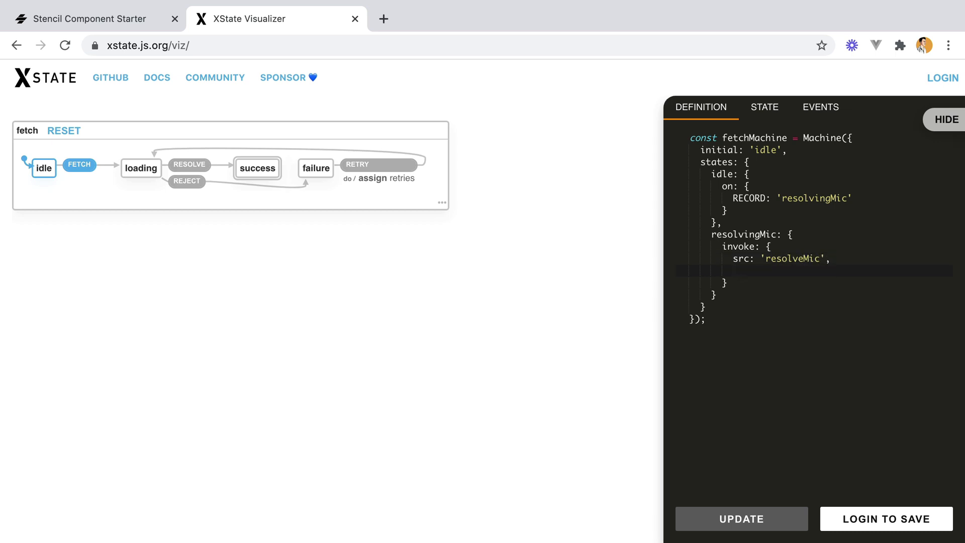
text(onDone: 'recording',)
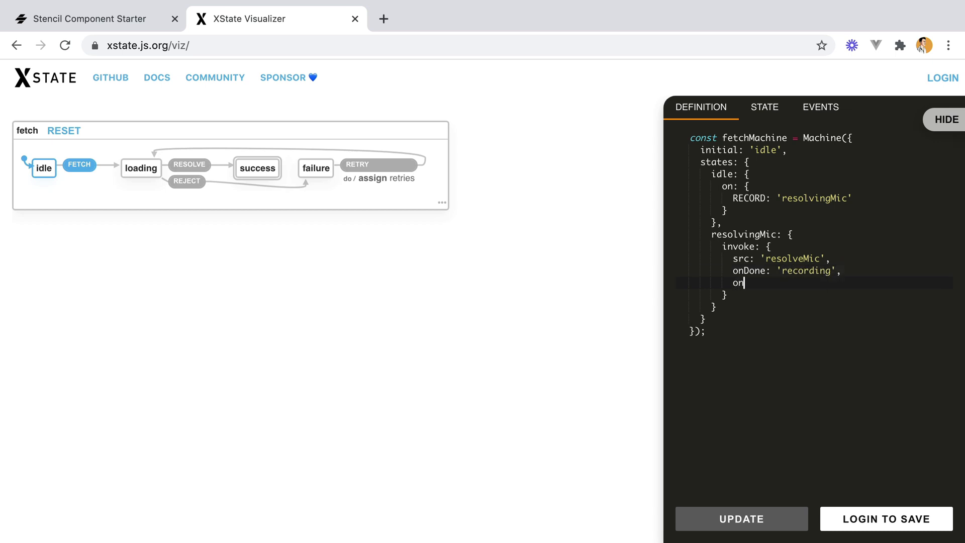
text(Er)
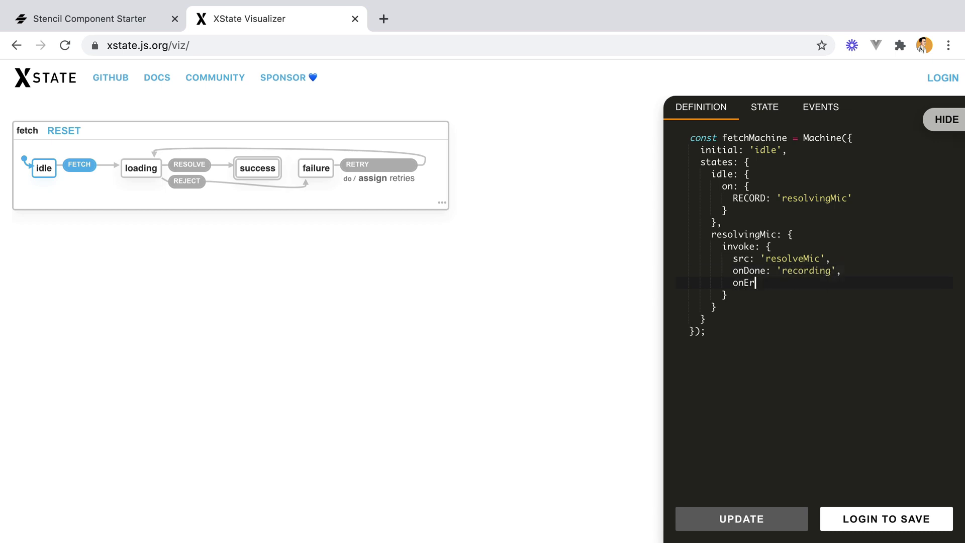
text(ror: 'idle')
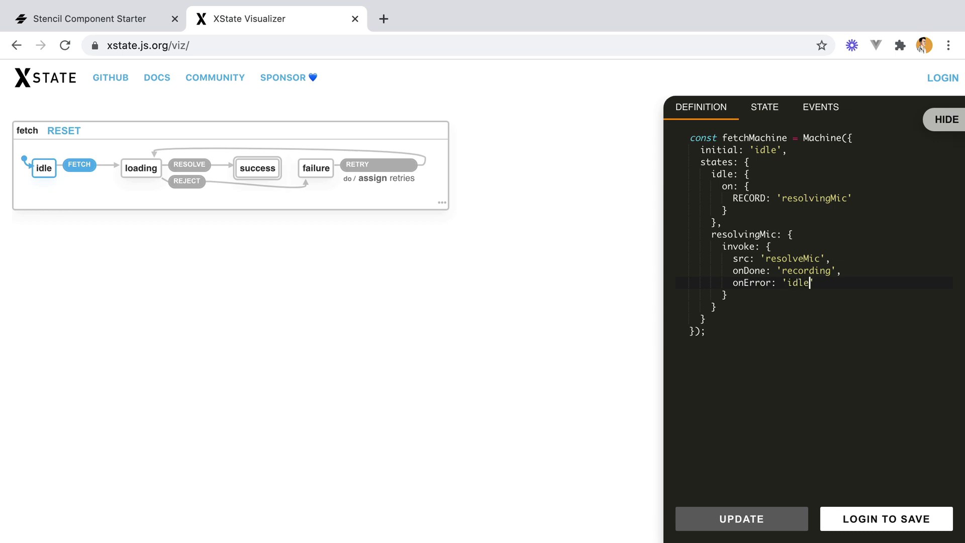
Add an empty recording state after resolvingMic.
text(re)
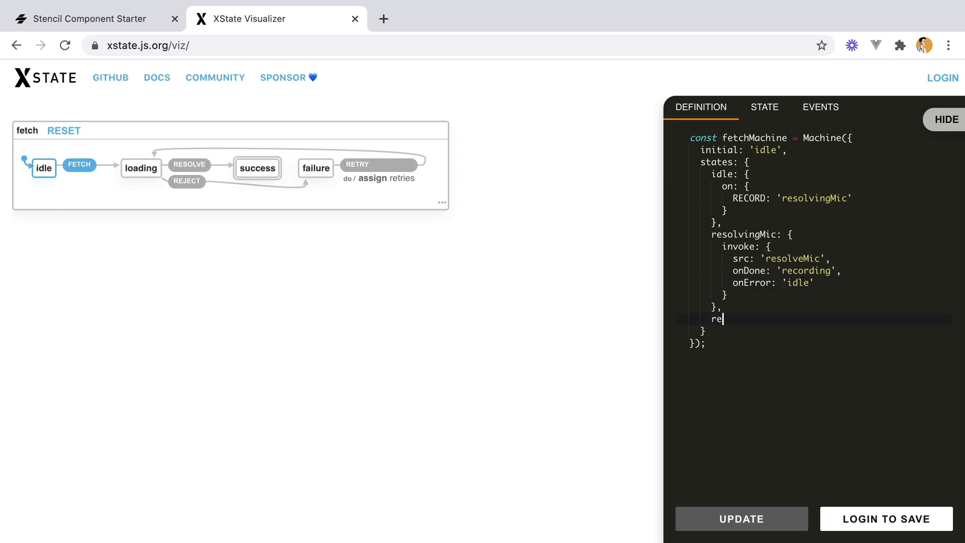
text(cordin)
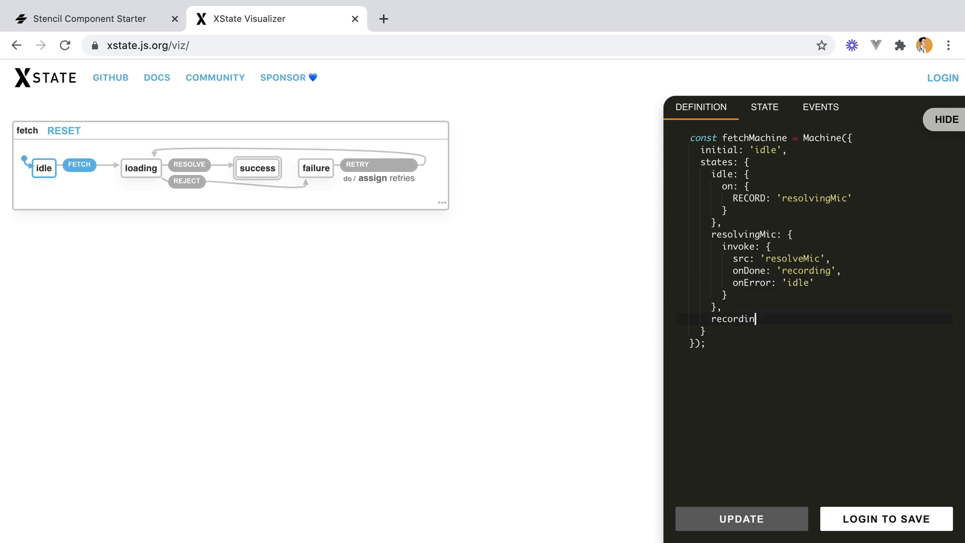
text(g: {})
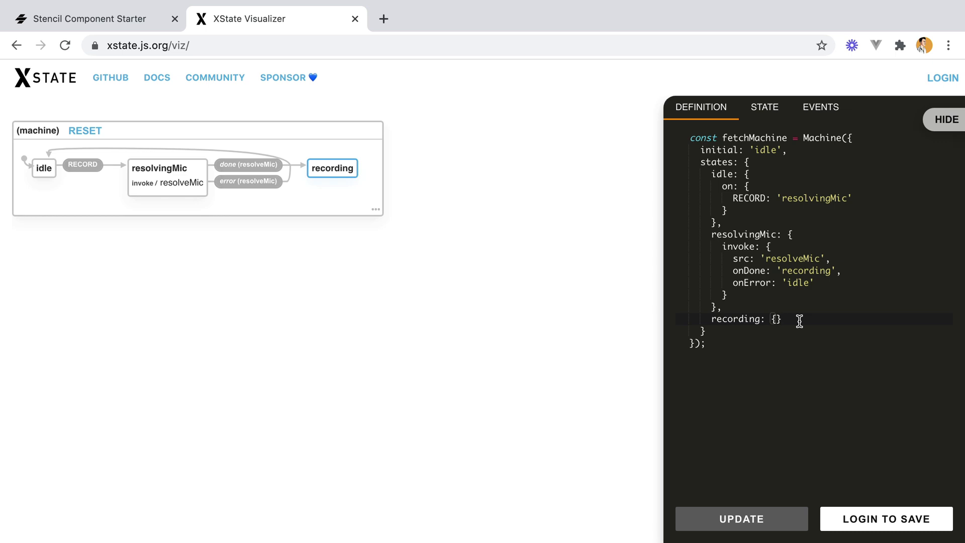
Give recording STOP: 'stopped' and RETRY: 'confirmingRetry' transitions.
text(onk)
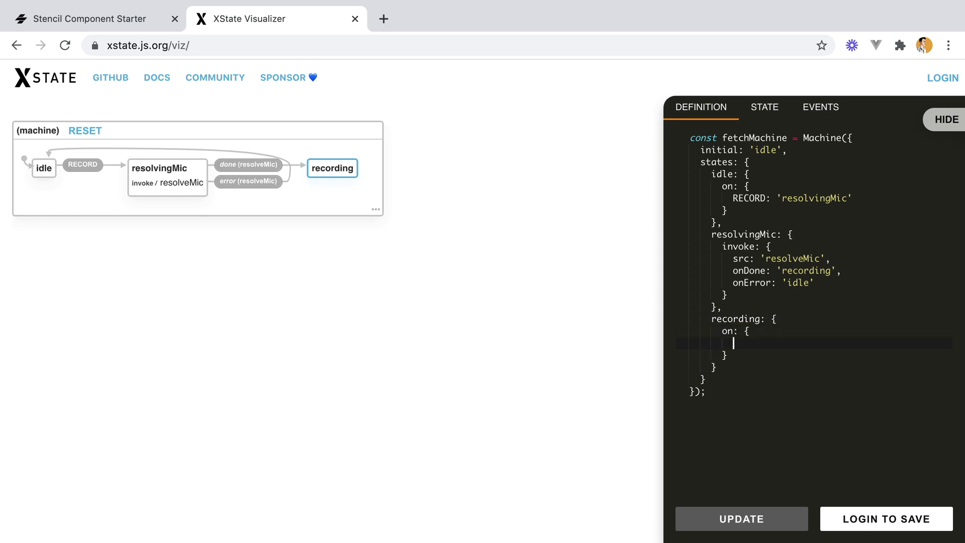
text(STOP: 'stopped',)
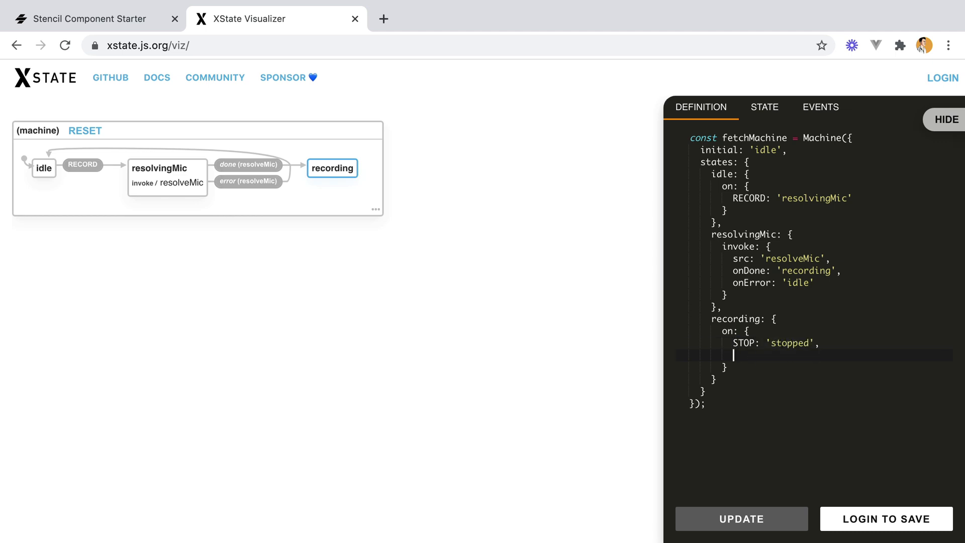
text(RETRY: ')
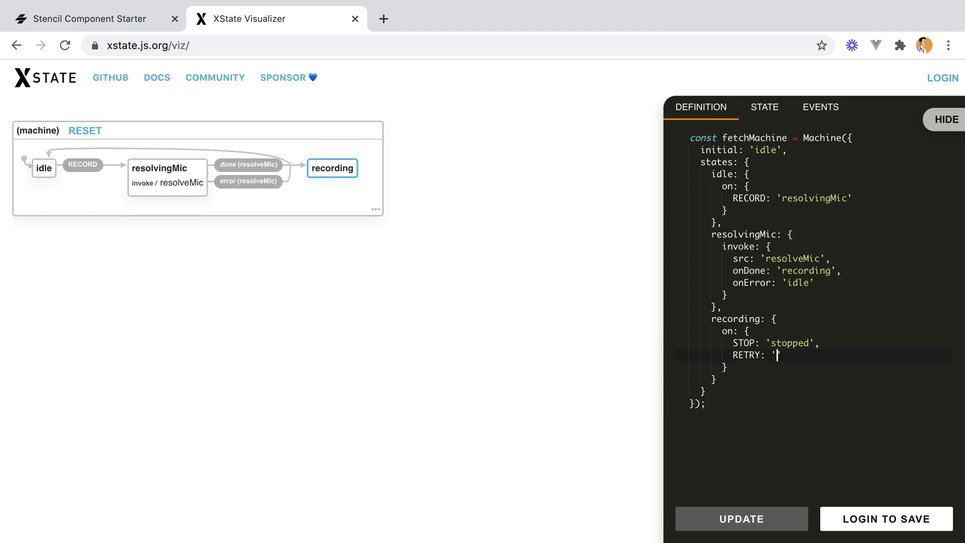
text(con)
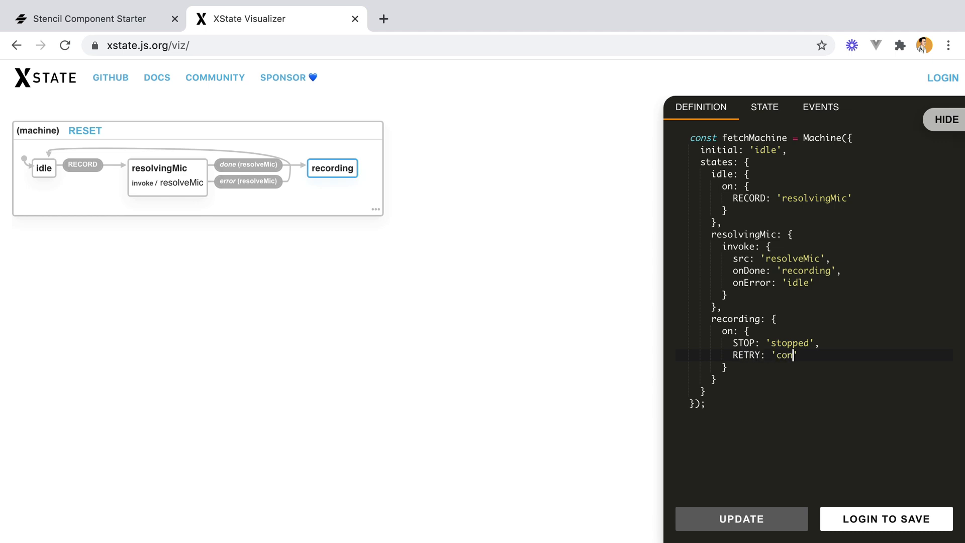
text(firmRet)
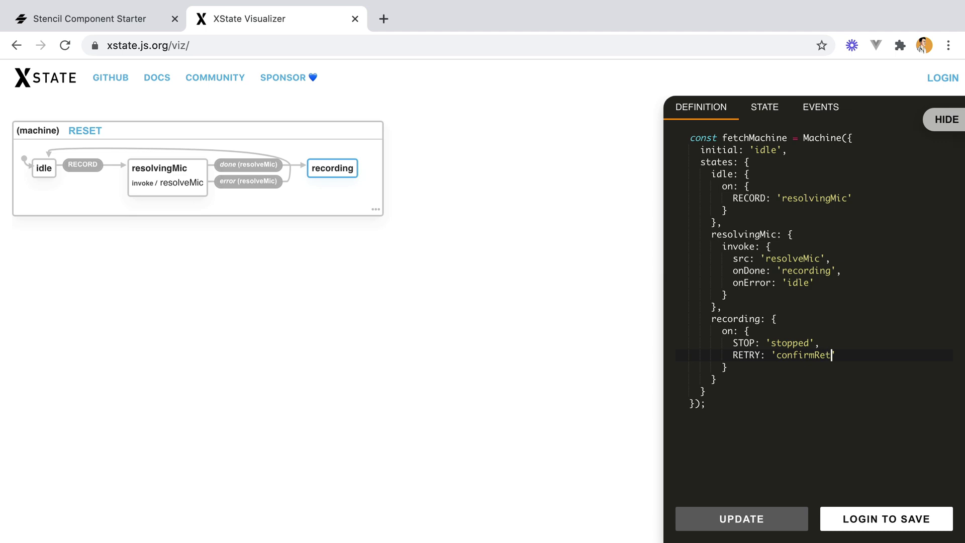
text(ry')
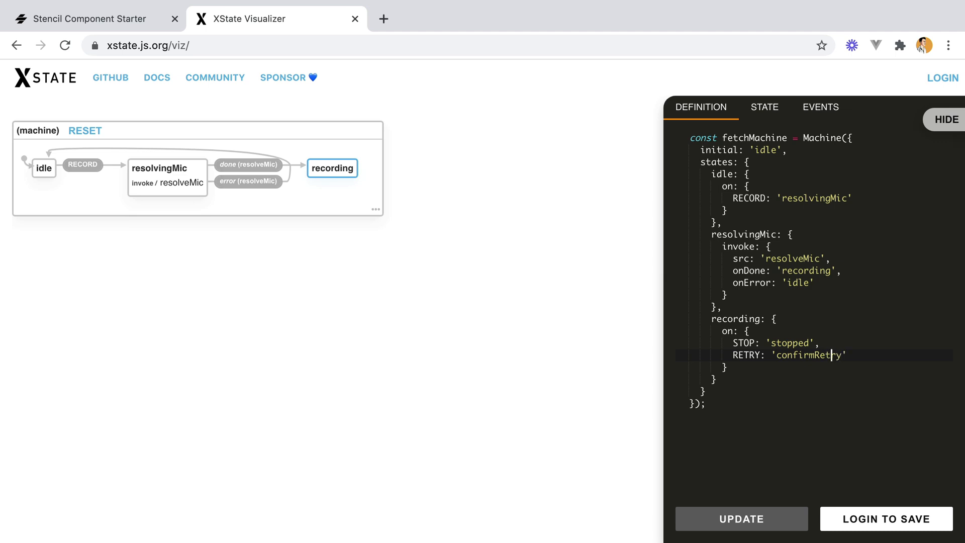
text(ing)
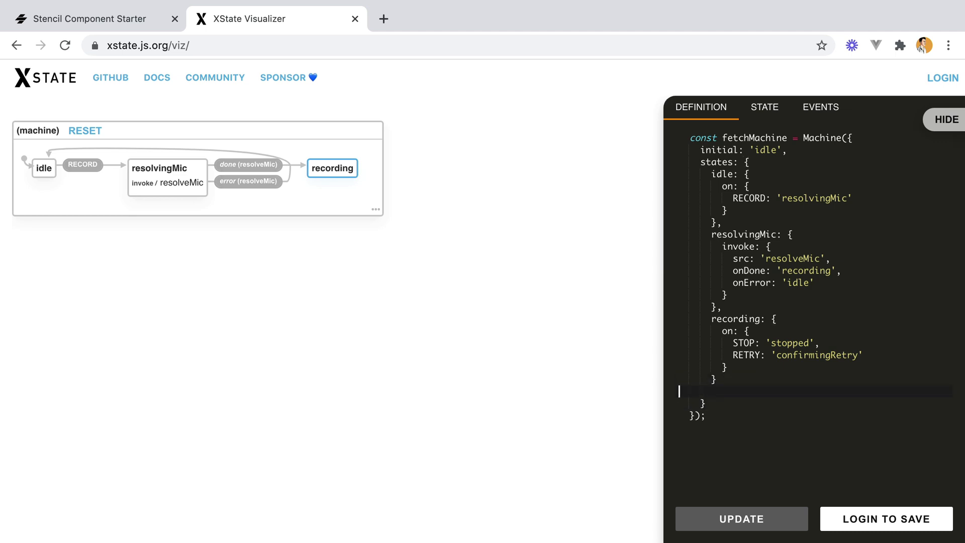
Add empty stopped and confirmingRetry states and redraw the chart.
text(stopped)
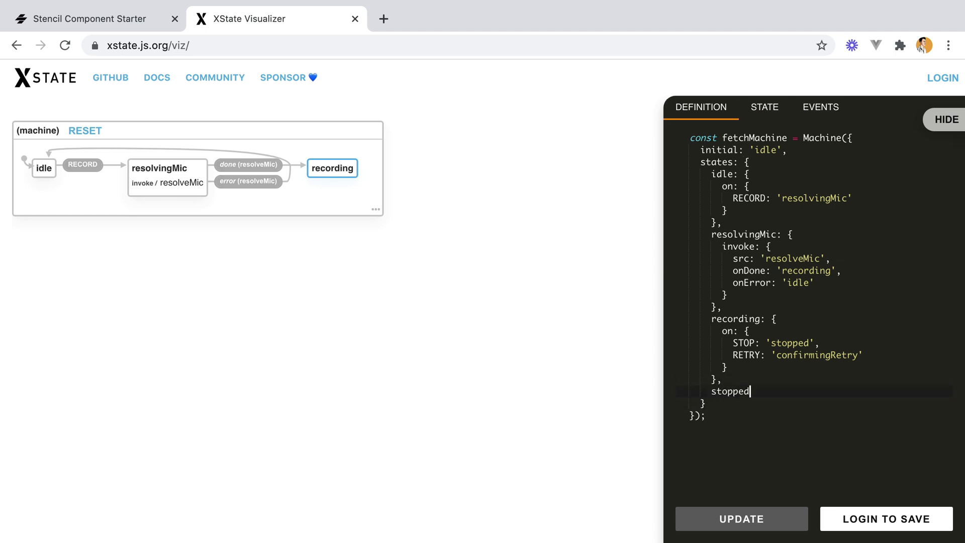
text(: {},)
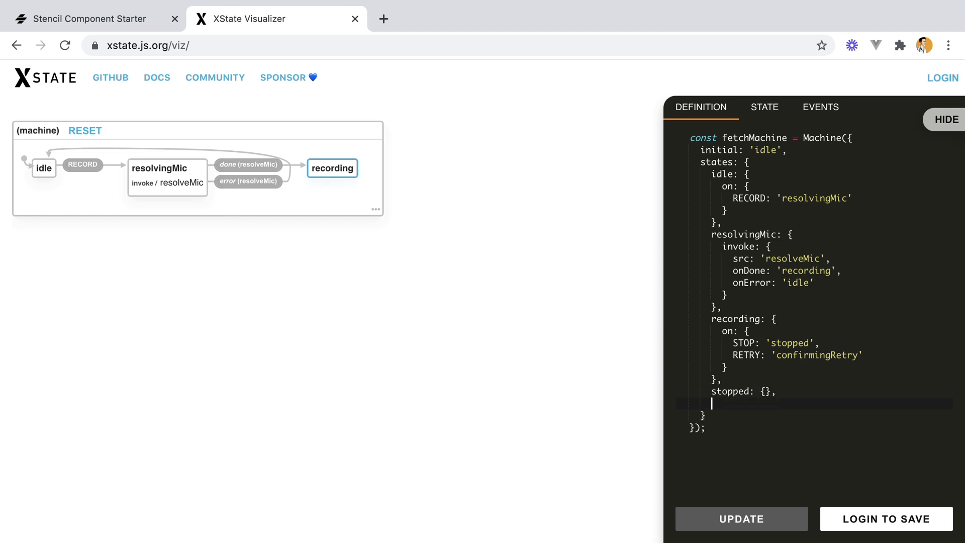
text(conf)
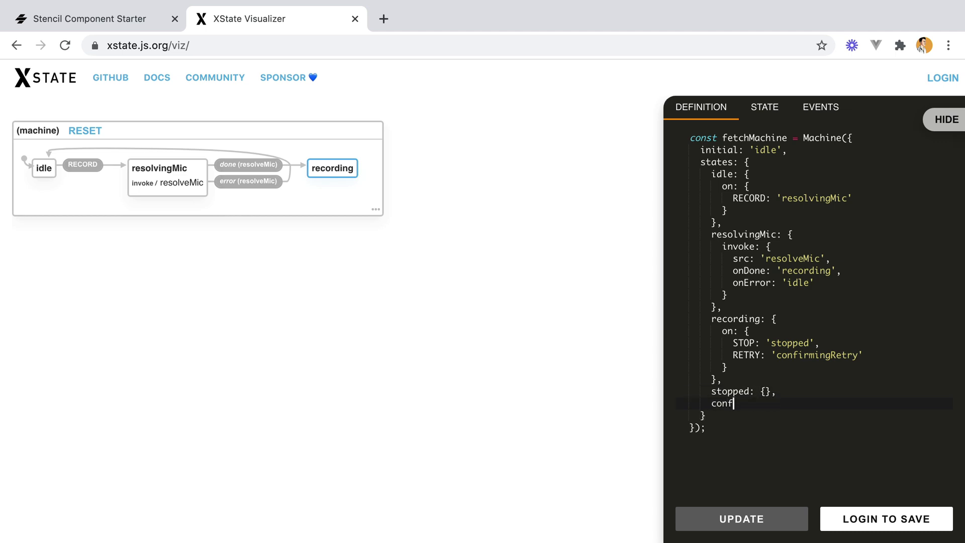
text(irmingRetry)
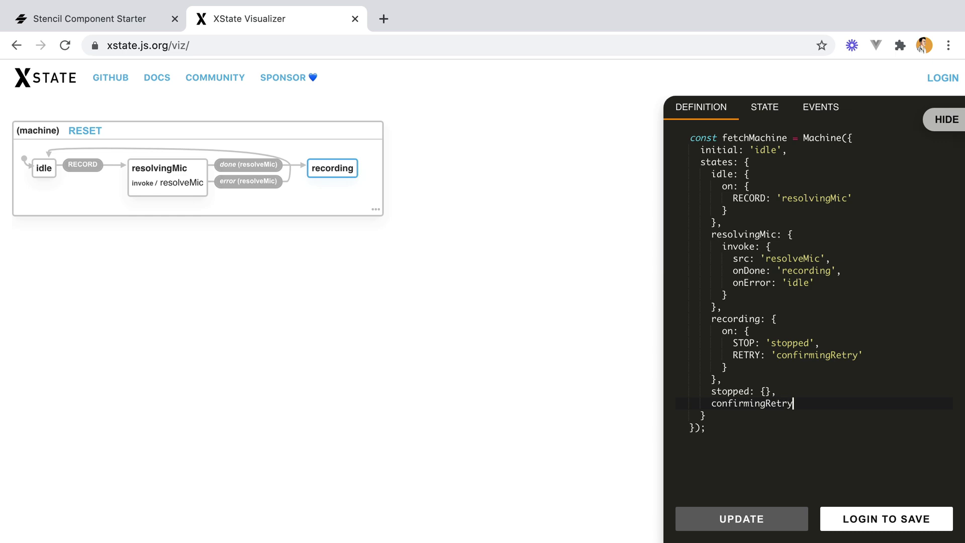
text(: {})
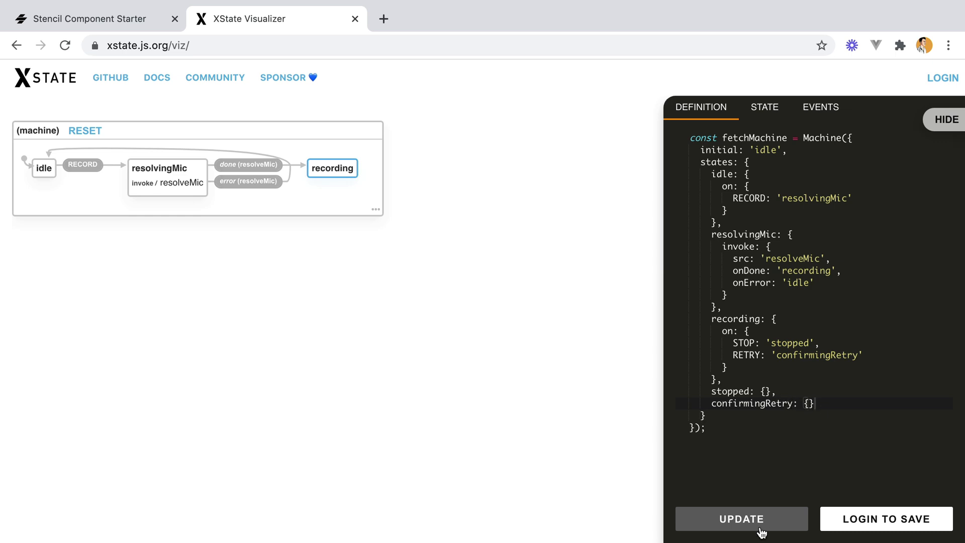
click(740, 518)
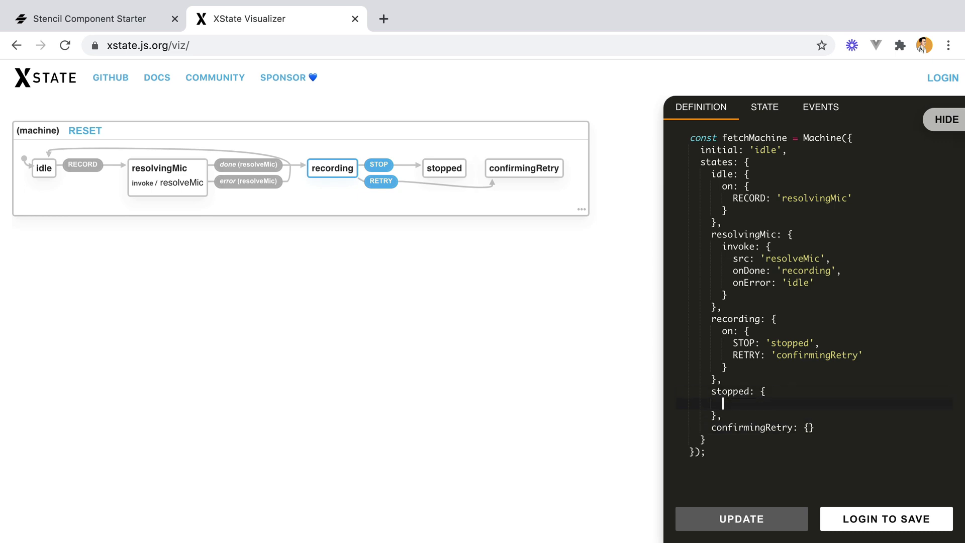
Give stopped SUBMIT: 'submitting' and CANCEL: 'confirmingCancel' transitions.
text(on: {})
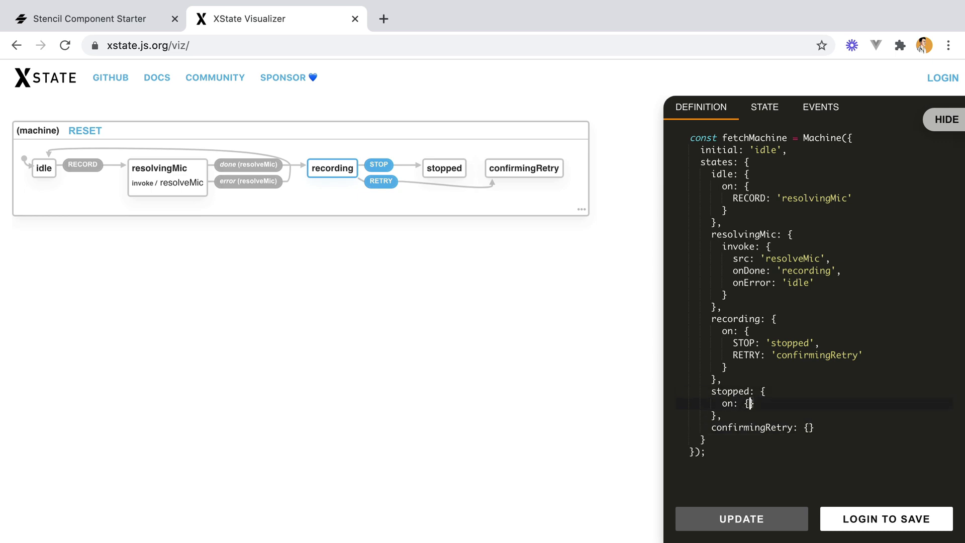
text(SUBMIT: ')
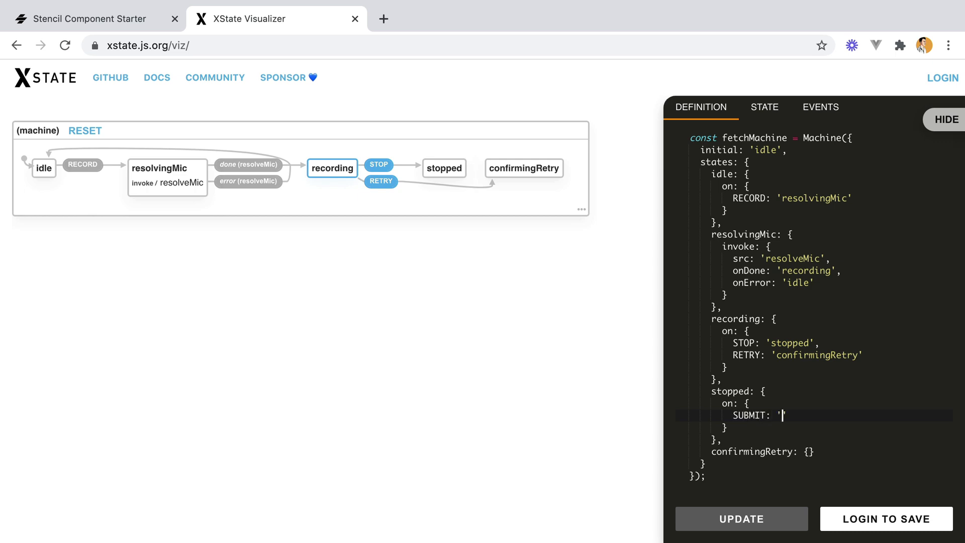
text(subt)
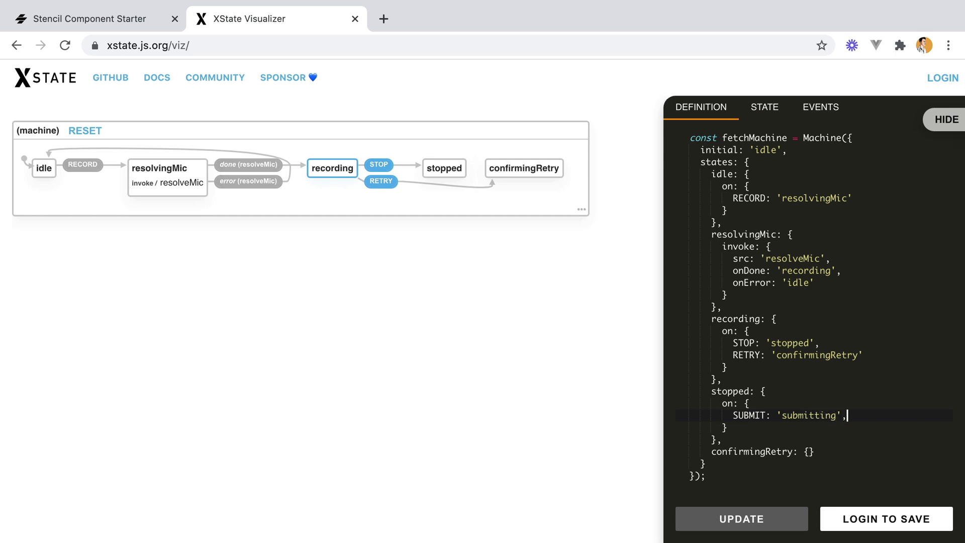
text(CAN)
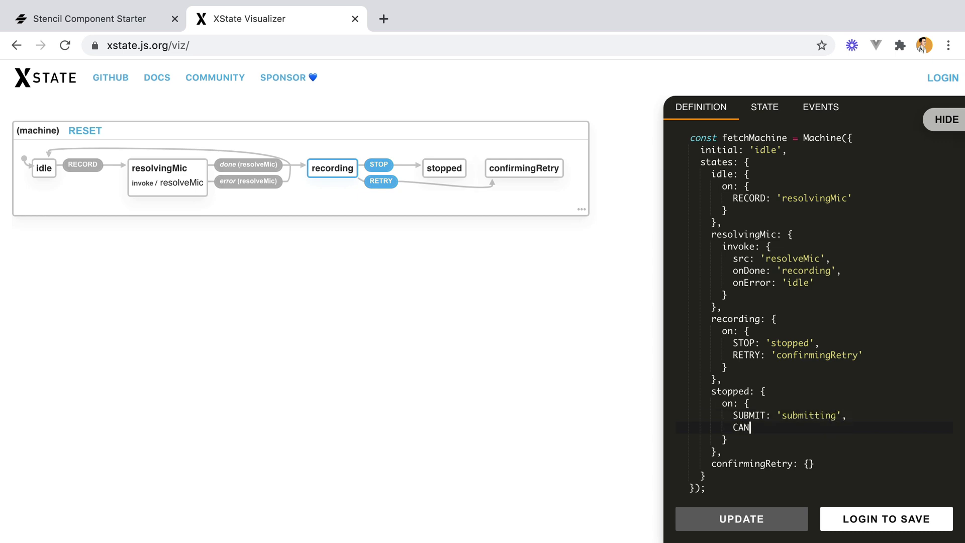
text(CEL: ')
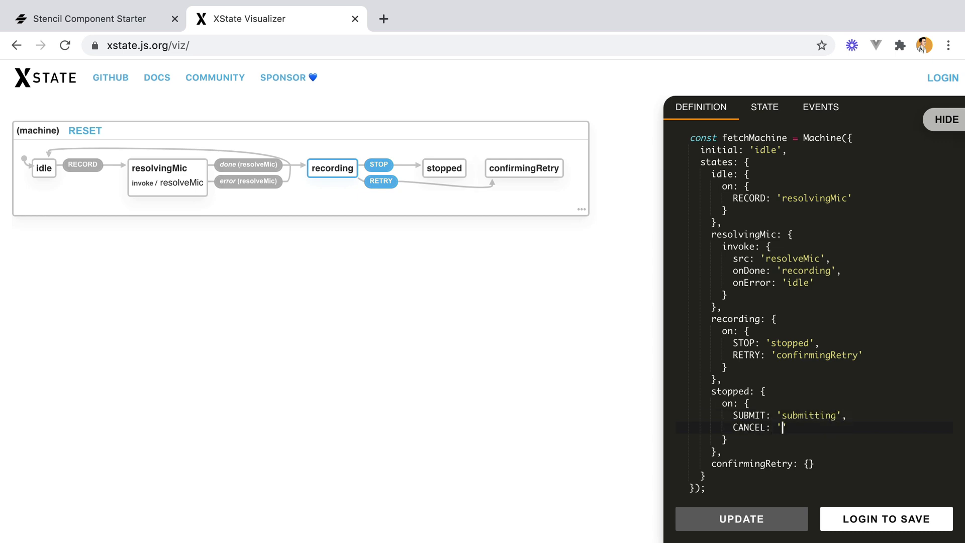
text(confirmingC)
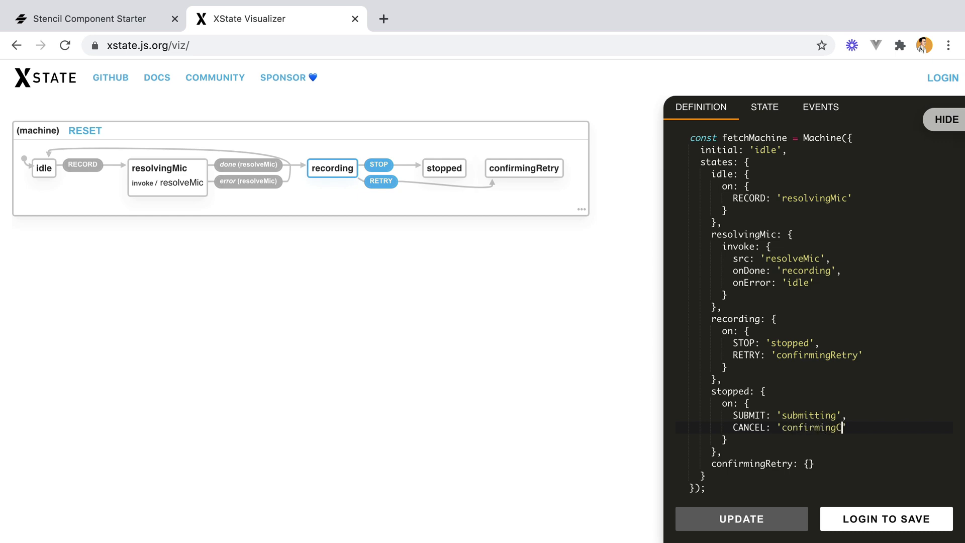
text(ancel',)
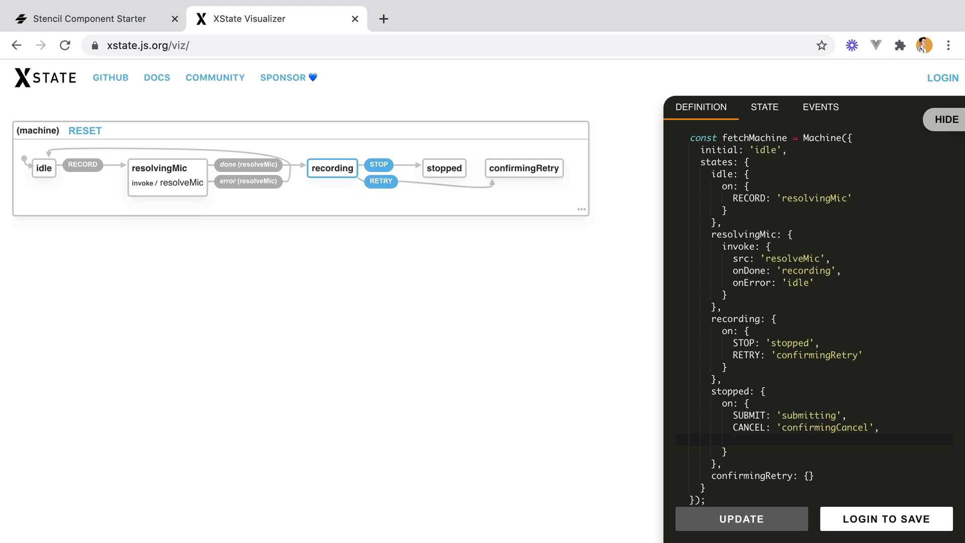
Add ENTER_EMAIL and ENTER_NAME self-transitions with assignEmail and assignName actions.
text(ENET)
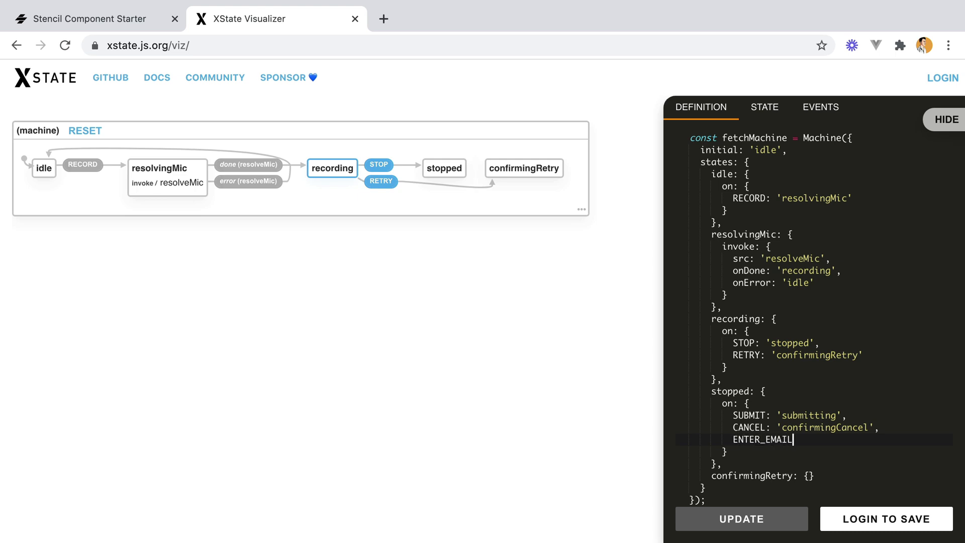
text(: {)
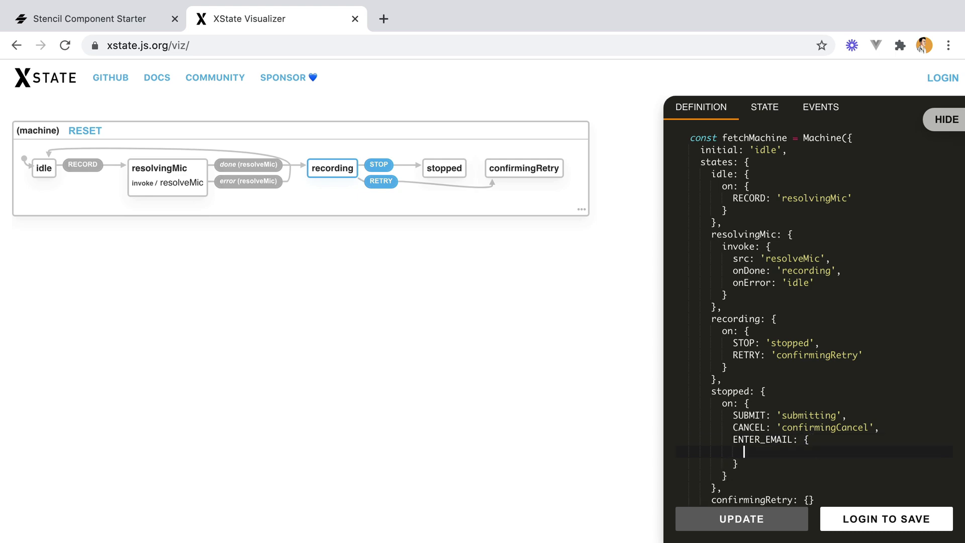
text(actions: 'assin)
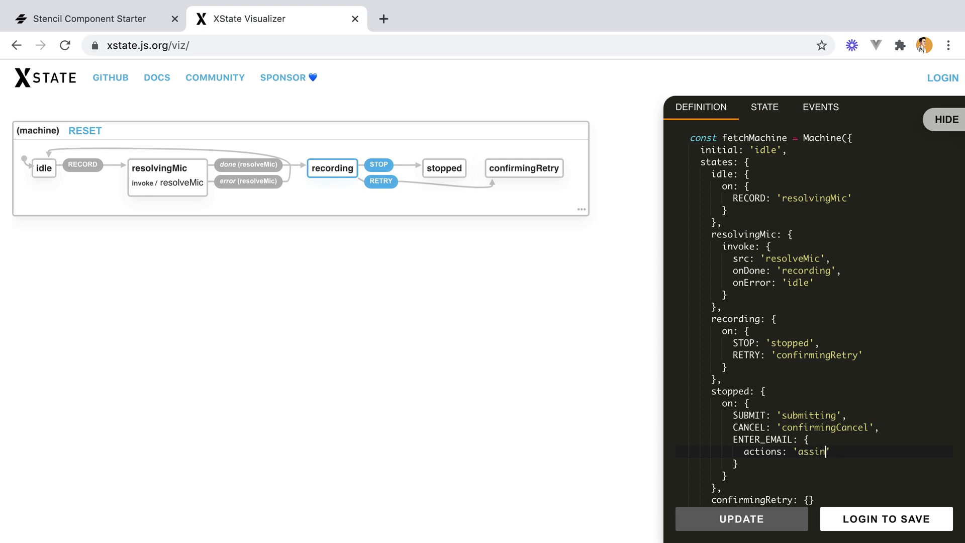
text(gEmail)
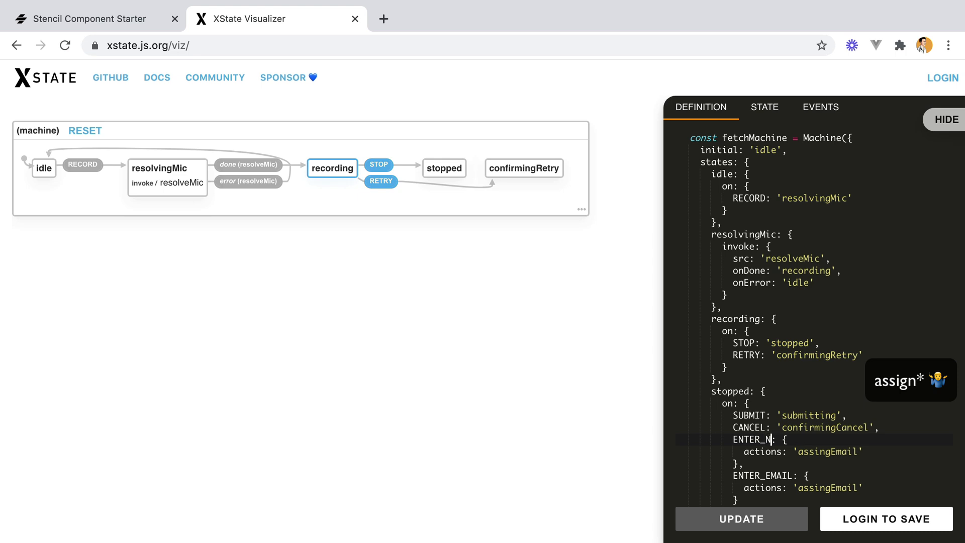
text(AME)
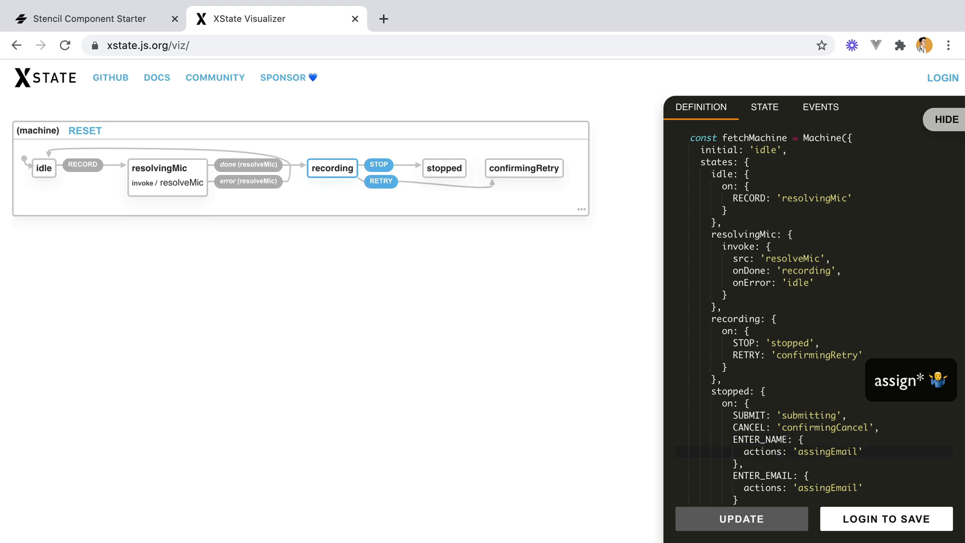
text(assingN)
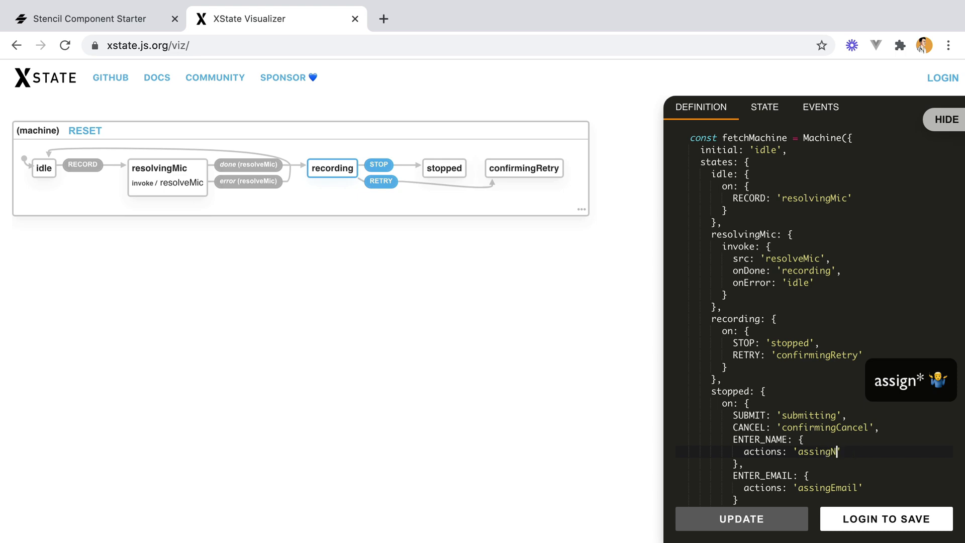
text(ame)
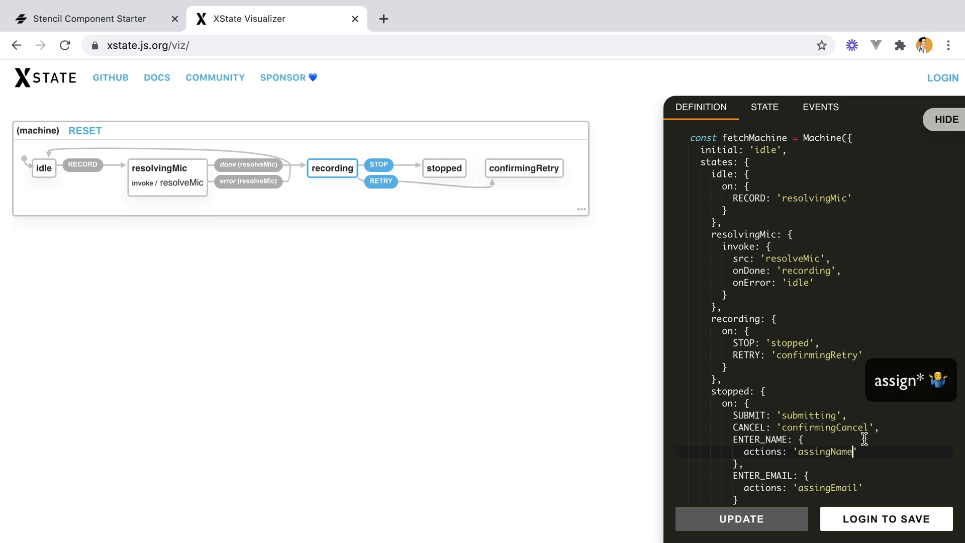
click(741, 518)
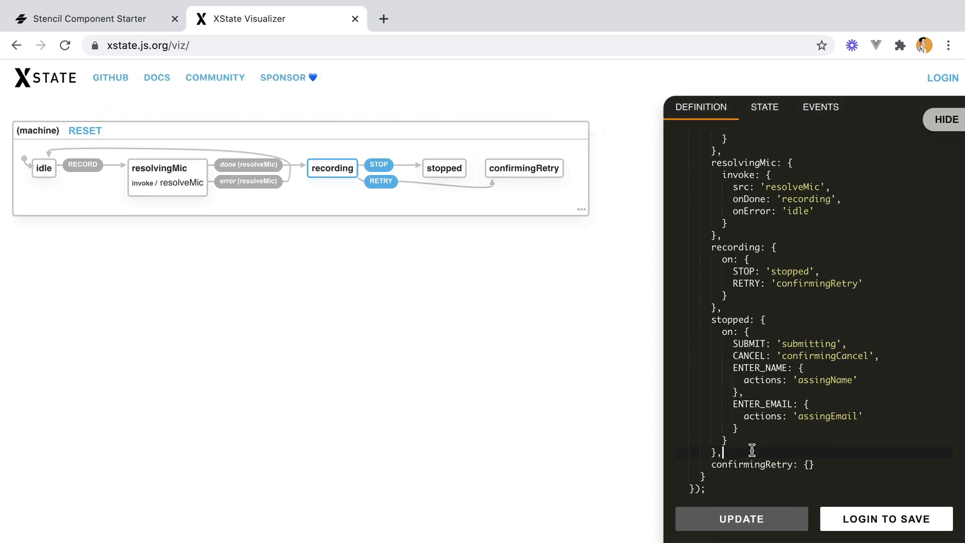
Add empty submitting and confirmingCancel states and redraw the chart.
text(subm)
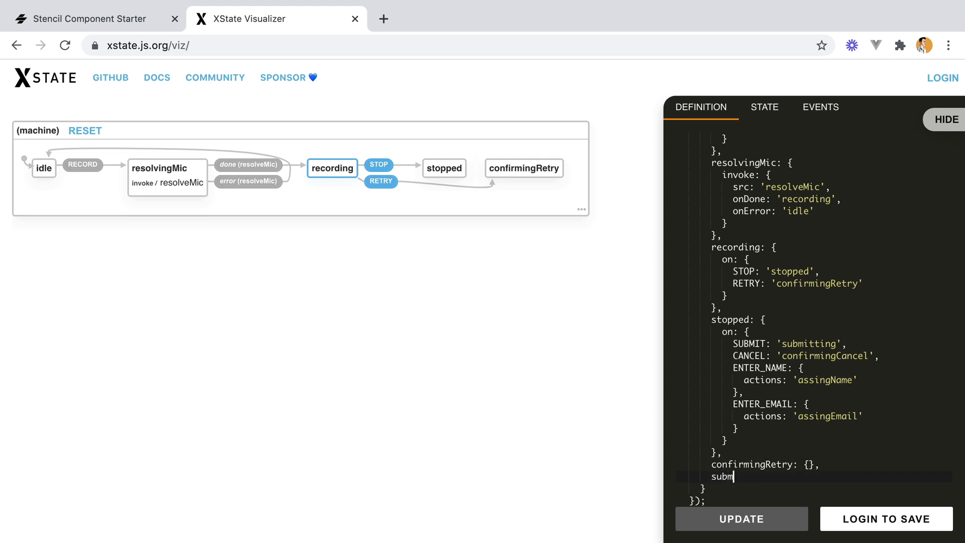
text(itting: {},)
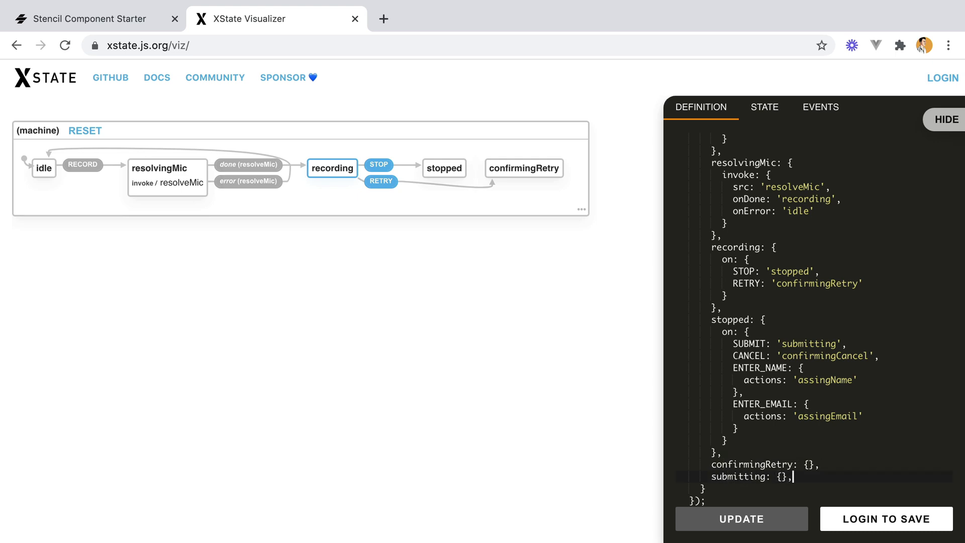
text(submitting: {},)
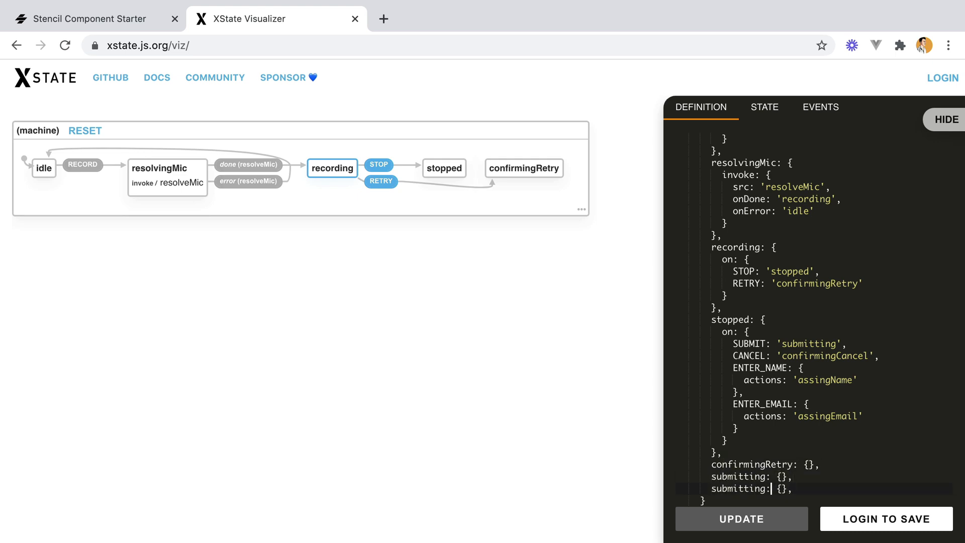
text(confirming)
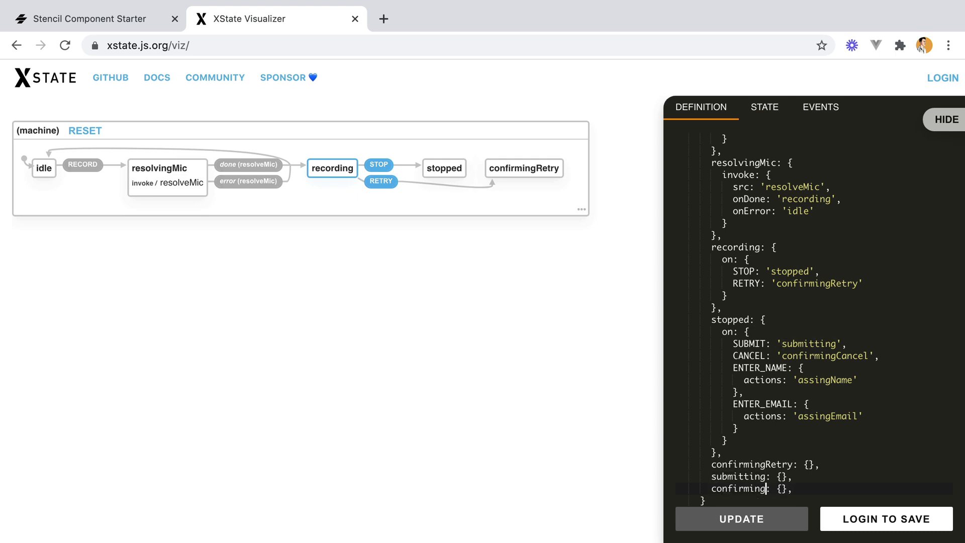
text(Cancel)
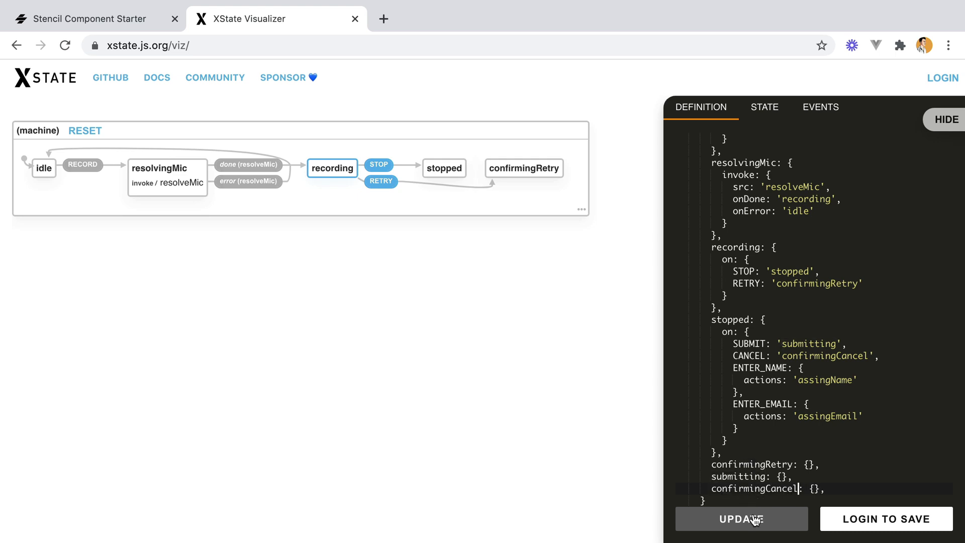
click(741, 518)
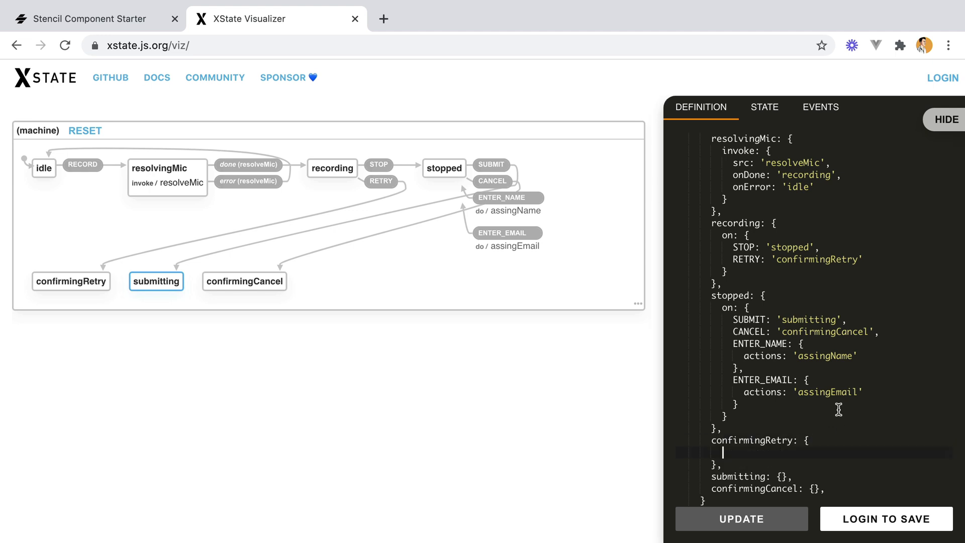
Give confirmingRetry YES: 'idle' and NO: 'recording' transitions.
text(on: {)
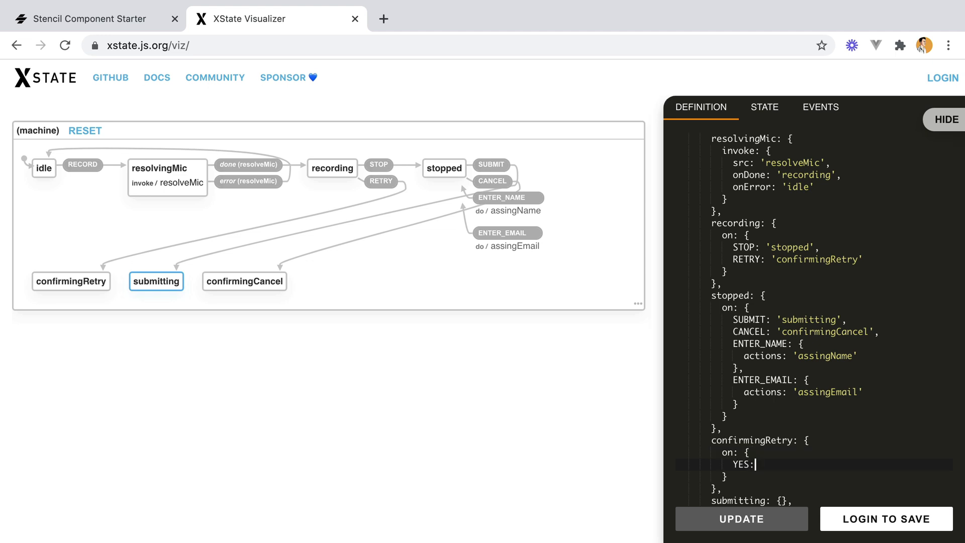
text(')
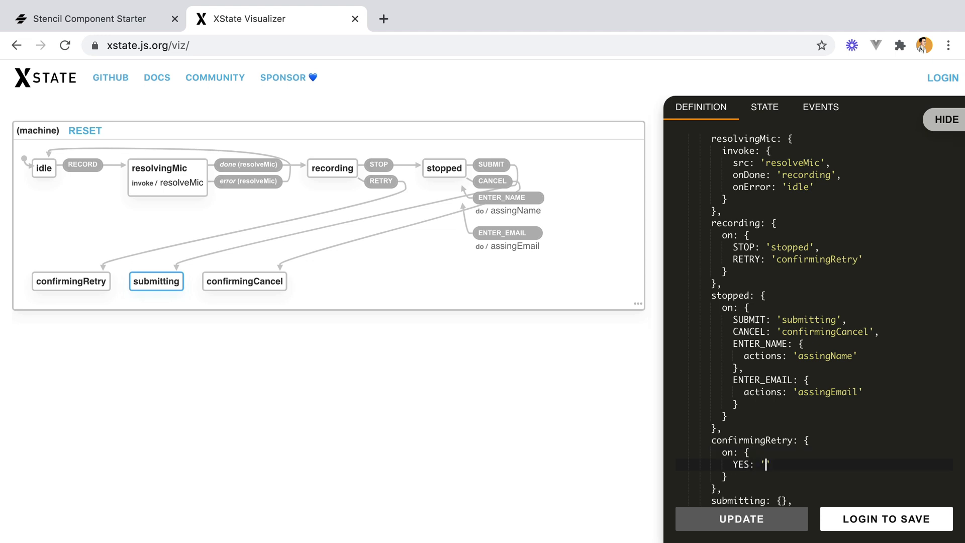
text(idle',)
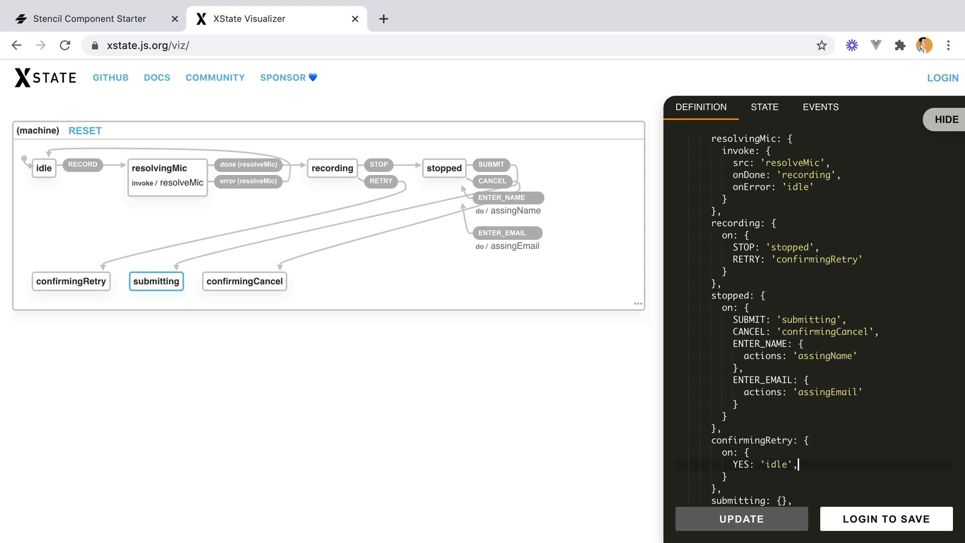
text(NO: ')
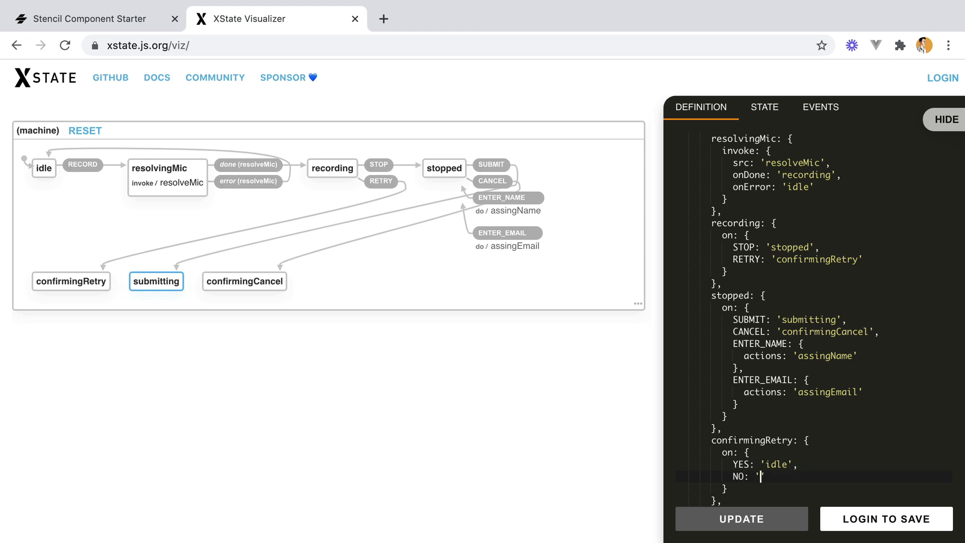
text(recording)
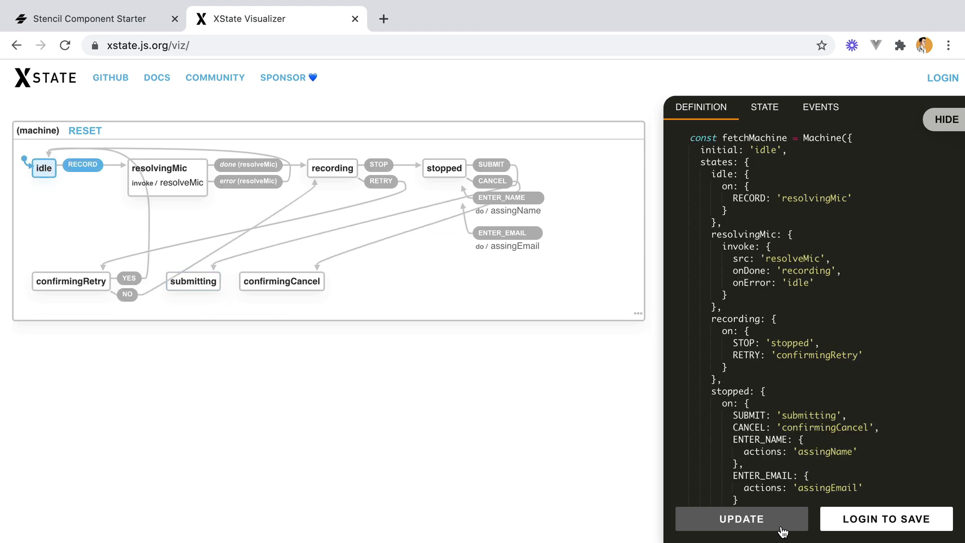
scroll(down, 3)
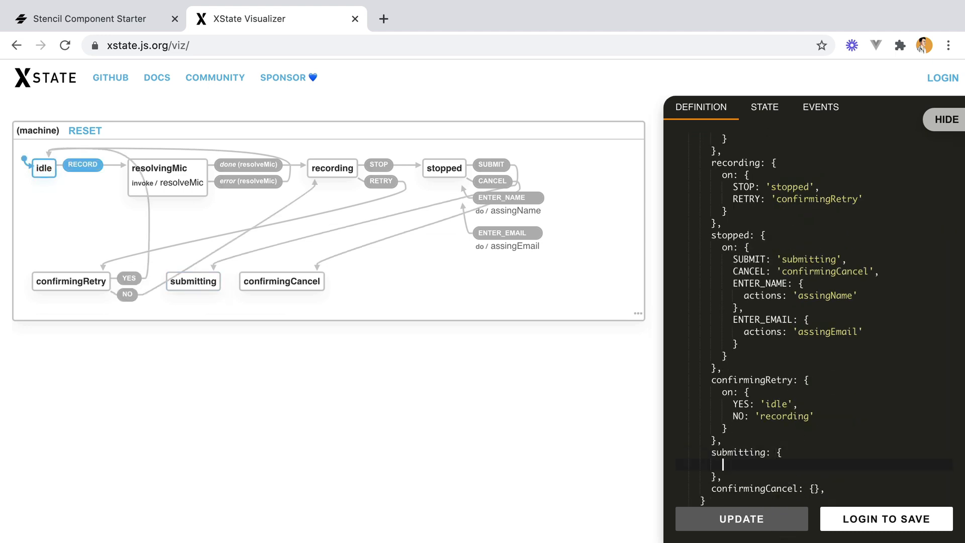
Make submitting invoke 'submit' with onDone 'success' and onError 'stopped'.
text(invoke: {)
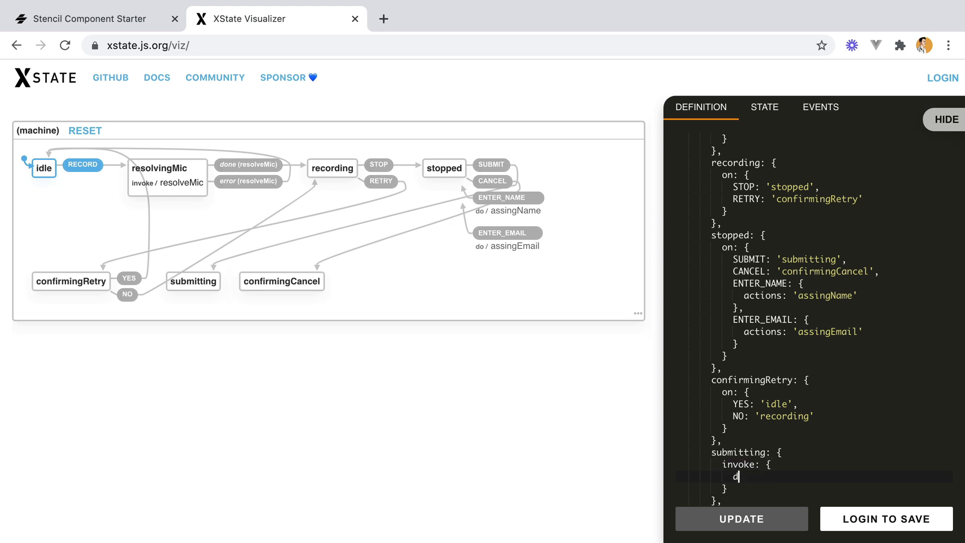
text(src: 'sub)
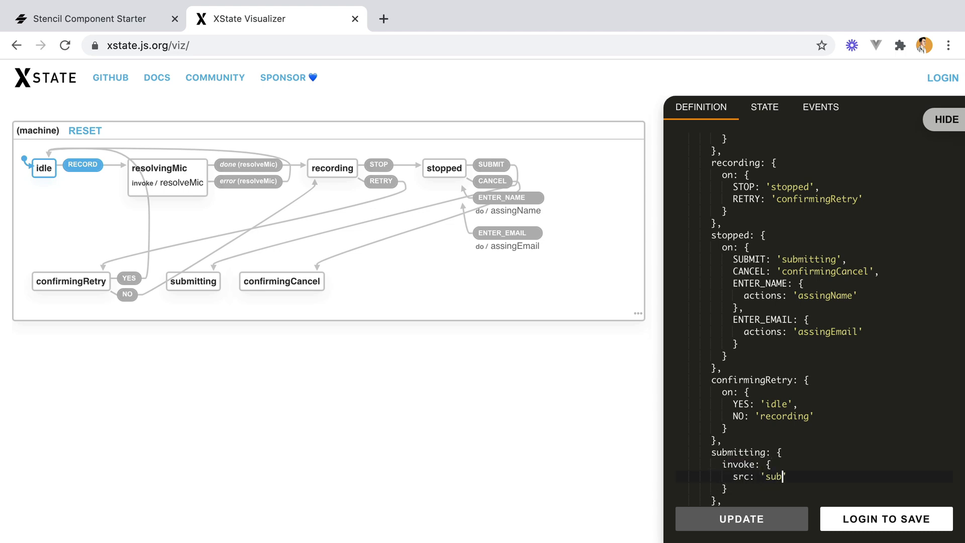
text(mit',)
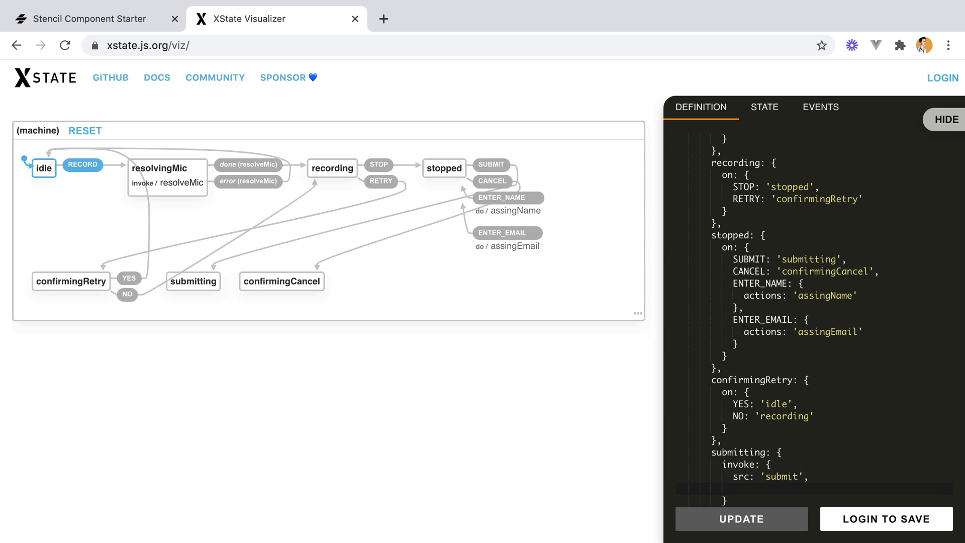
text(onDone: 'success)
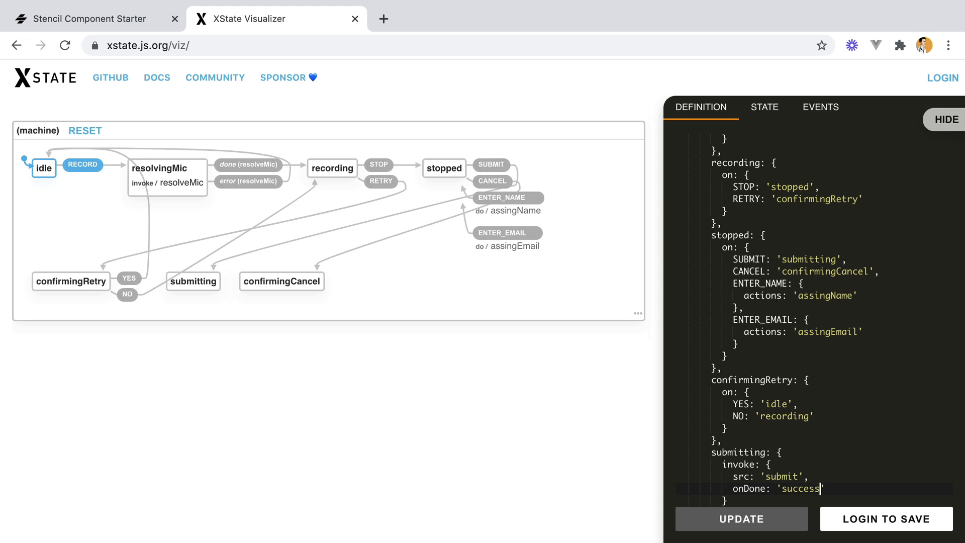
text(oneError: 's)
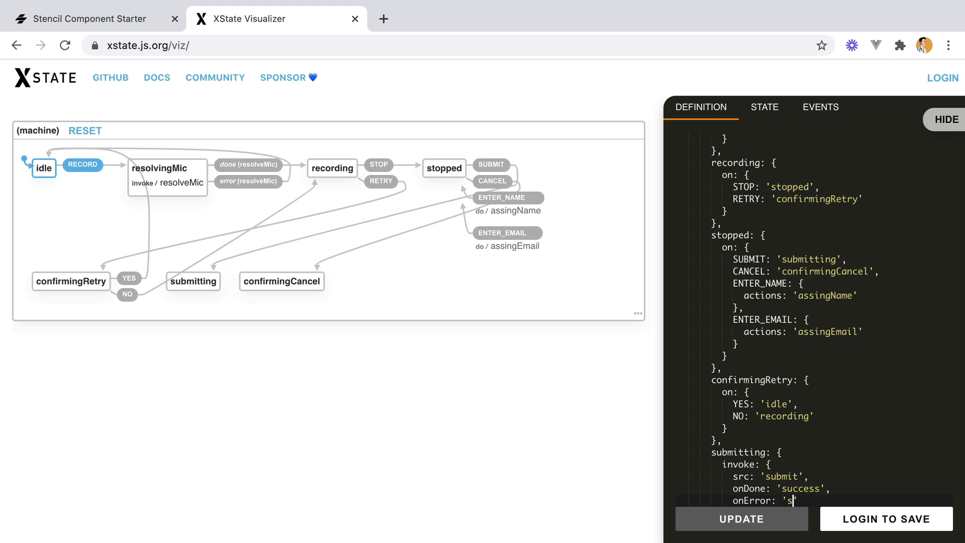
text(topped')
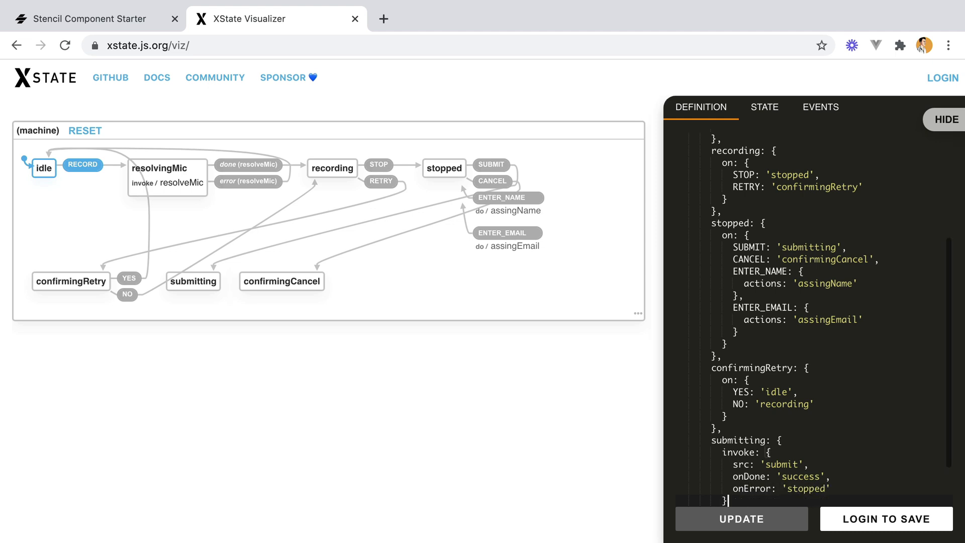
click(741, 518)
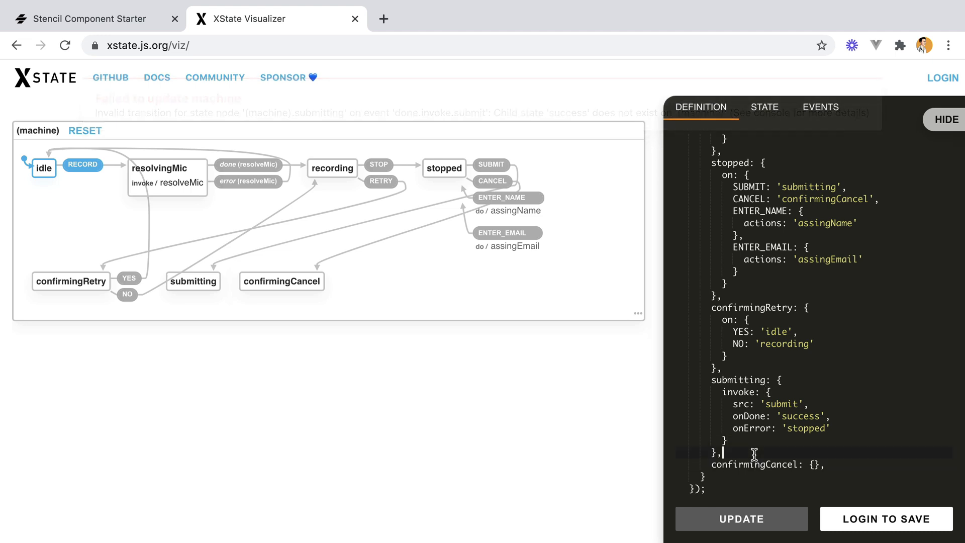
Add a misspelled sucess state, attempt to redraw, and locate the typo to fix.
text(scu)
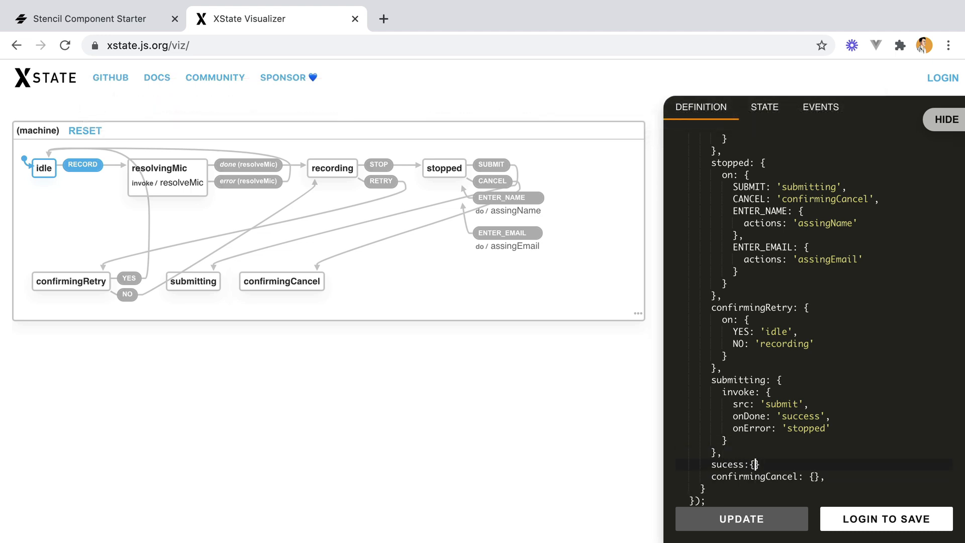
click(740, 518)
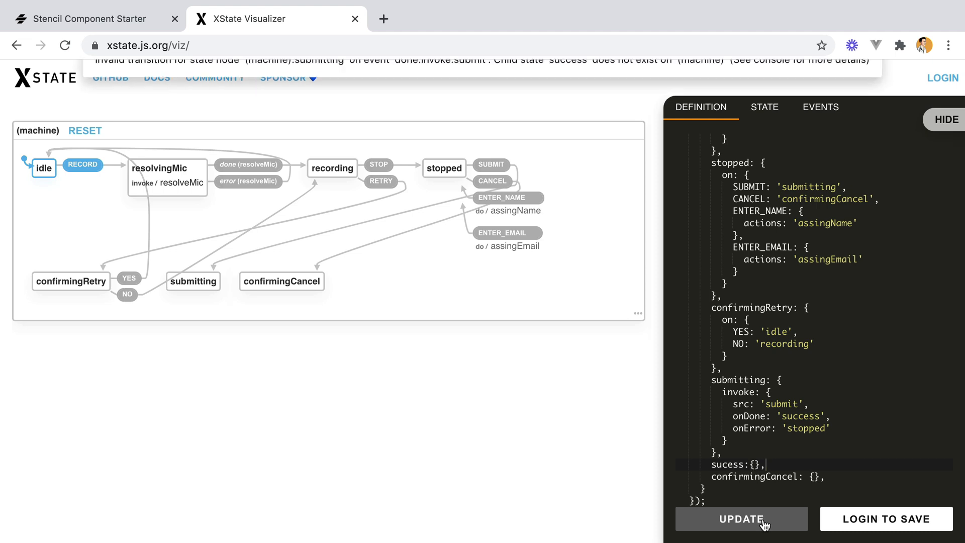
click(740, 518)
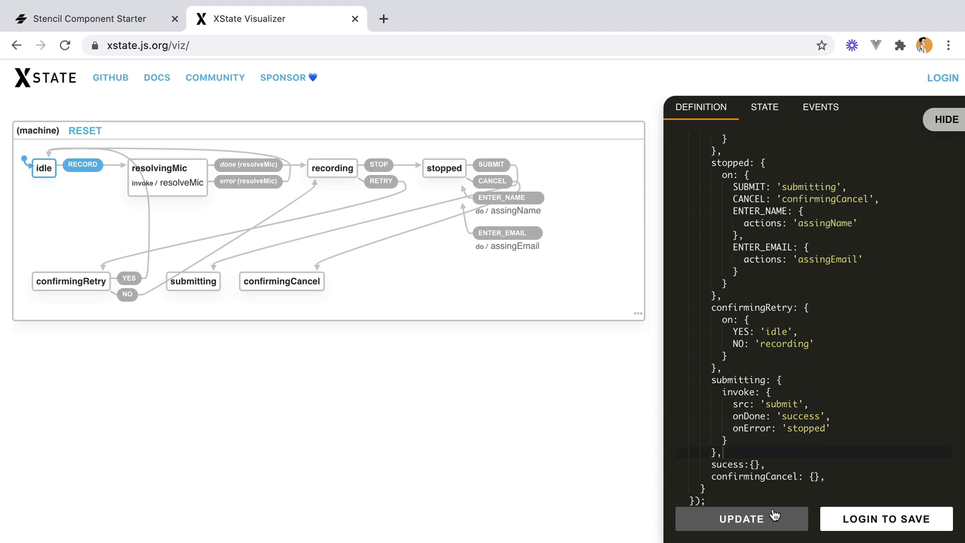
double_click(800, 416)
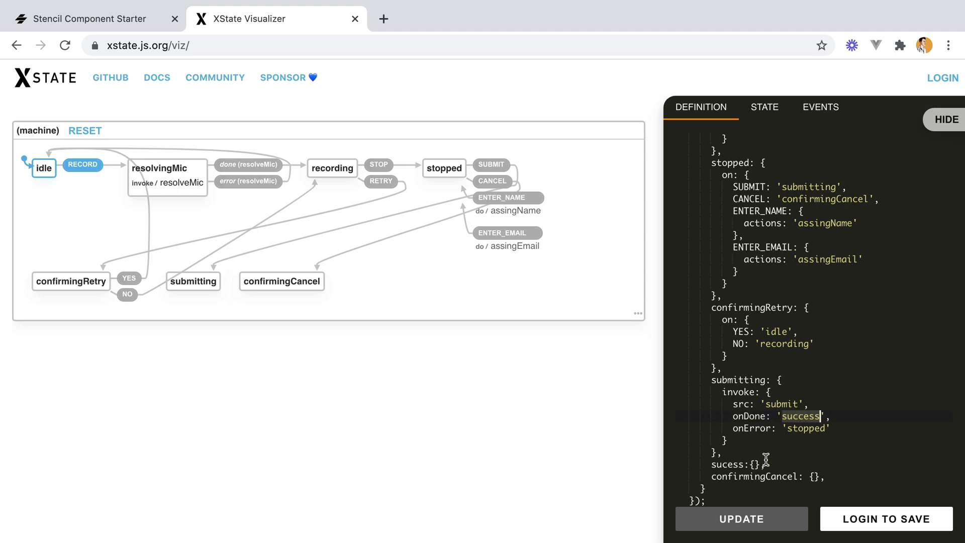
click(740, 518)
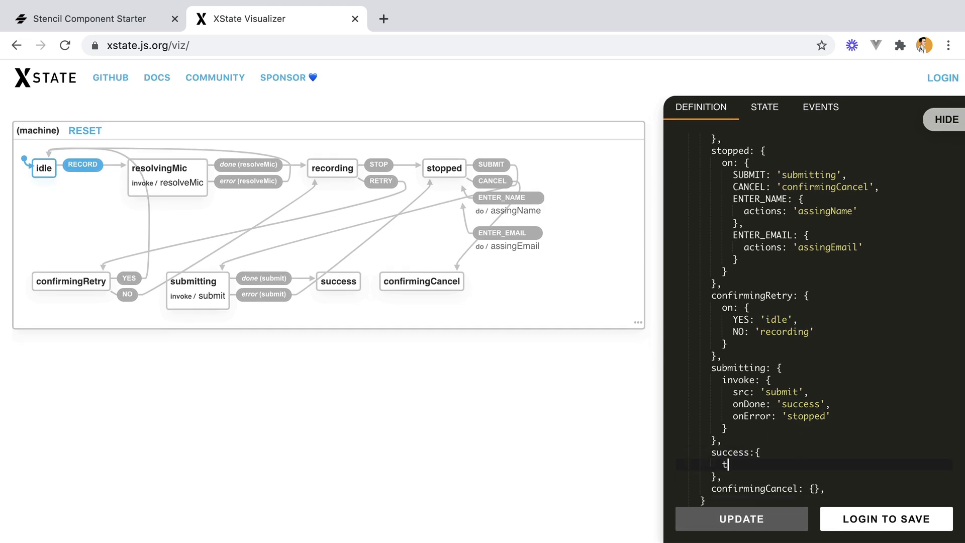
Mark success as type final, give confirmingCancel YES: 'idle' and NO: 'stopped', and redraw.
text(ype: "finak")
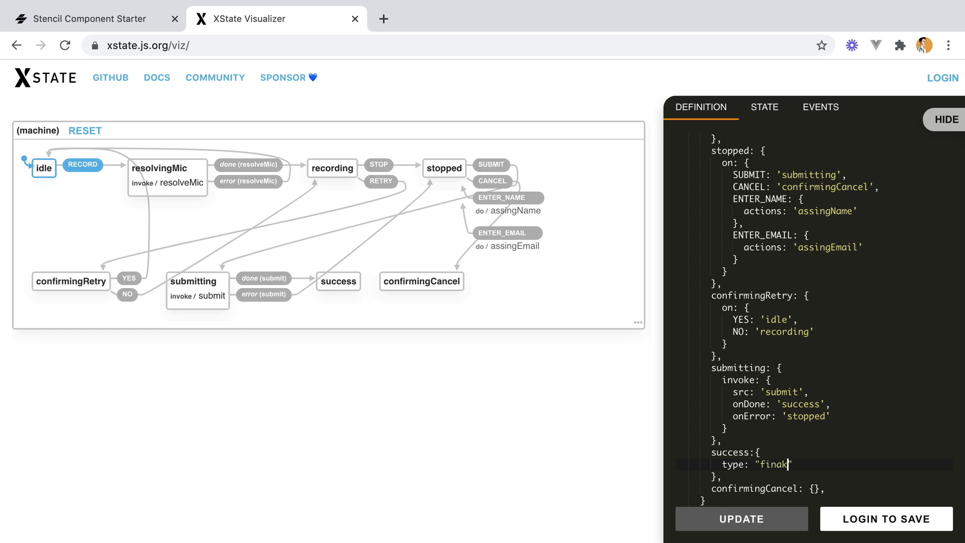
text(final)
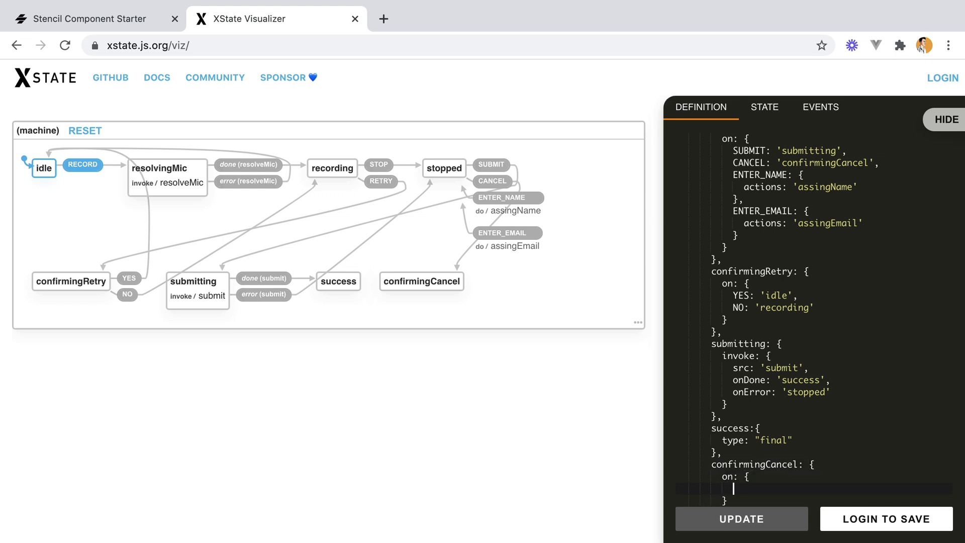
text(YES: 'i')
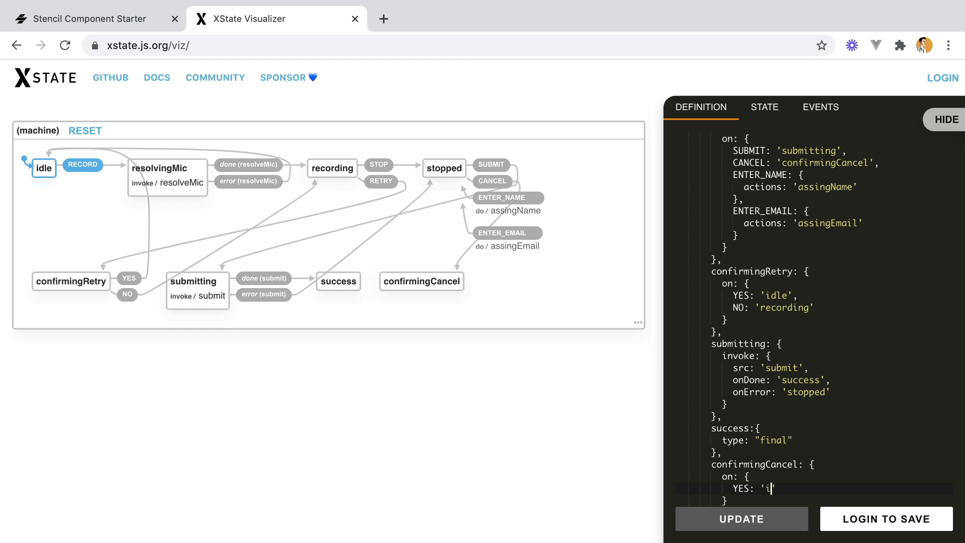
text(dle',)
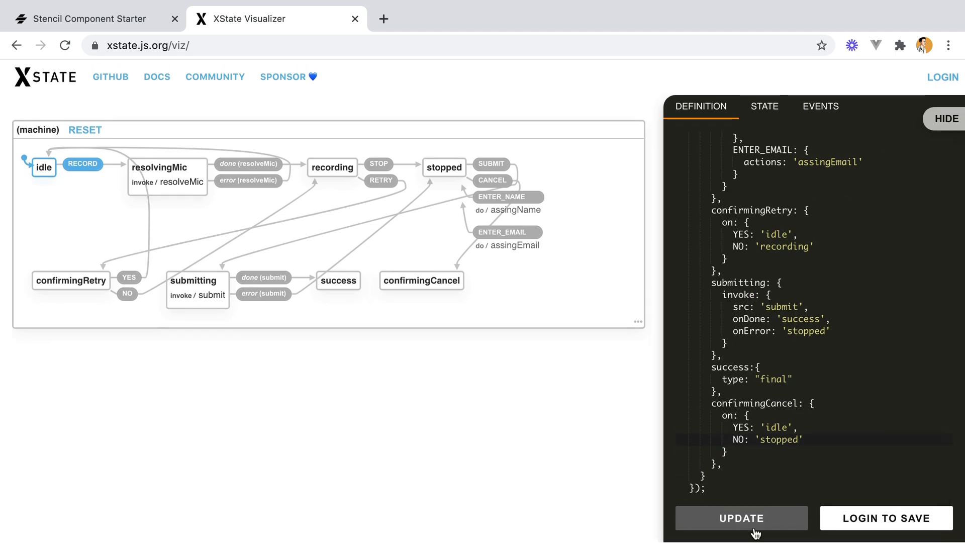
click(741, 517)
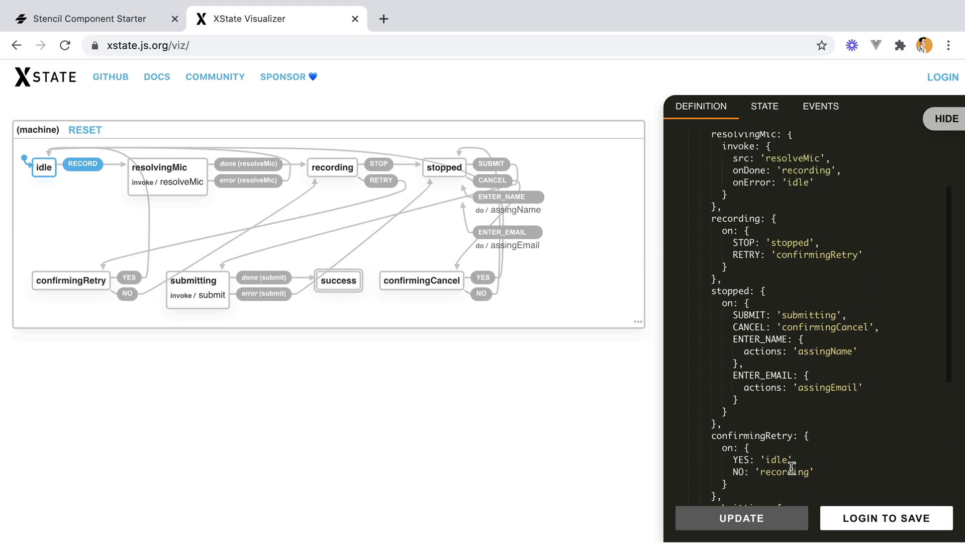
Step the simulated machine via RECORD, NO and SUBMIT from idle through to success.
scroll(down, 3)
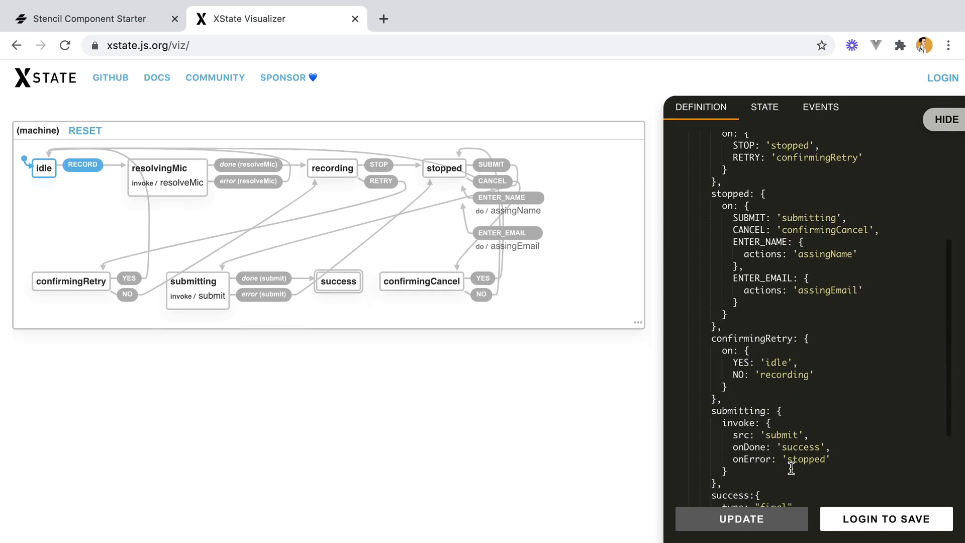
scroll(down, 3)
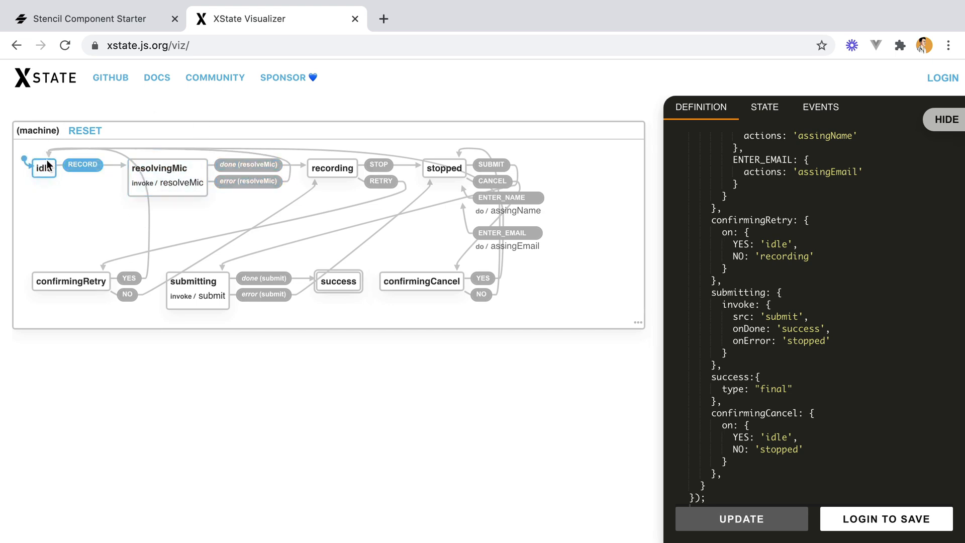
click(83, 164)
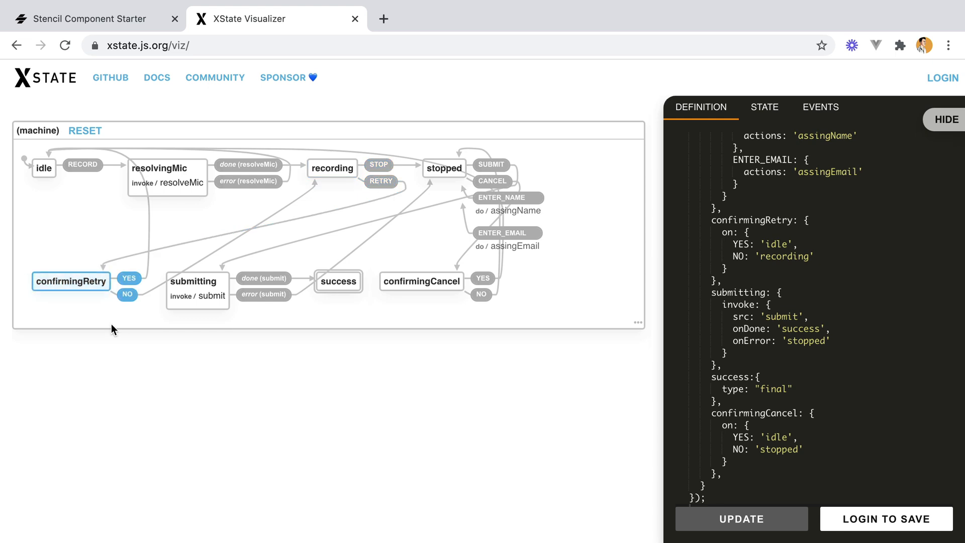
click(129, 278)
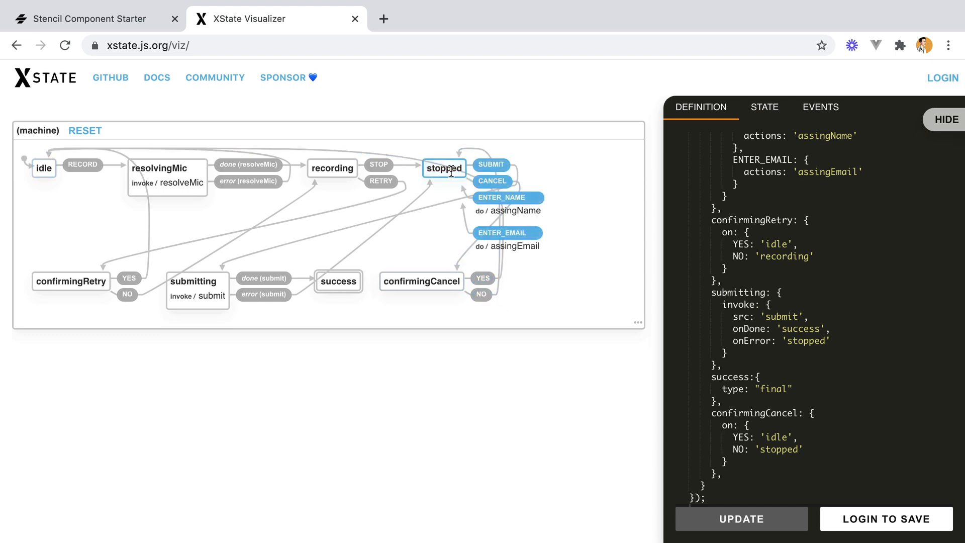
click(490, 165)
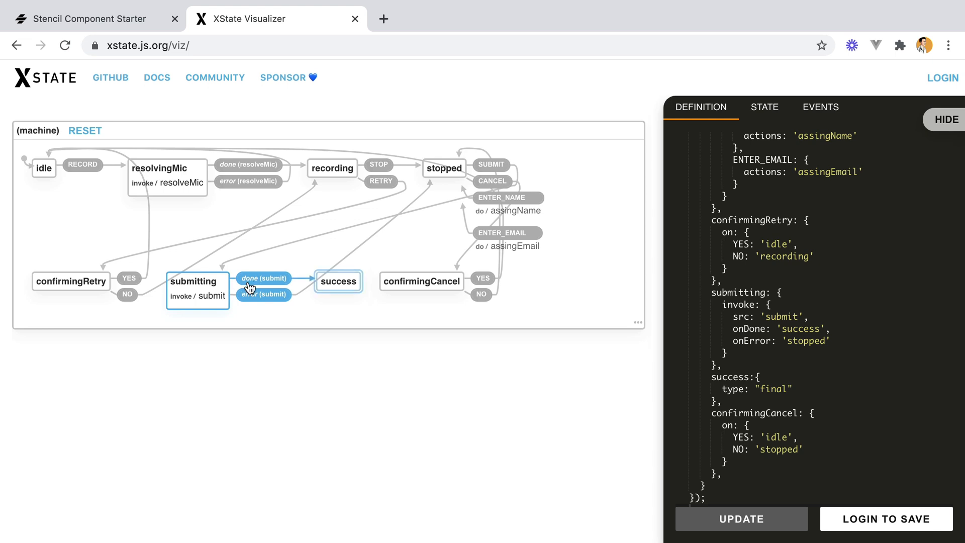
mouse_move(262, 278)
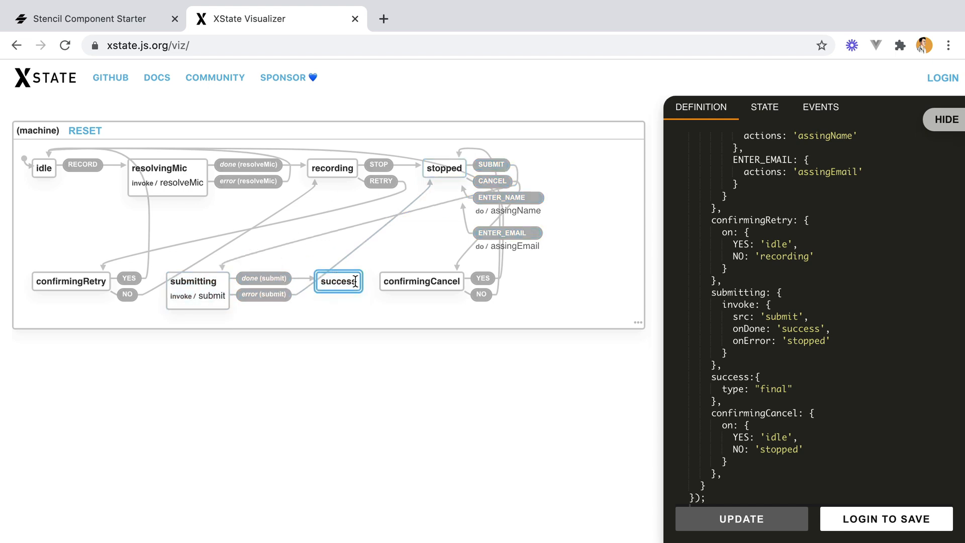
scroll(down, 3)
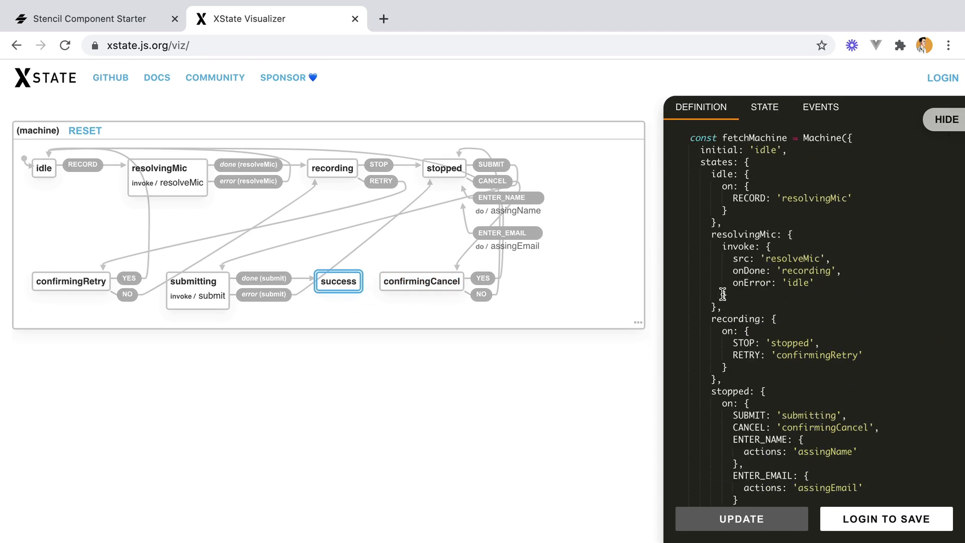
Make resolvingMic's onDone an object targeting 'recording' with actions ['assignMic'].
scroll(down, 3)
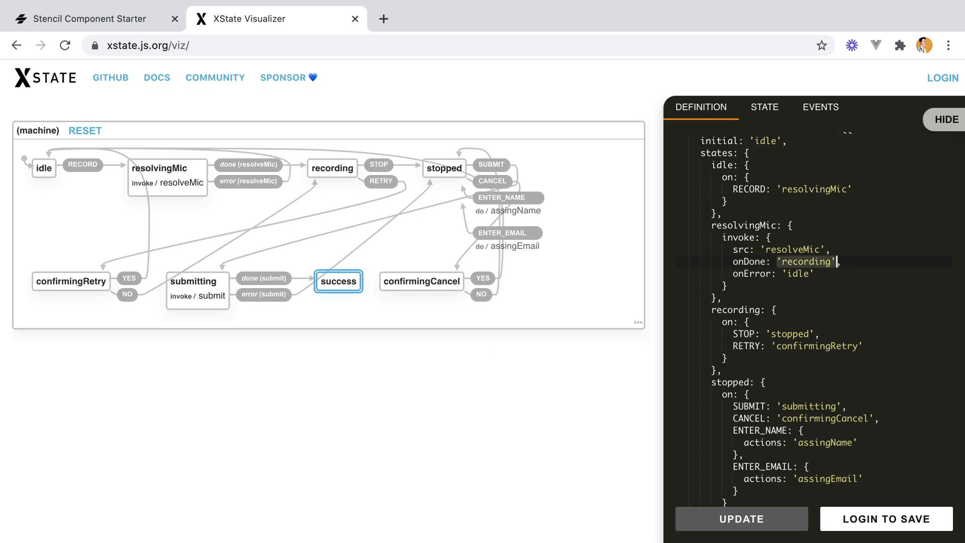
text(ra)
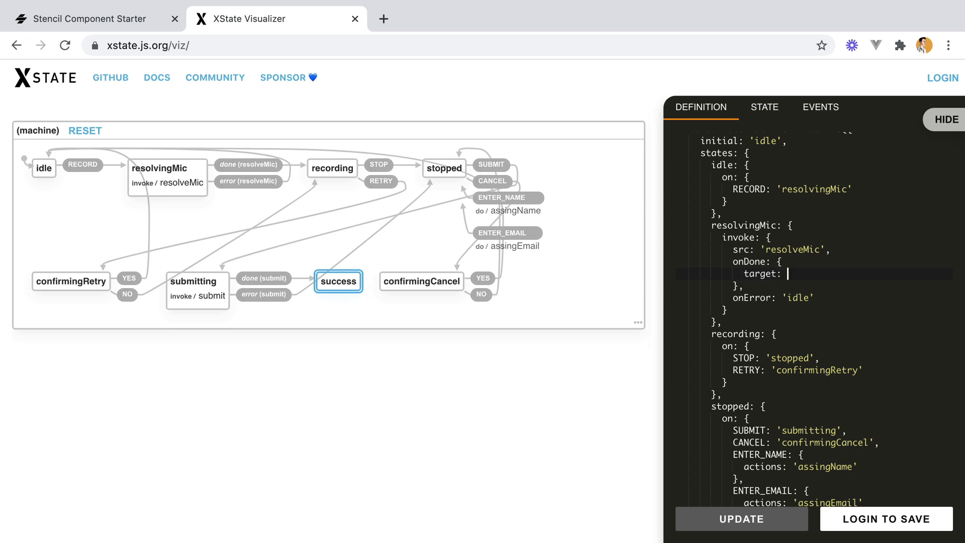
text('recording',)
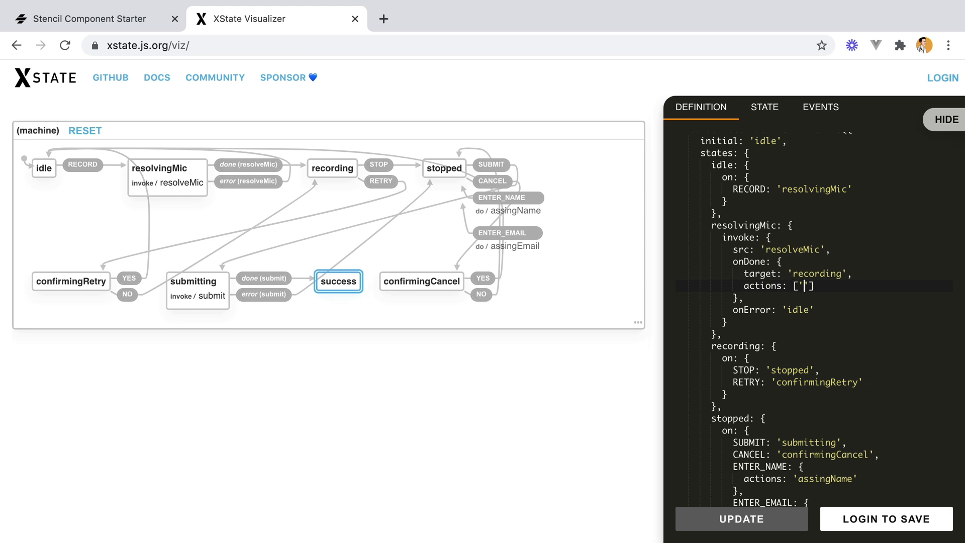
text(assin)
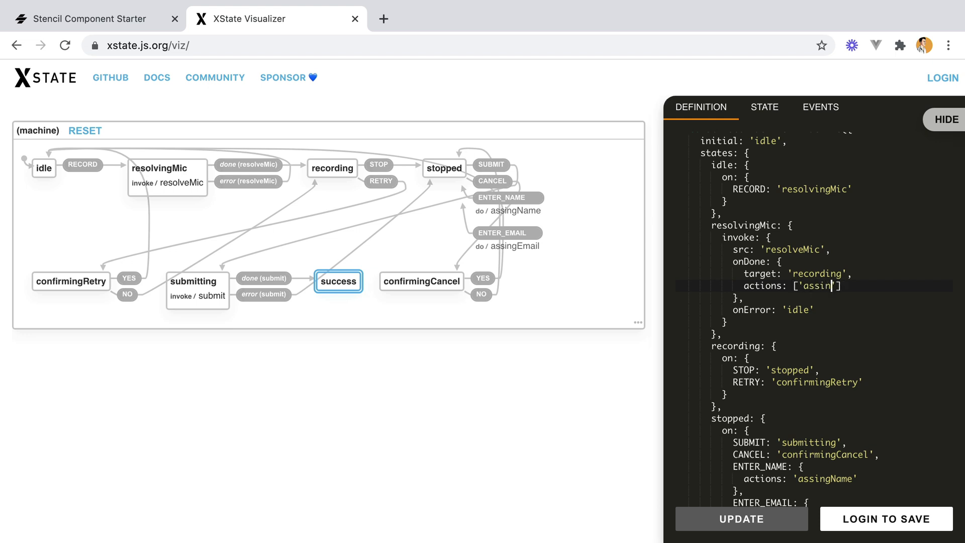
text(gnMic)
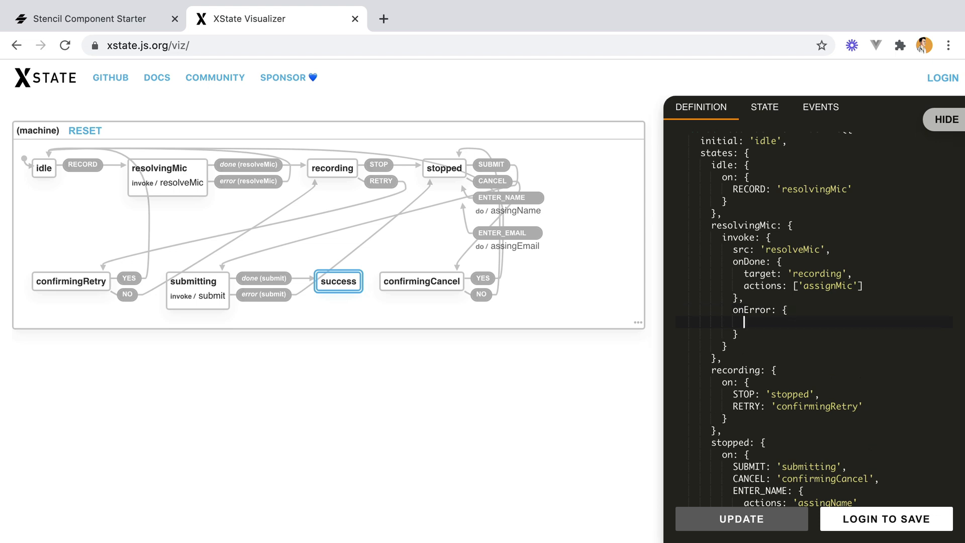
Make resolvingMic's onError target 'idle' with the 'assingResolveMicError' action.
text(target: ')
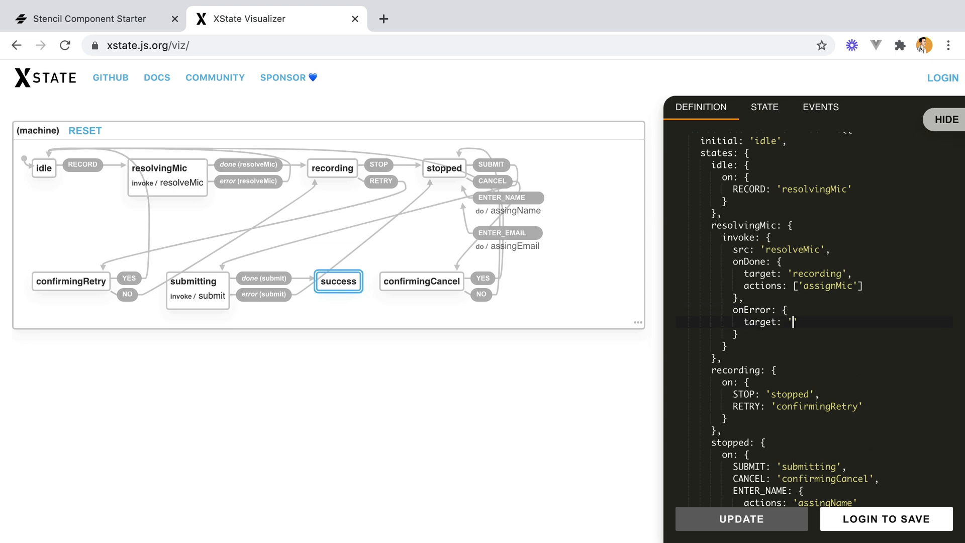
text(idle',)
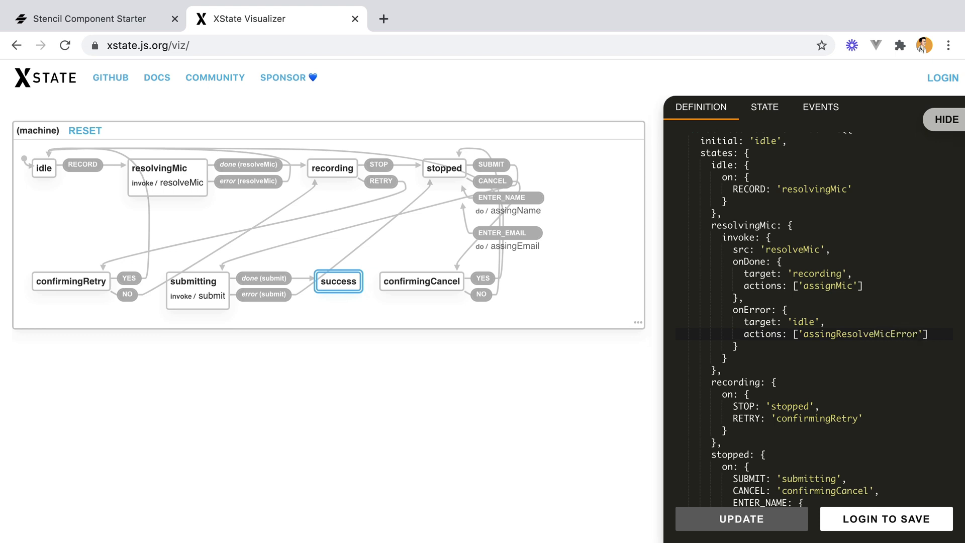
double_click(860, 334)
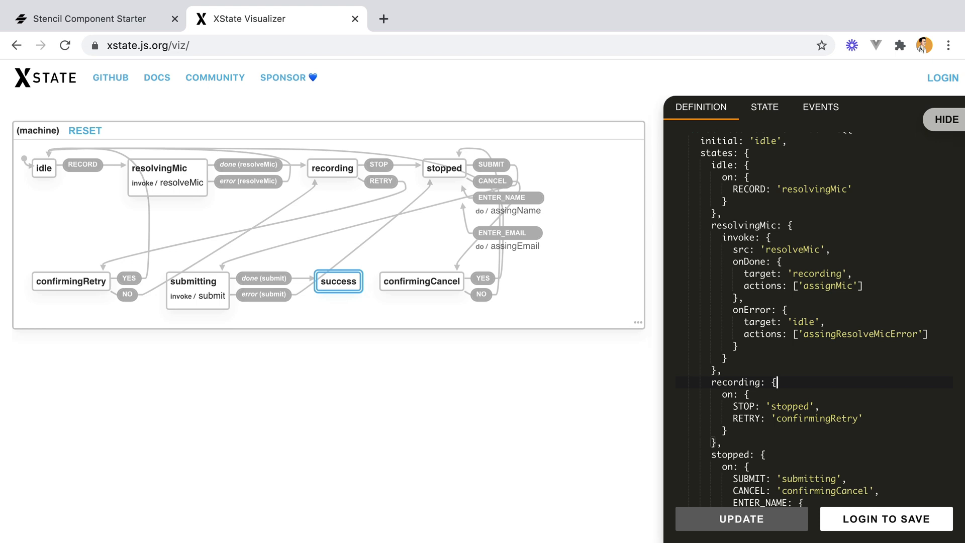
Give the recording state an entry action 'record'.
text(entry: 'recor)
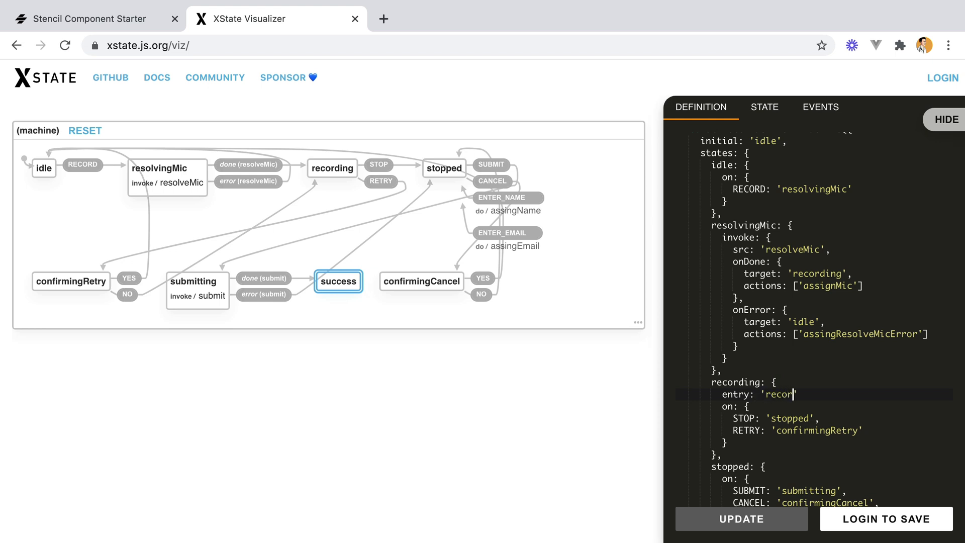
text(d',)
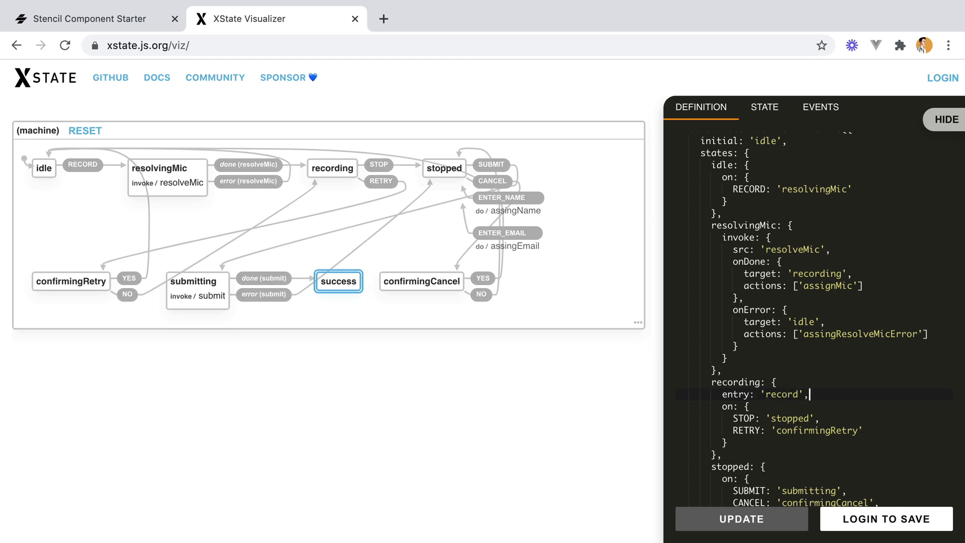
double_click(780, 394)
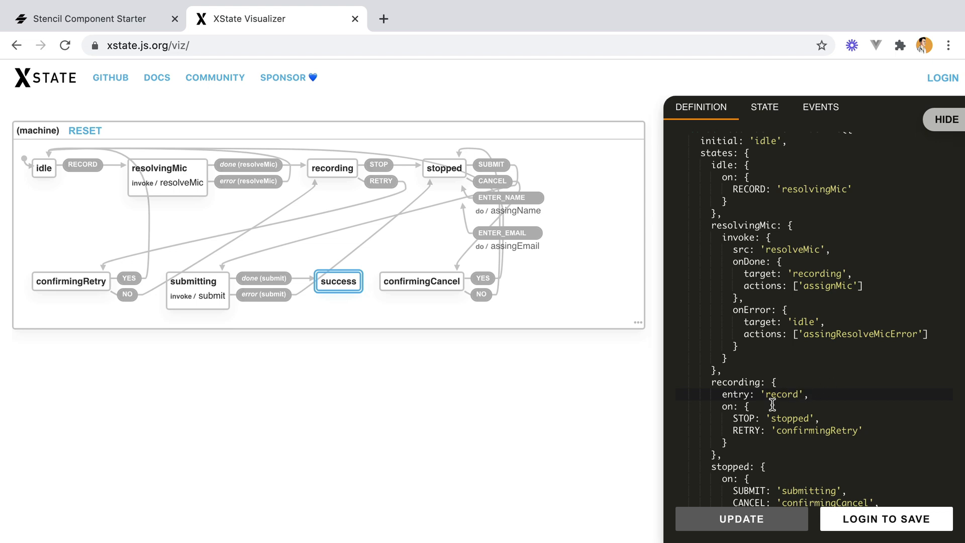
mouse_move(774, 414)
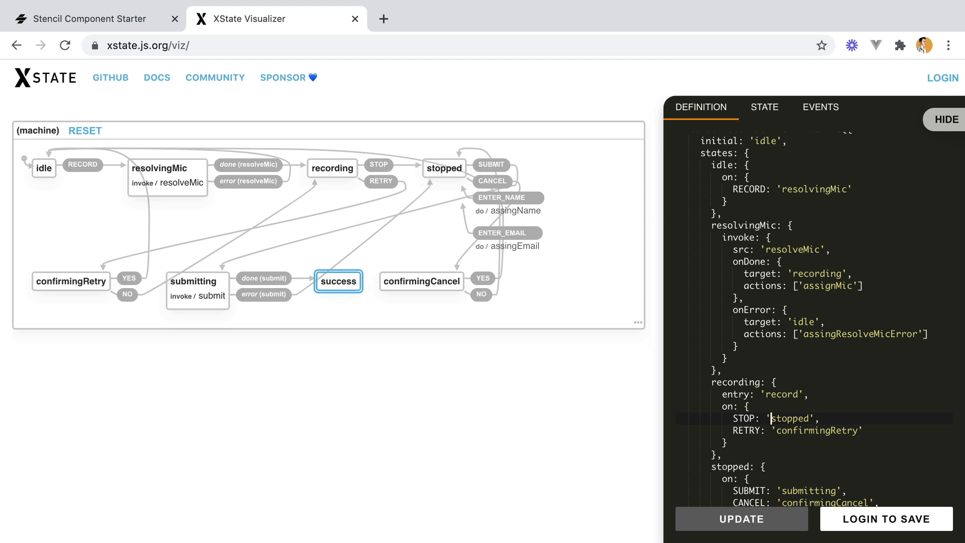
Rewrite RETRY as an object targeting 'confirmingRetry' with actions ['pause'].
click(770, 430)
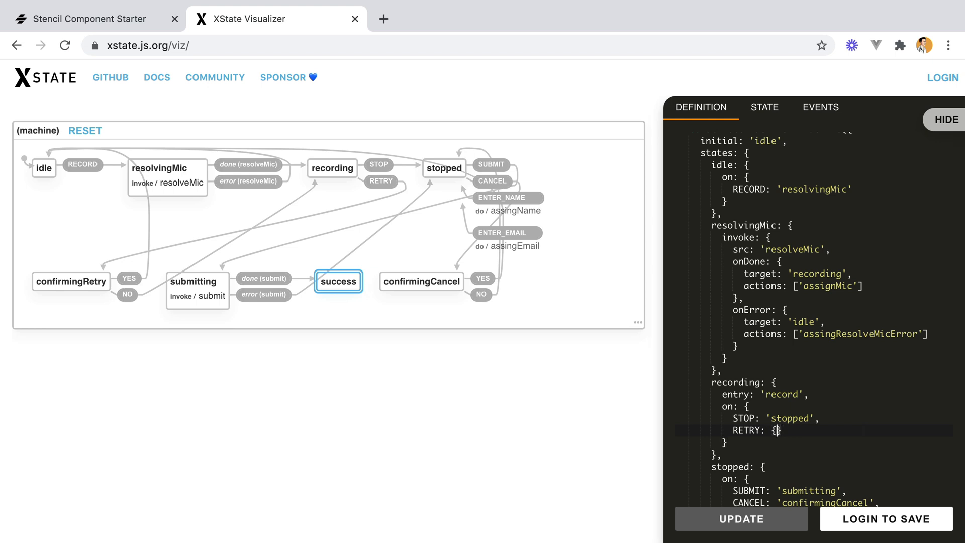
text(t)
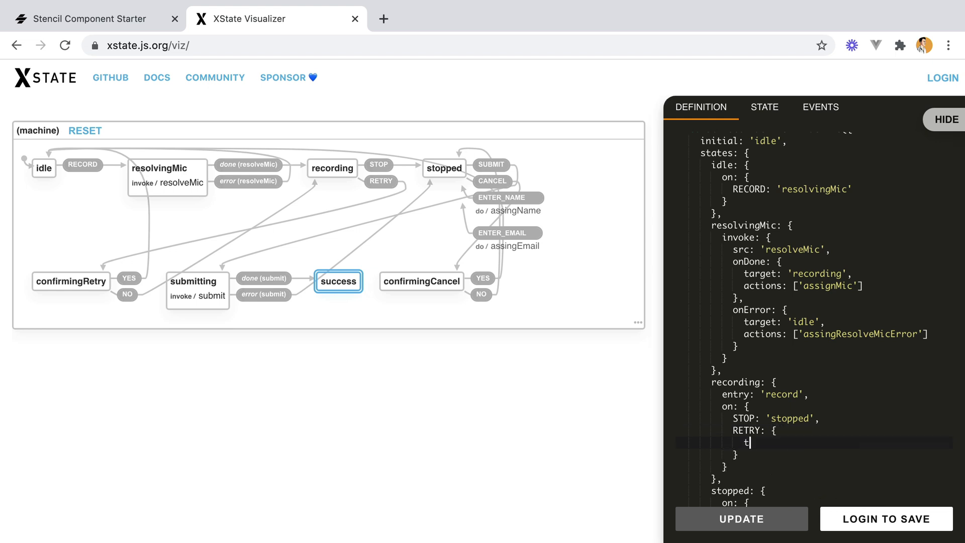
text(arget: 'confirmingRetry')
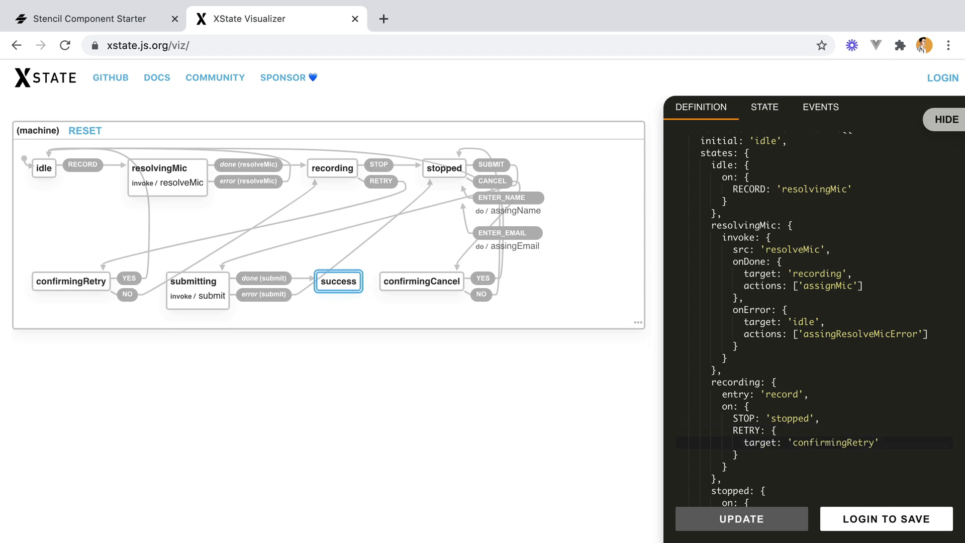
text(actions: [')
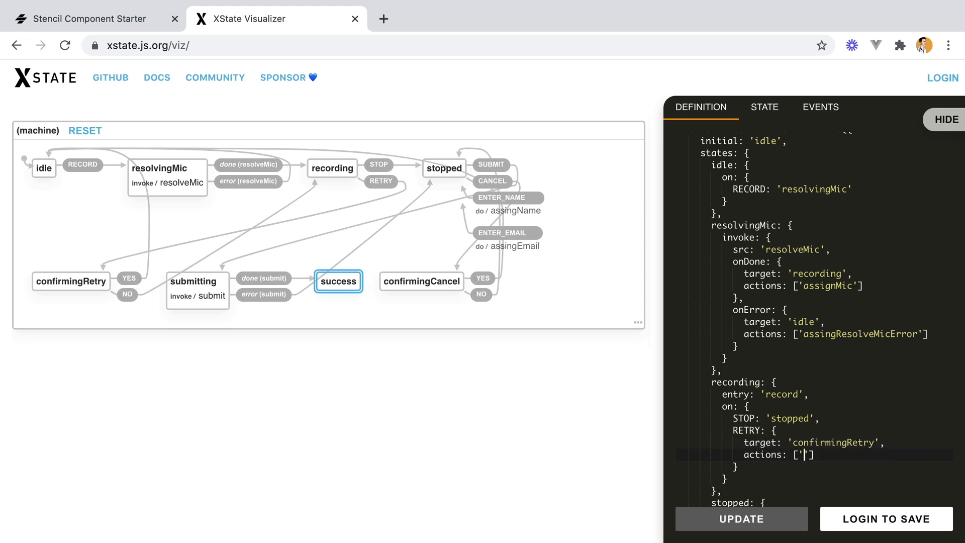
text(pa)
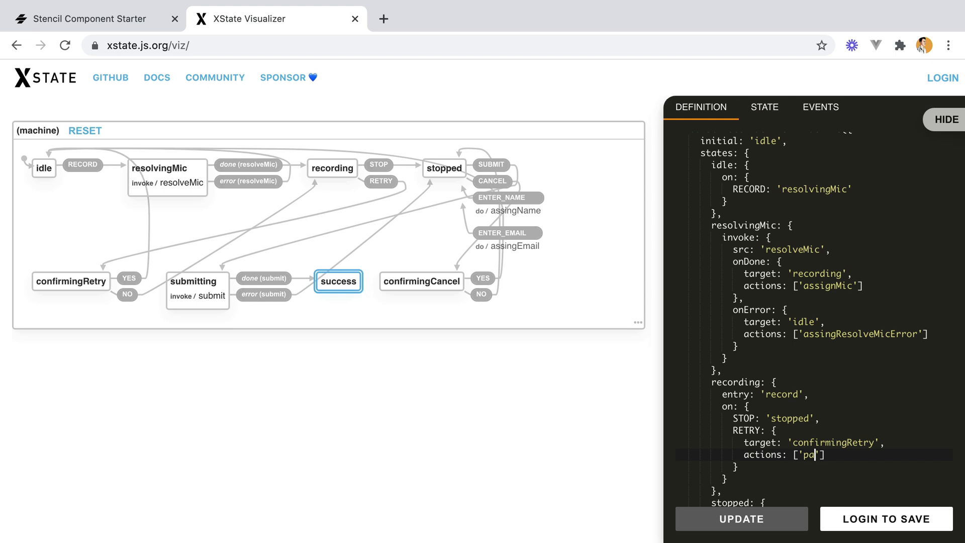
text(use)
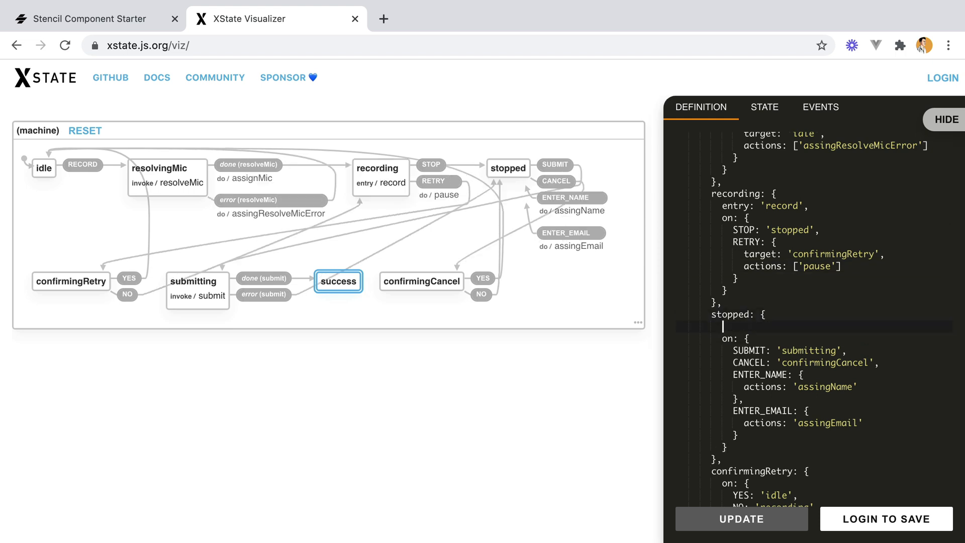
Add an invoke block with src 'stopRecording' to the stopped state.
text(i)
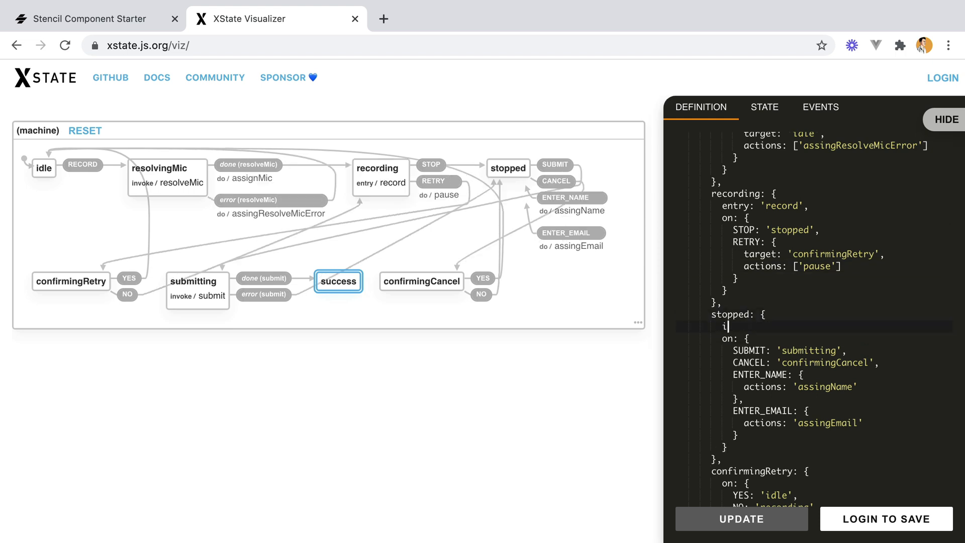
text(nvoke)
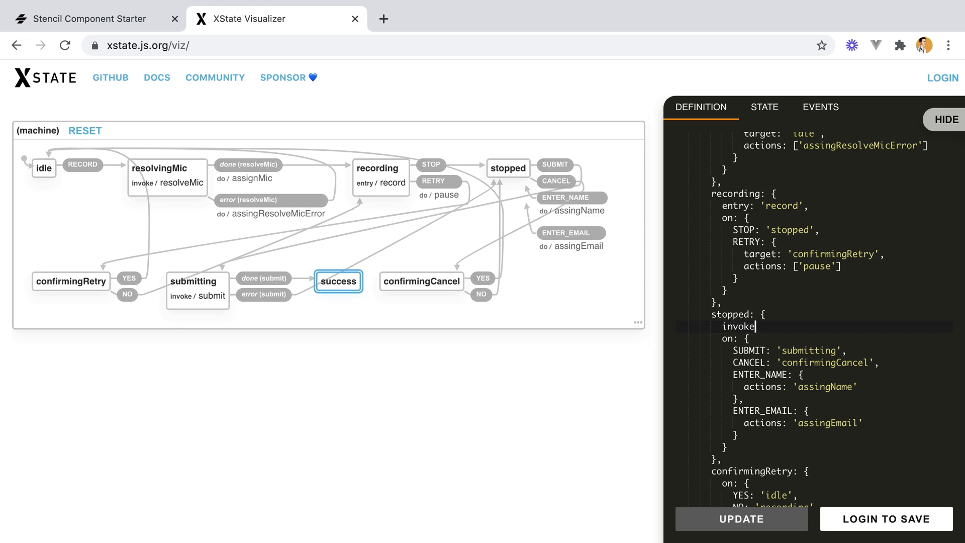
text(: {)
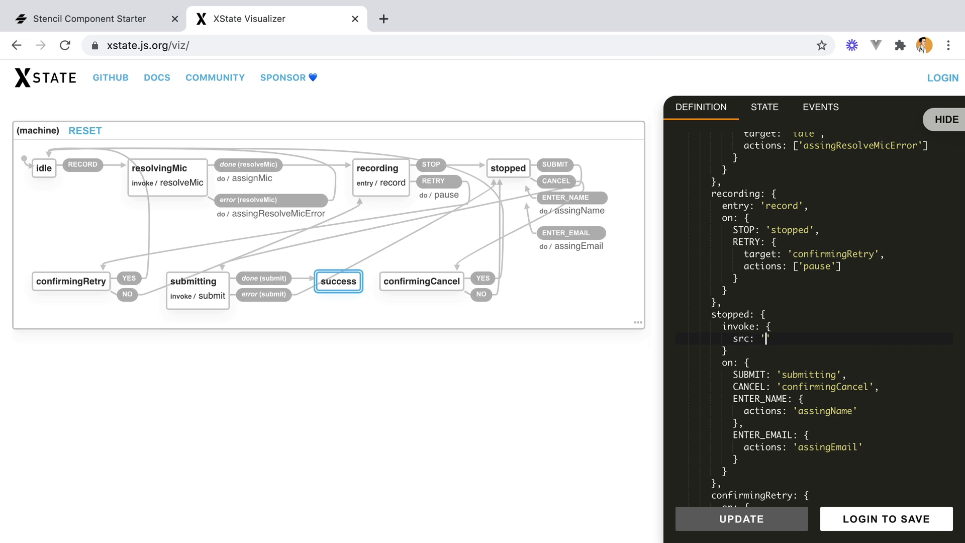
text(stopRecording)
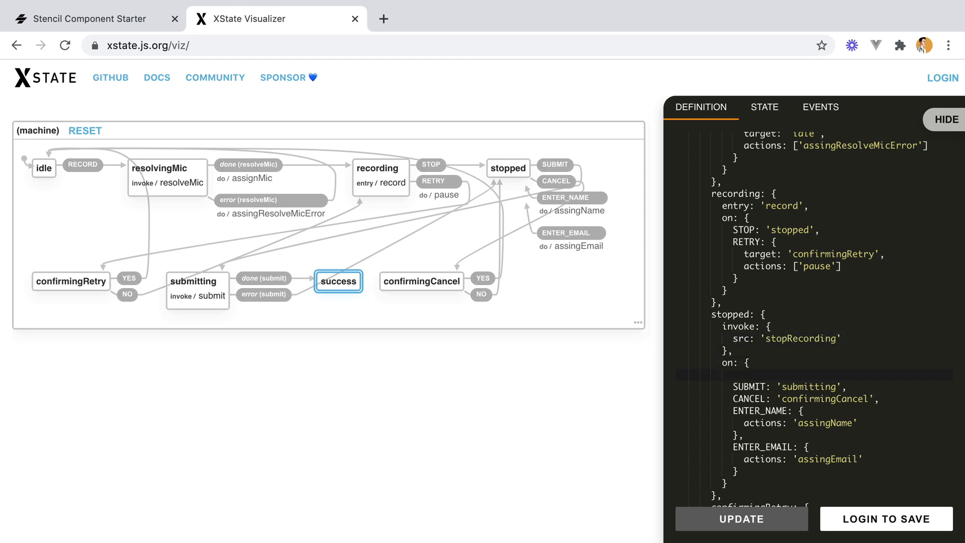
Add an ASSIGN_AUDIO event running assignAudio and releaseMic, plus name and email error-clearing actions.
text(ASSIGN)
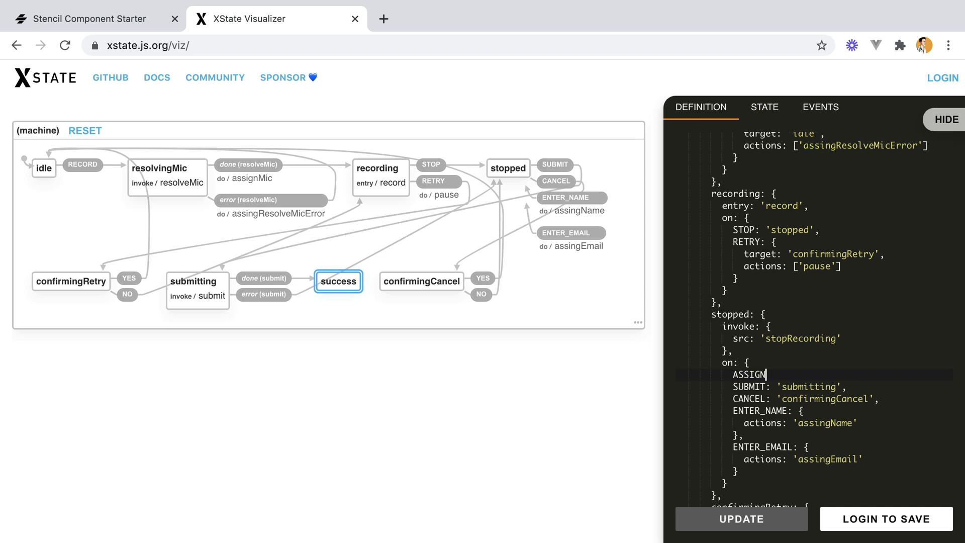
text(_AUDIO: {)
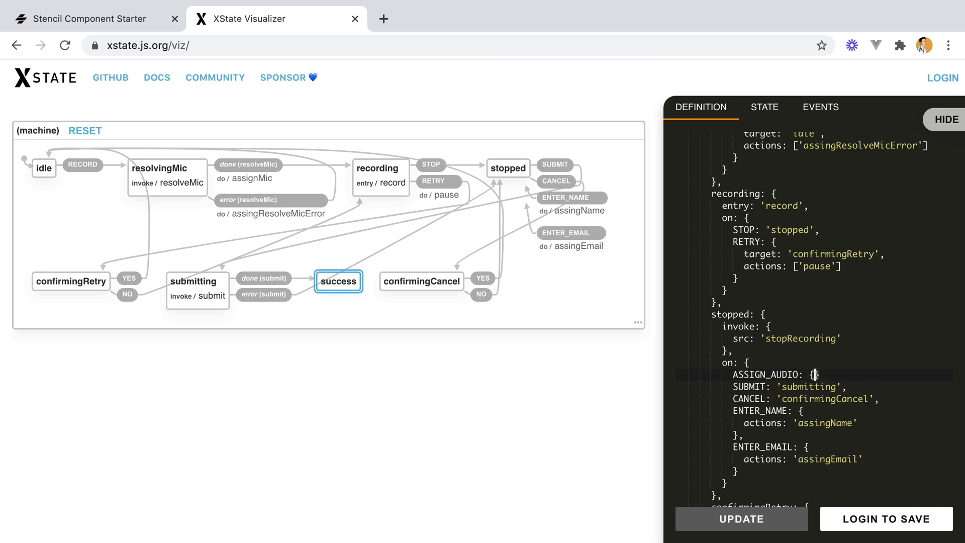
text(actions: [')
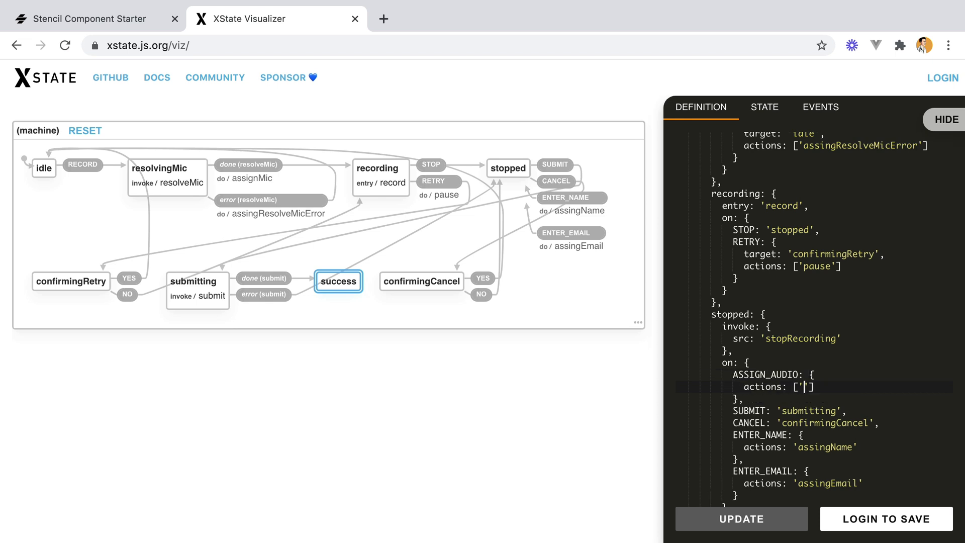
text(a)
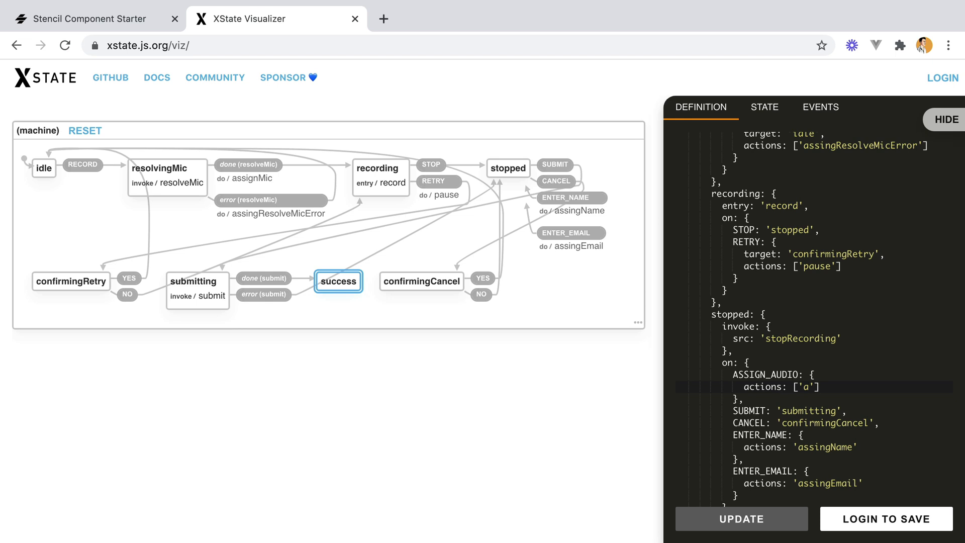
text(ssignAudio)
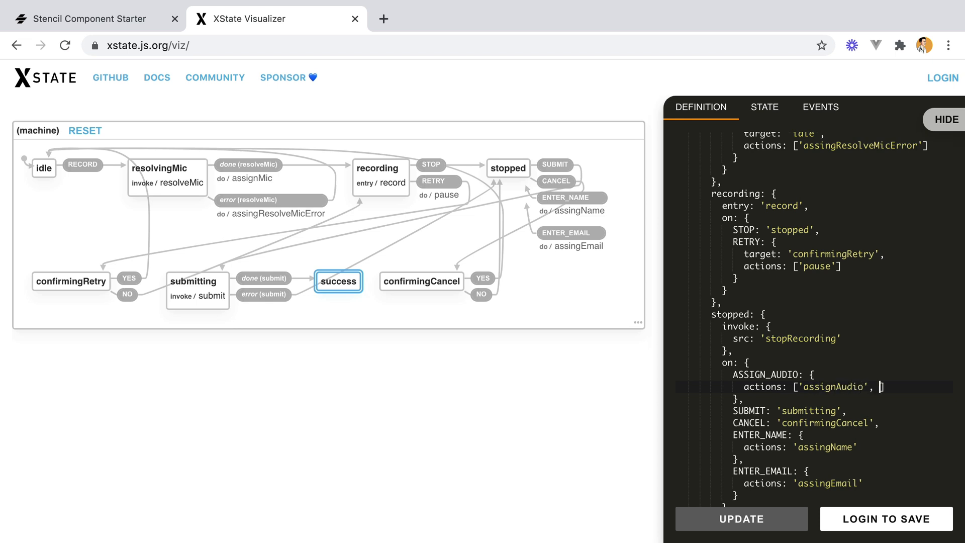
text(releaseMic')
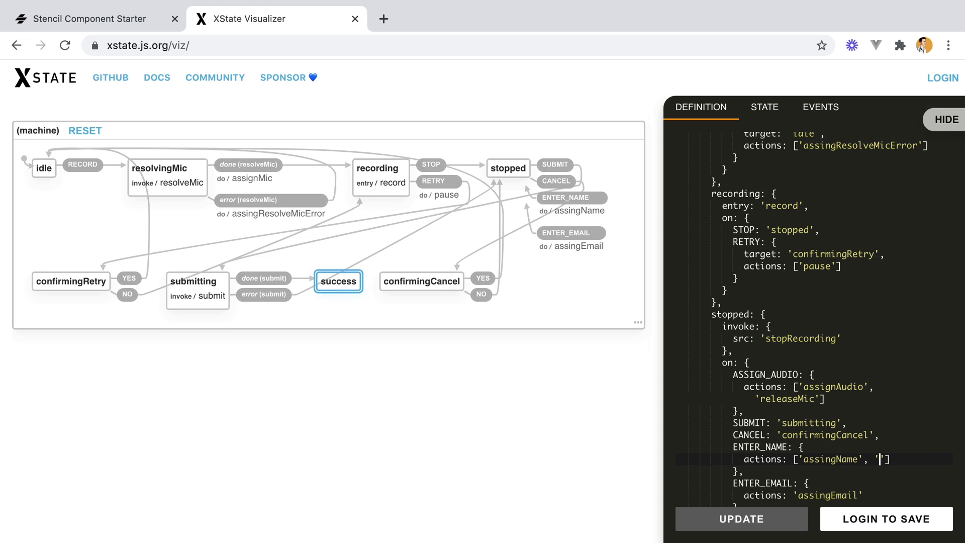
text(clearNameErrors)
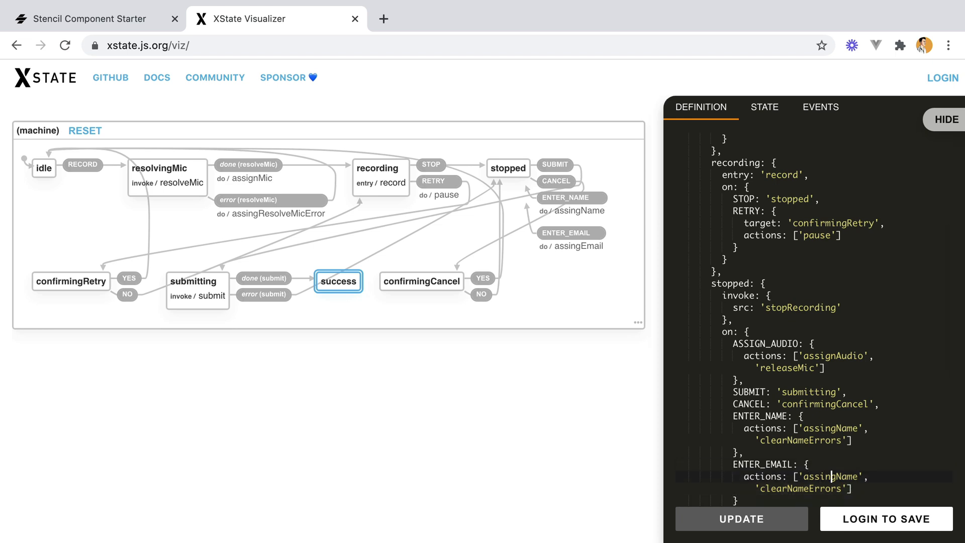
text(assingEmail)
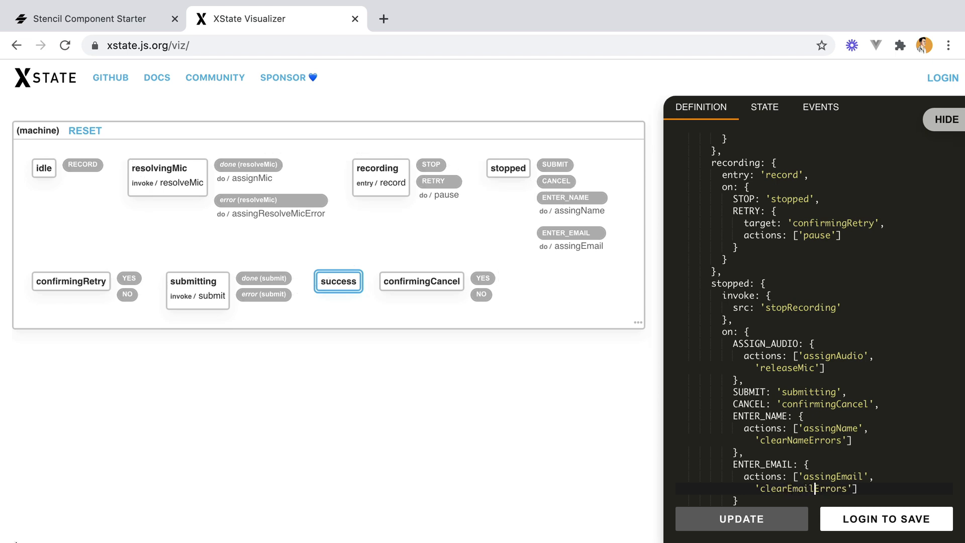
Make confirmingRetry's YES target 'idle' with releaseMic and redraw the statechart.
scroll(down, 3)
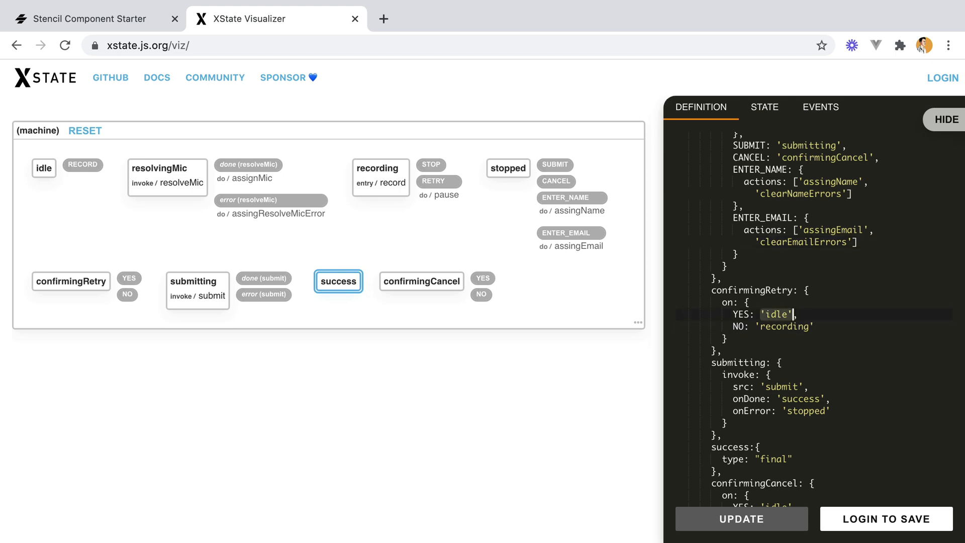
text({)
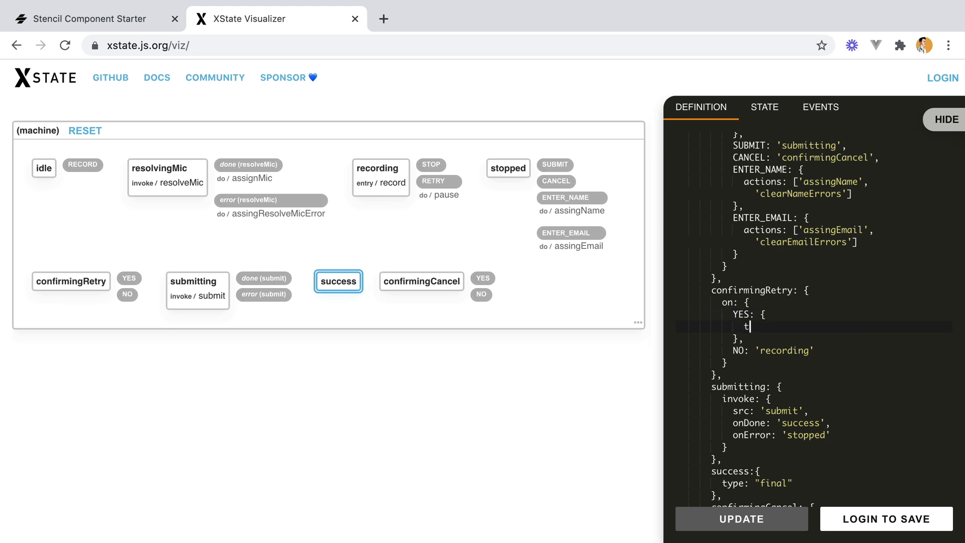
text(arget: 'idle',)
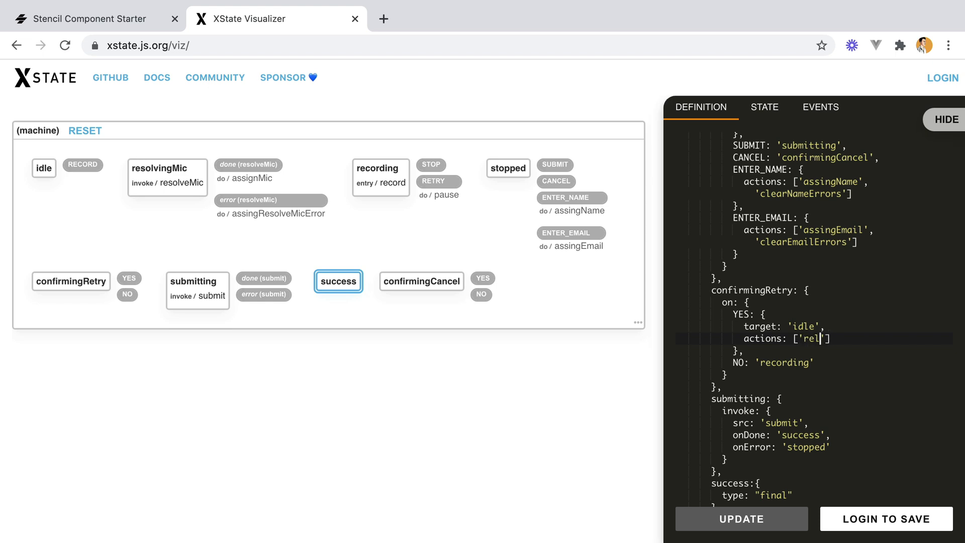
text(easeMic)
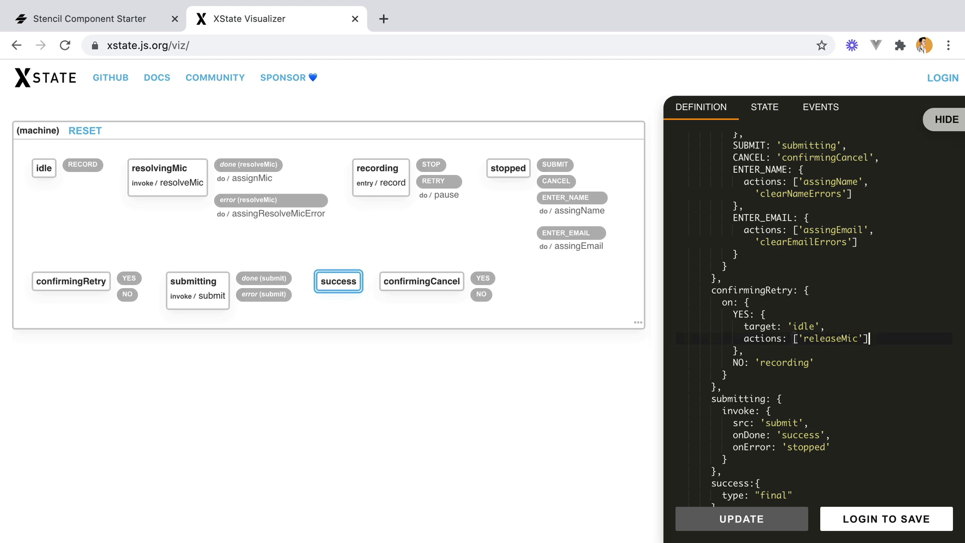
click(741, 518)
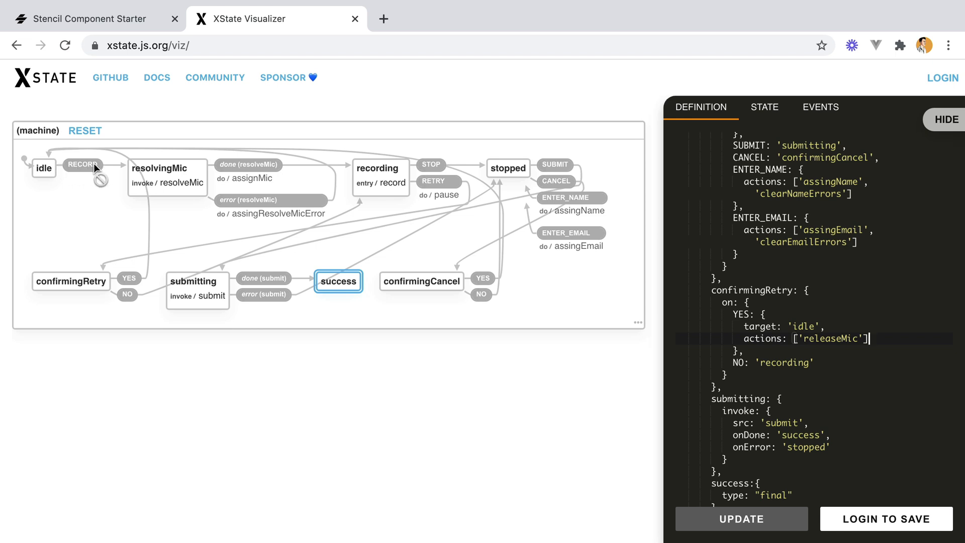
Rewrite confirmingRetry's NO as target 'recording' with actions ['resume'].
double_click(163, 168)
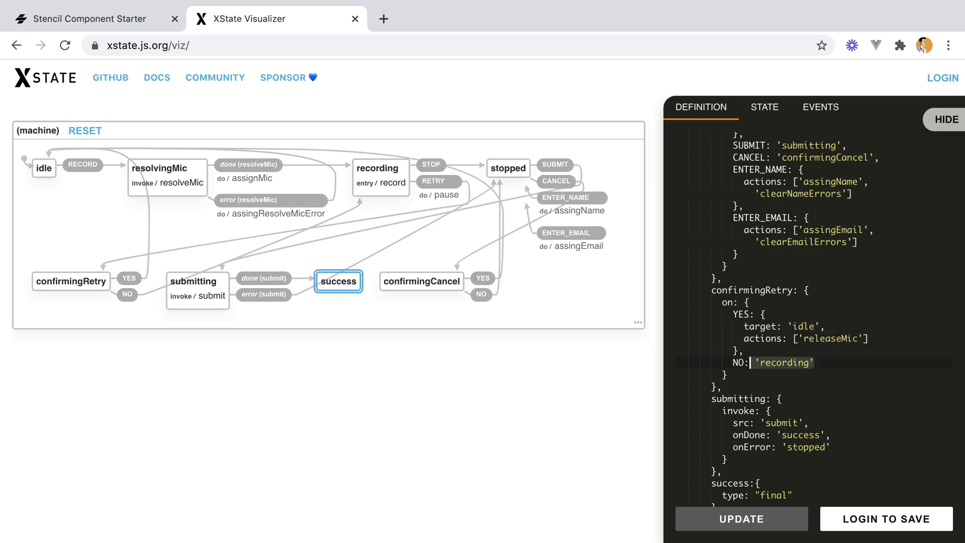
text({)
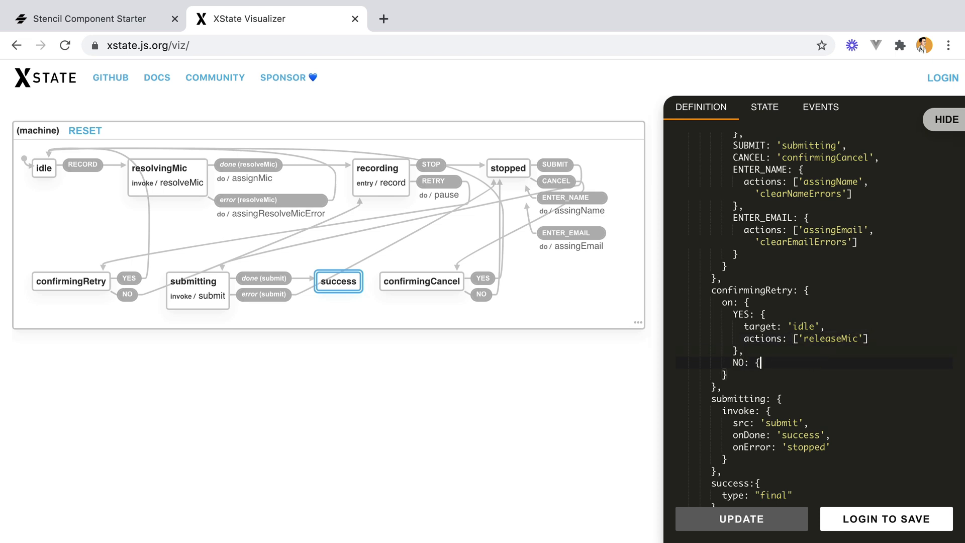
key(Enter)
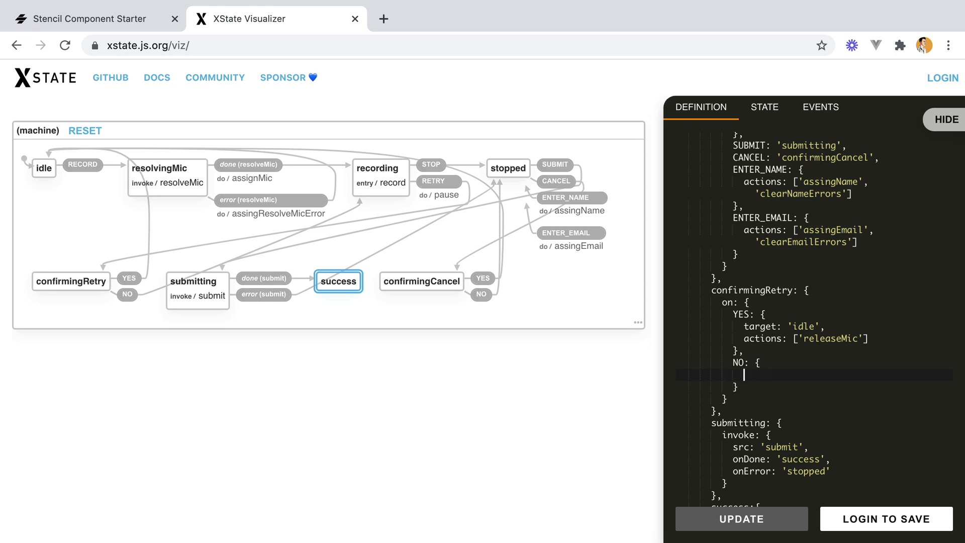
text(target: 'recording',)
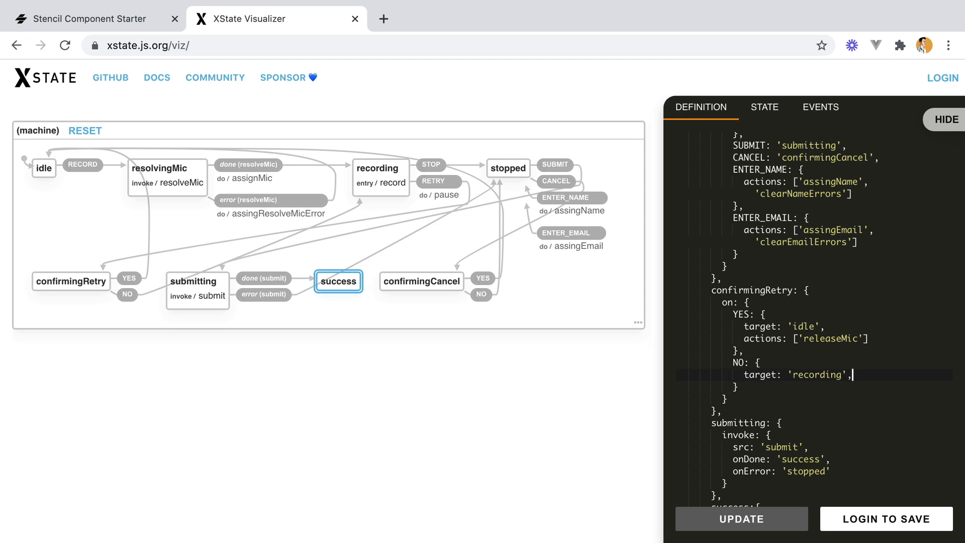
text(acti)
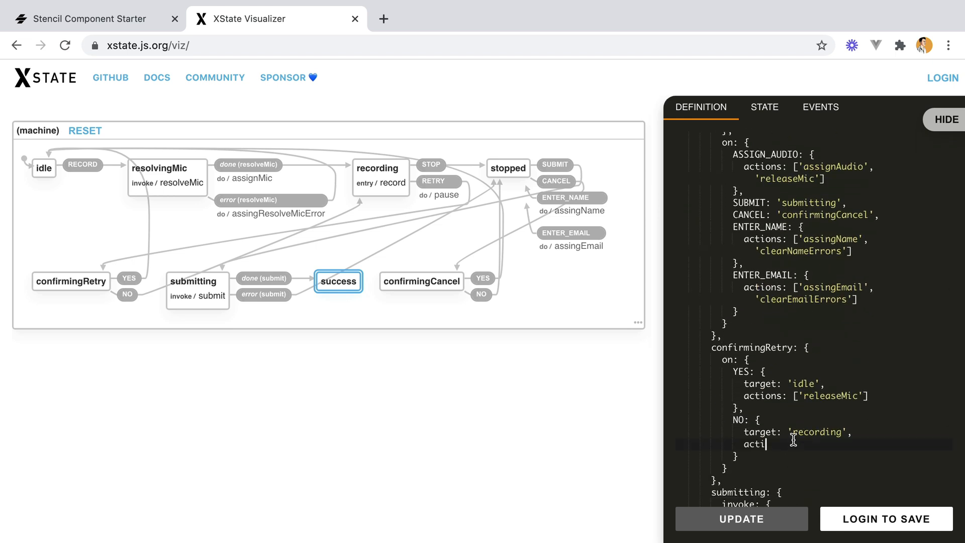
text(ons: ['resi)
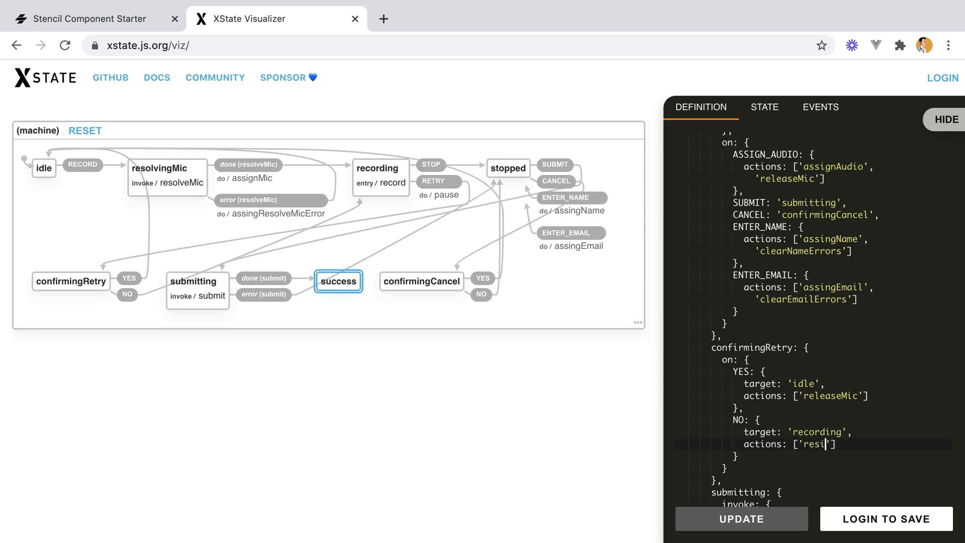
text(ume)
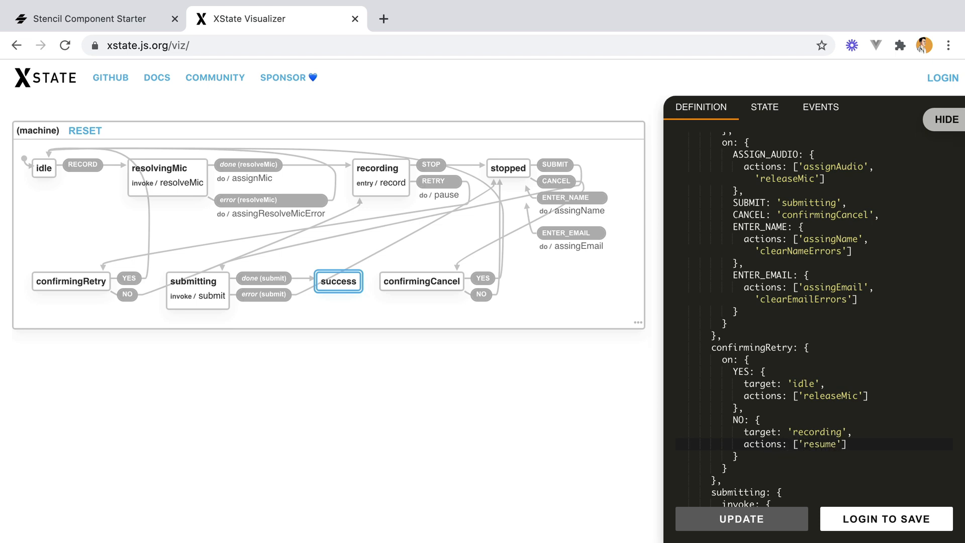
Make submitting's onError target 'stopped' with actions ['setSubmitErrors'] and redraw the statechart.
scroll(down, 3)
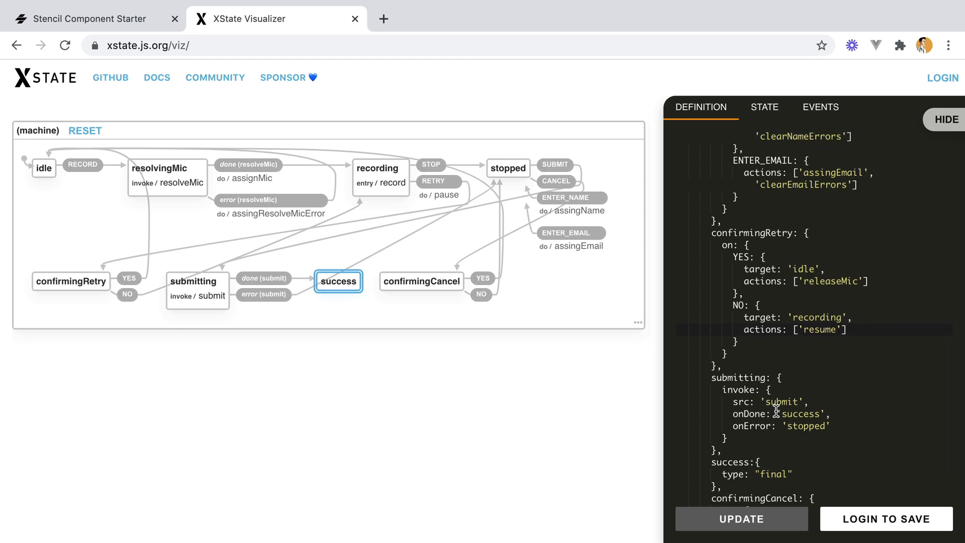
mouse_move(778, 422)
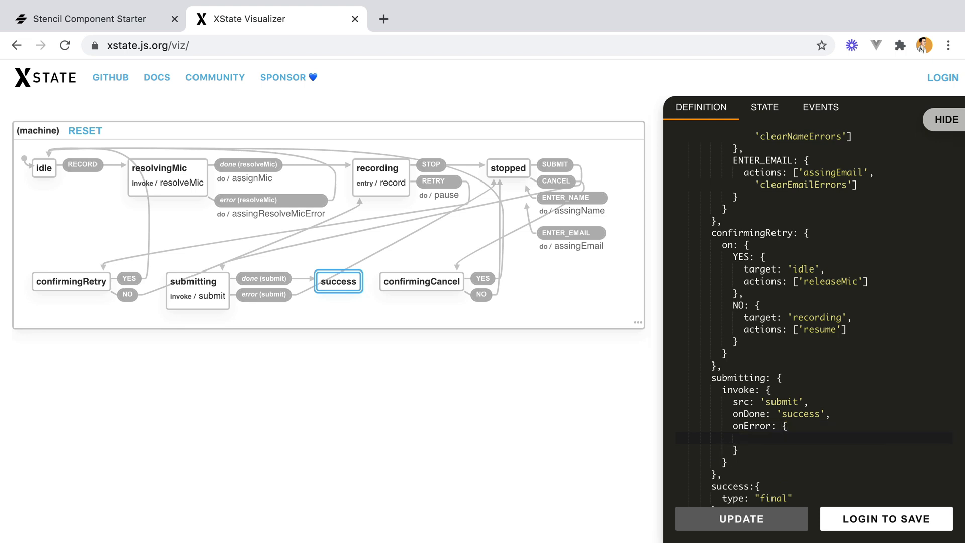
text(target:)
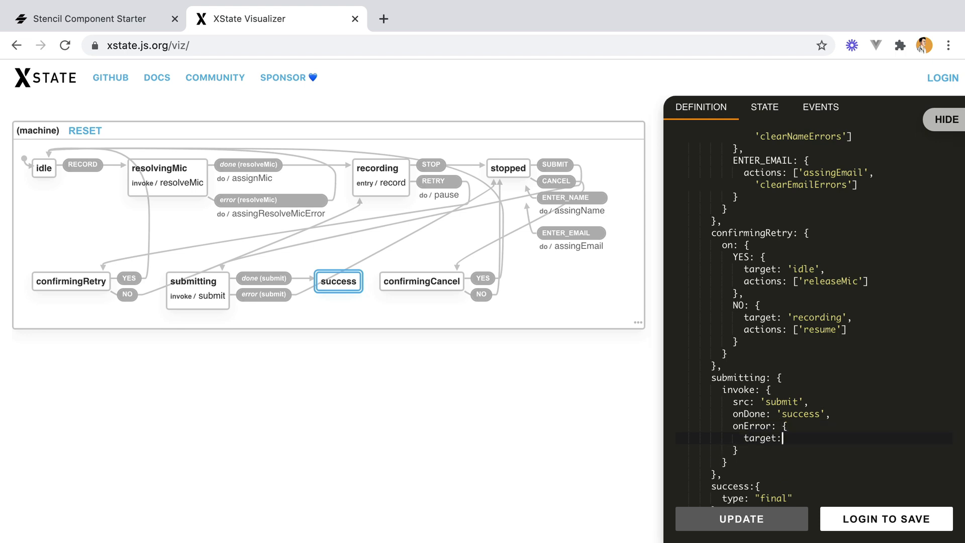
text('stopped',)
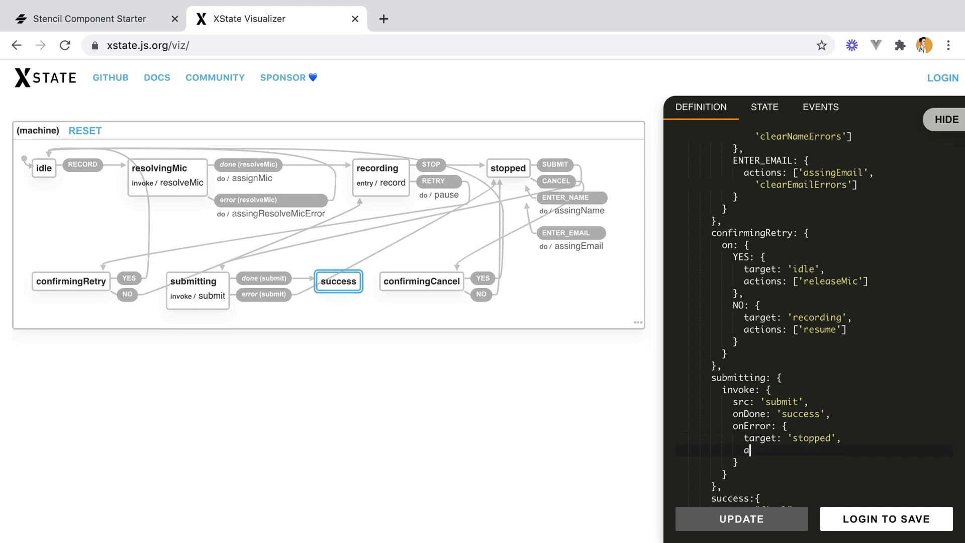
text(ctions: [')
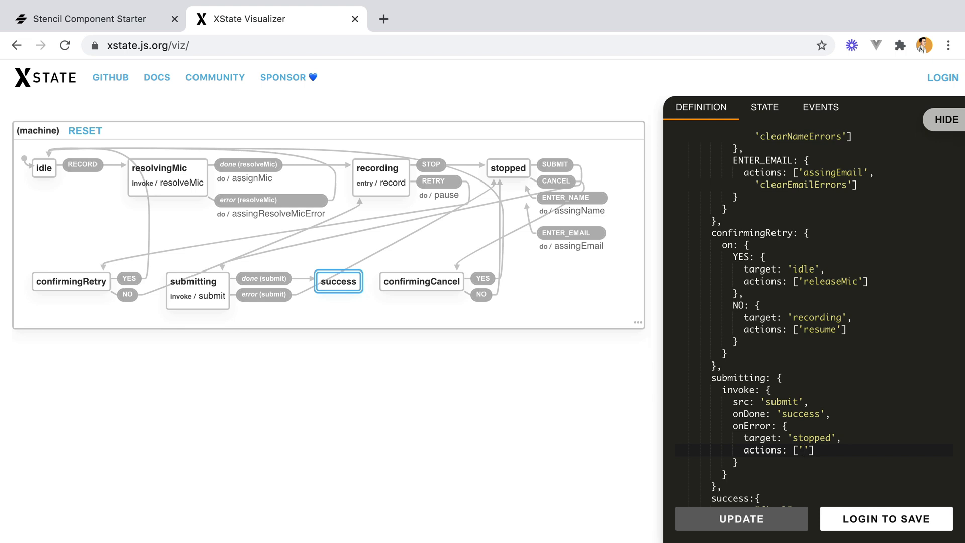
text(set)
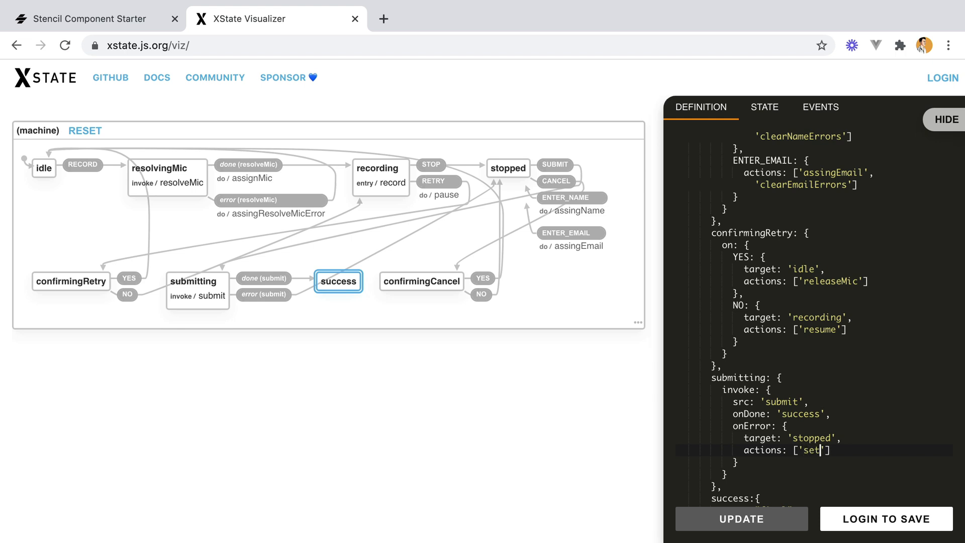
text(Errors)
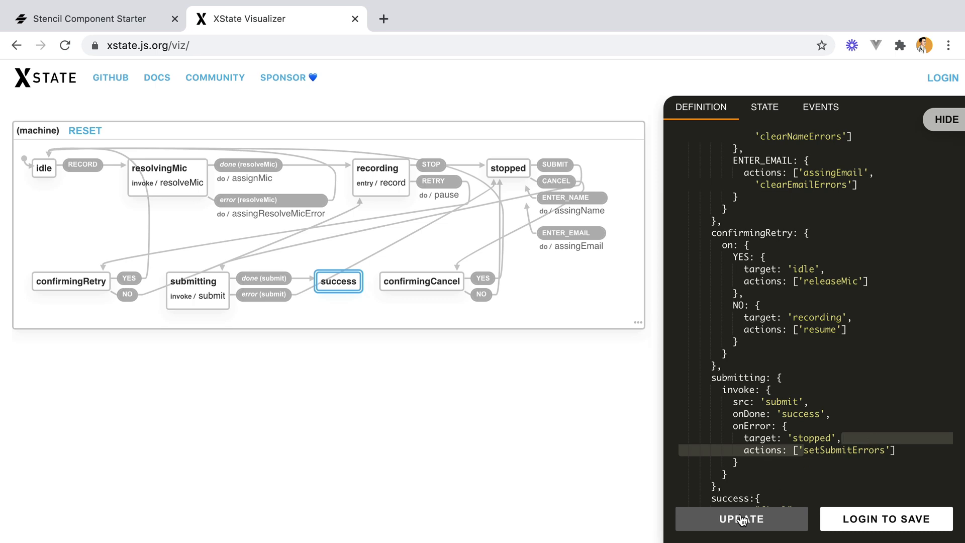
click(741, 518)
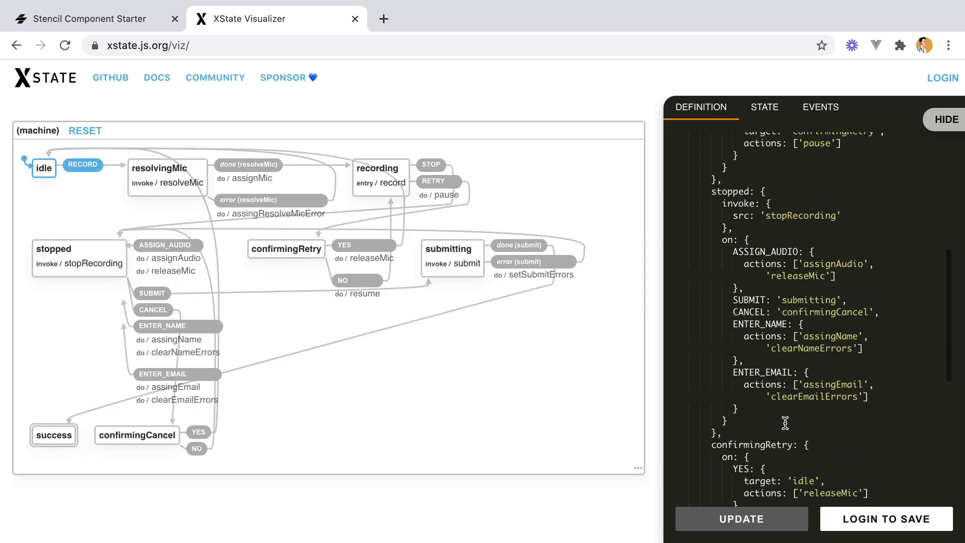
Give confirmingCancel's YES target 'idle' with actions ['clearFormErrors'] and review the definition below.
scroll(down, 3)
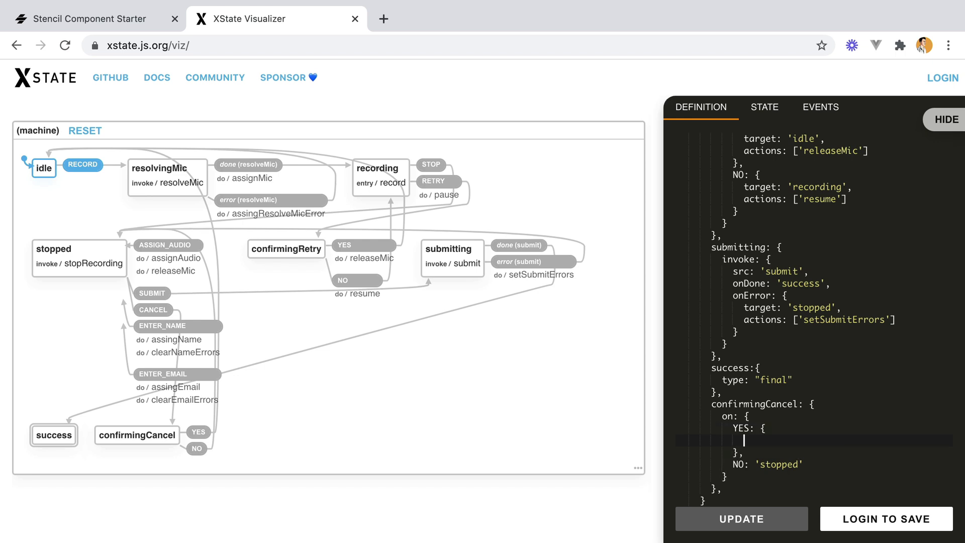
text(tar)
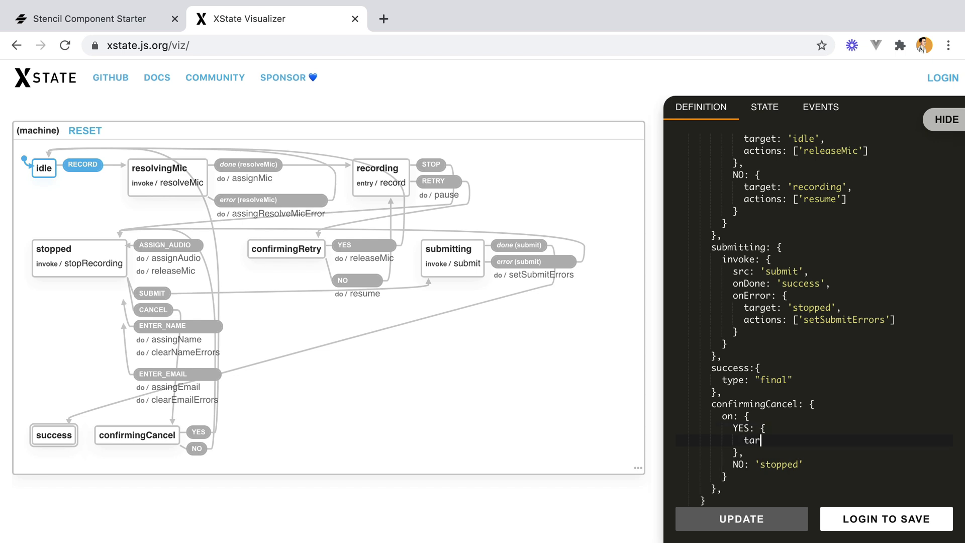
text(get: 'idle',)
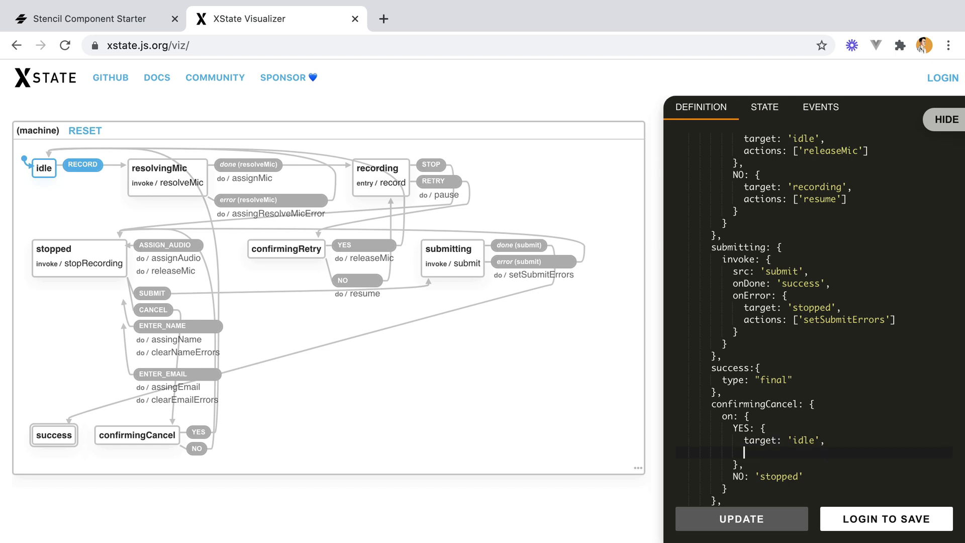
text(actions: [''])
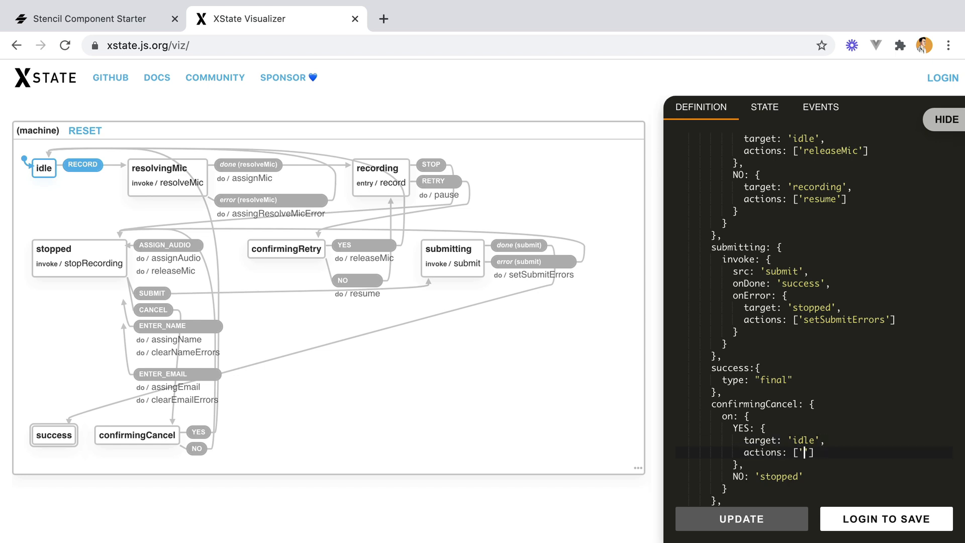
text(clear)
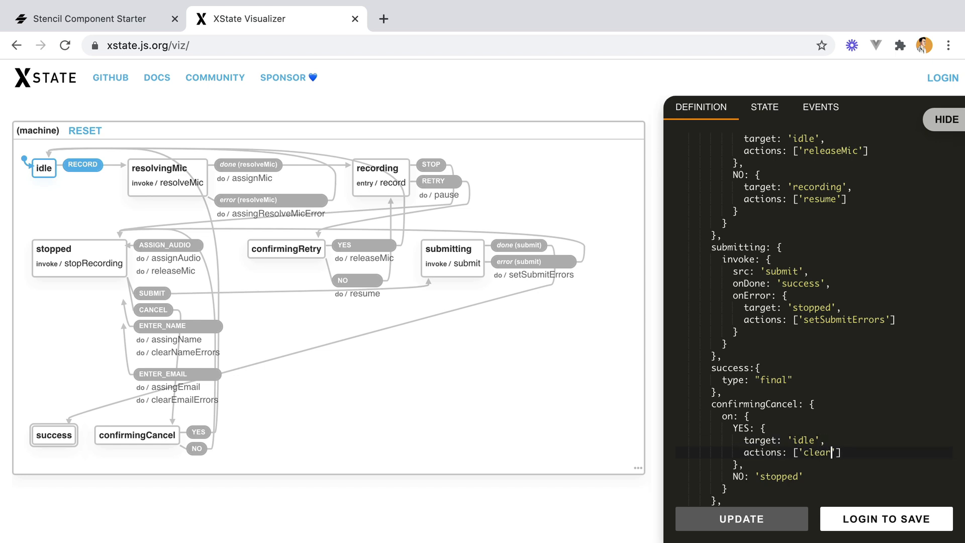
text(FormErrors)
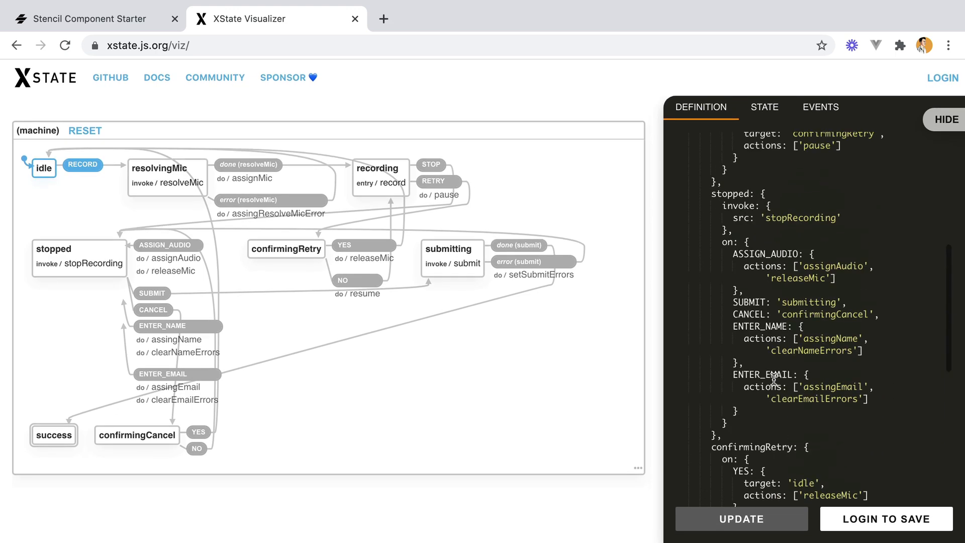
scroll(down, 3)
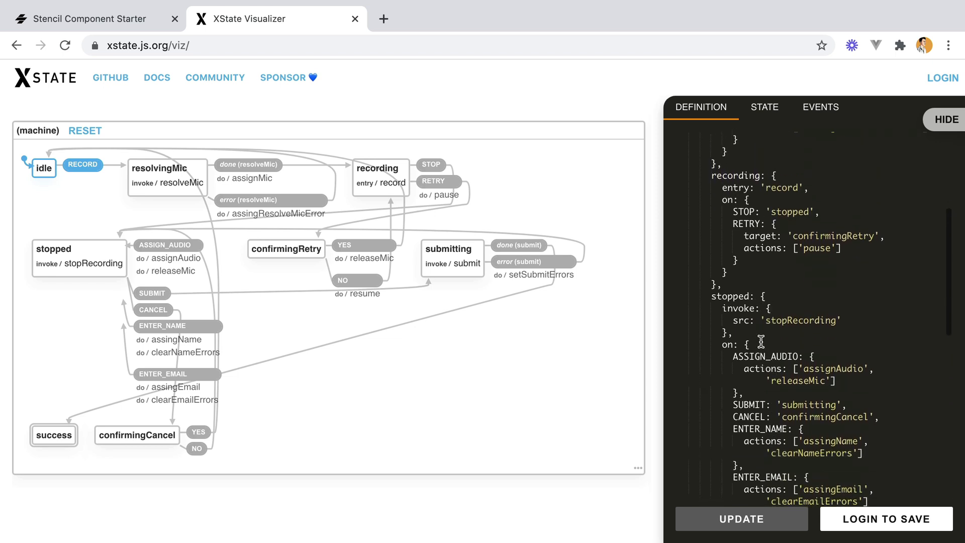
scroll(down, 3)
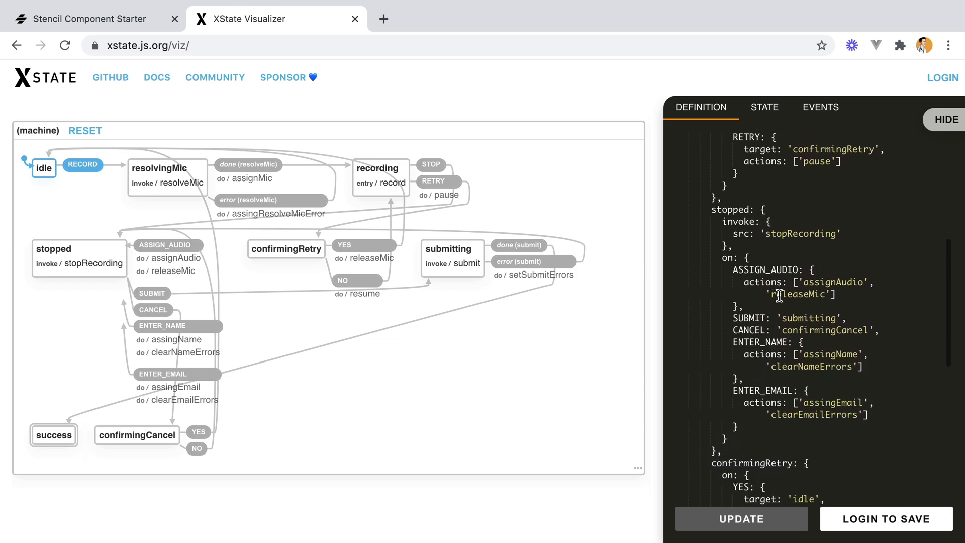
scroll(down, 3)
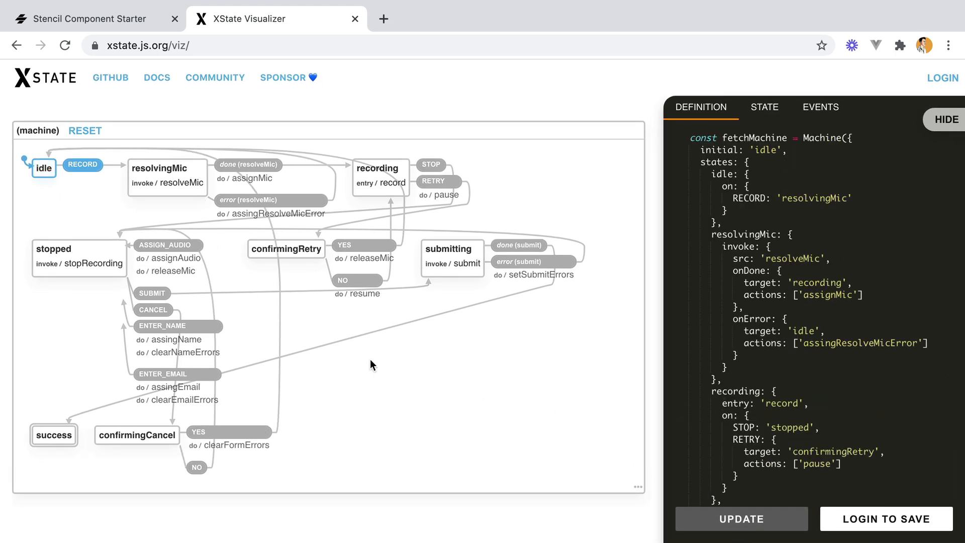
click(168, 183)
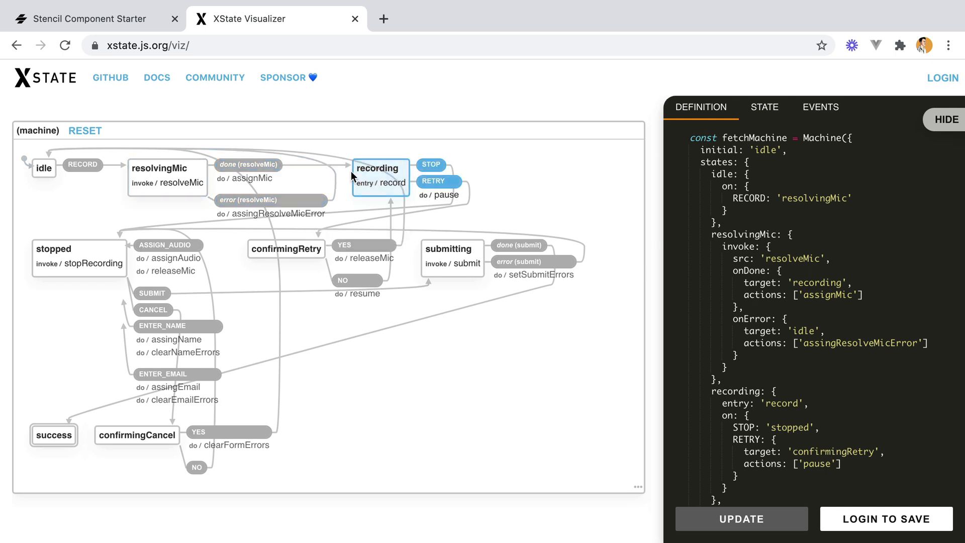
mouse_move(404, 182)
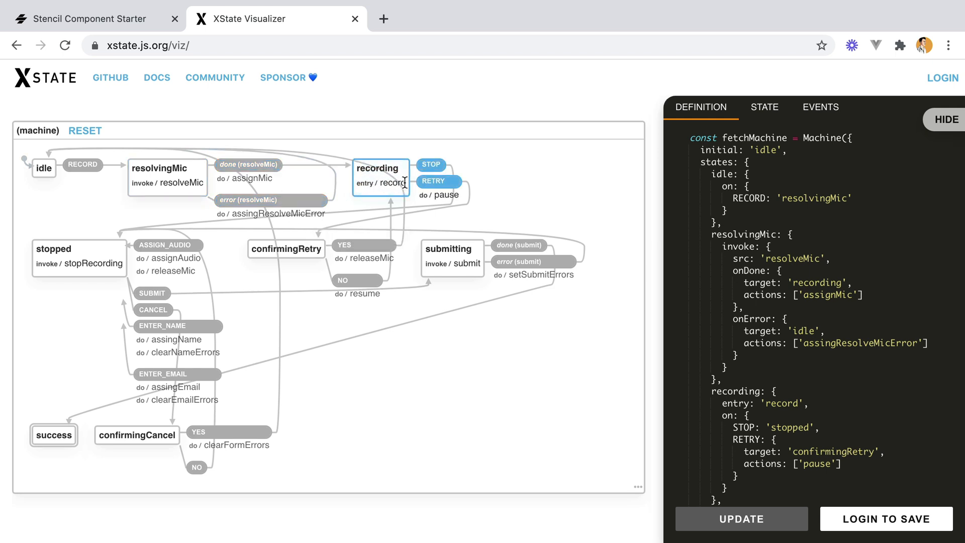
mouse_move(381, 169)
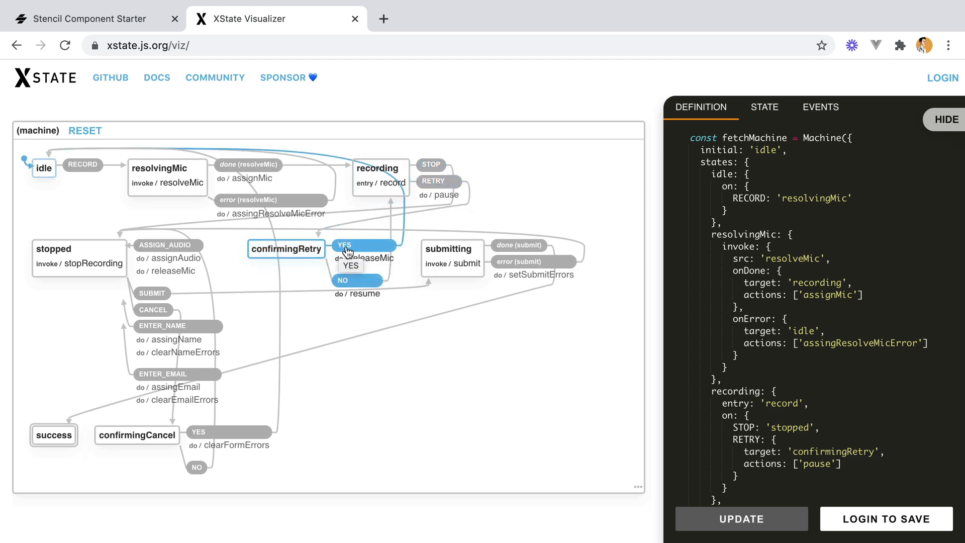
mouse_move(349, 263)
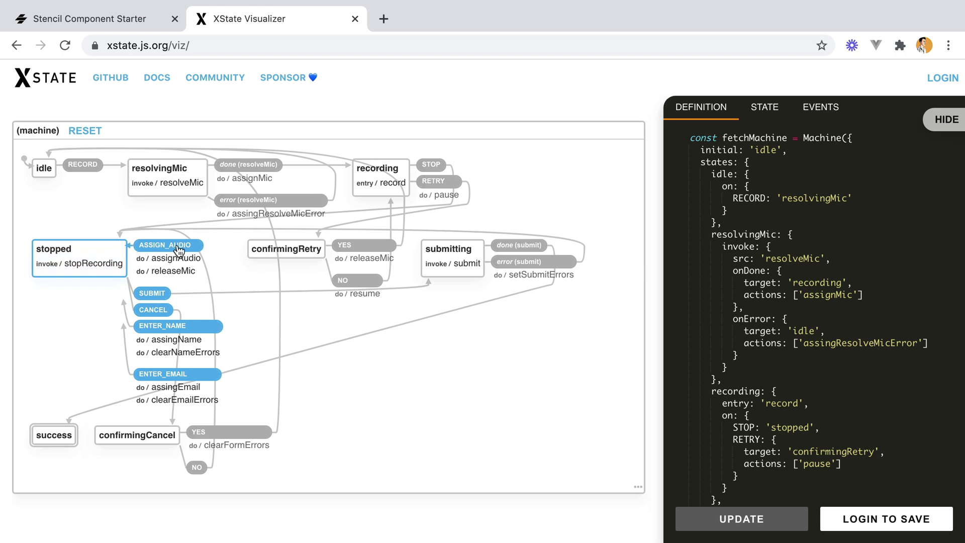
mouse_move(156, 271)
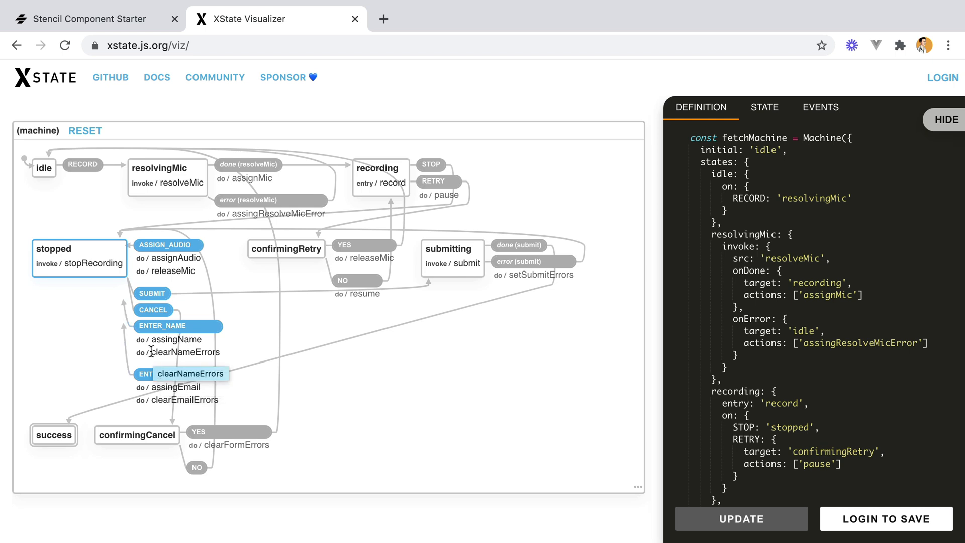
mouse_move(177, 374)
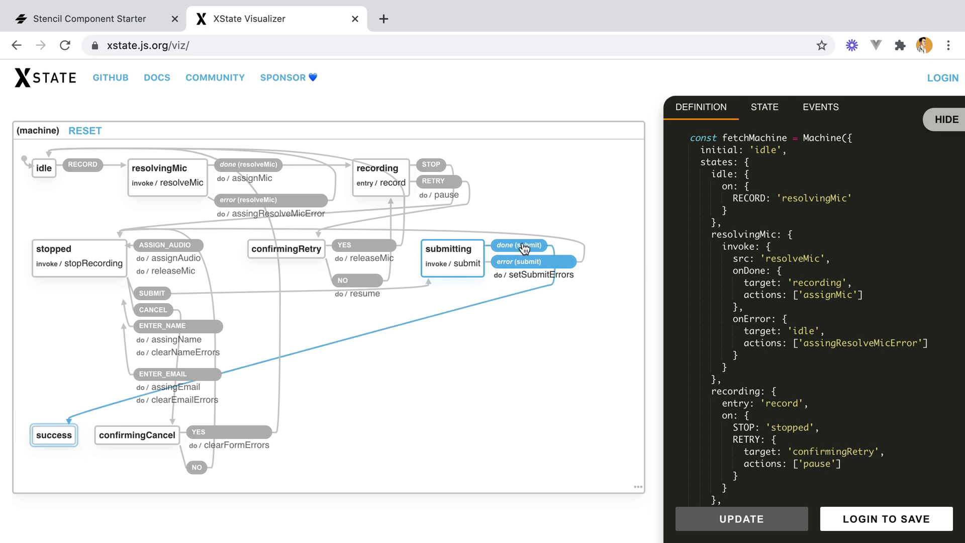
mouse_move(520, 245)
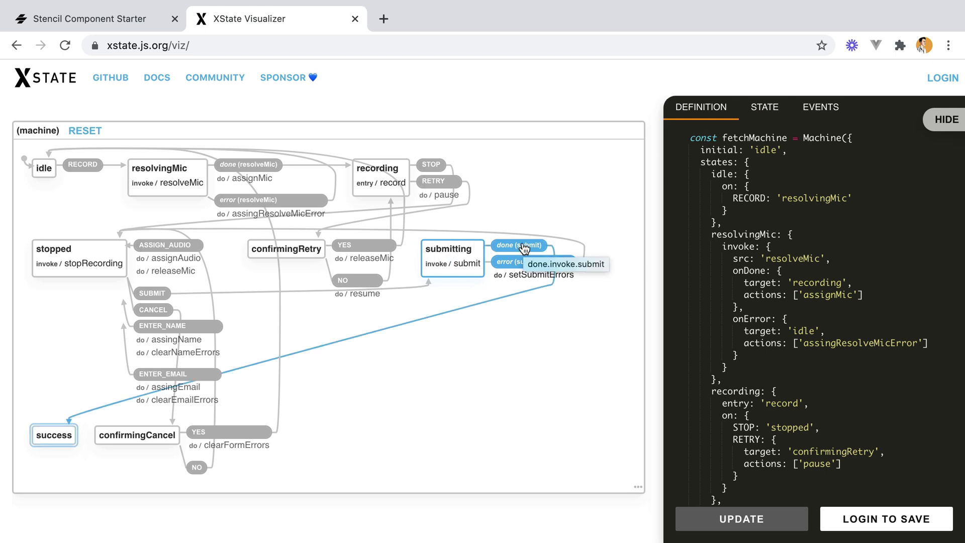